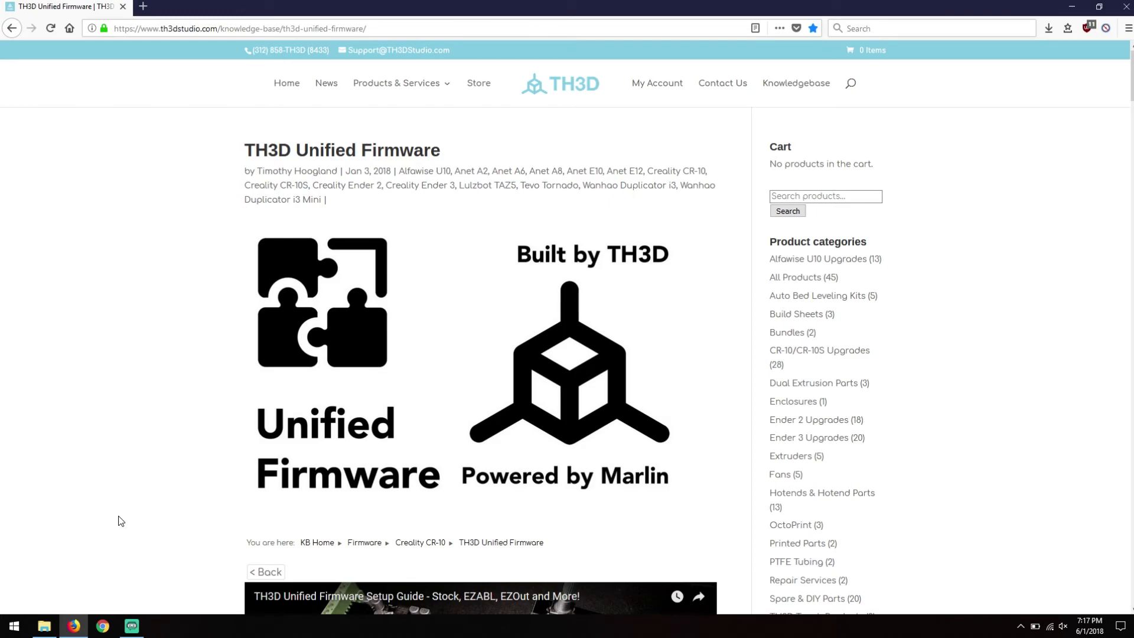
# Scroll the TH3D firmware page to the printer table and mark the Anet A8 entry
pyautogui.scroll(-3)
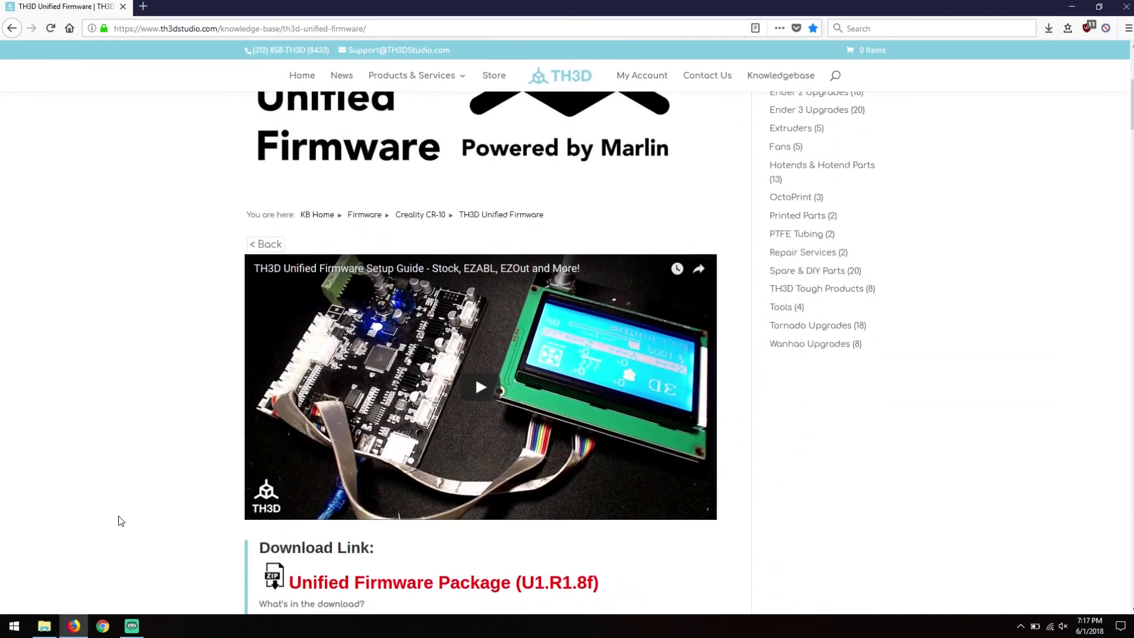
pyautogui.scroll(-3)
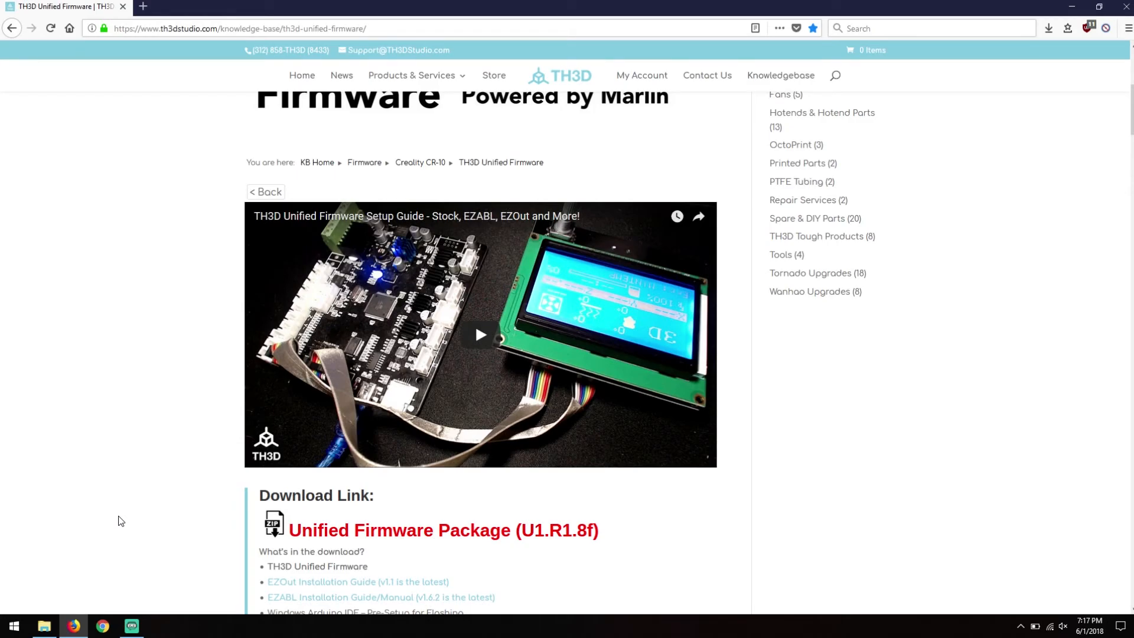
pyautogui.scroll(-3)
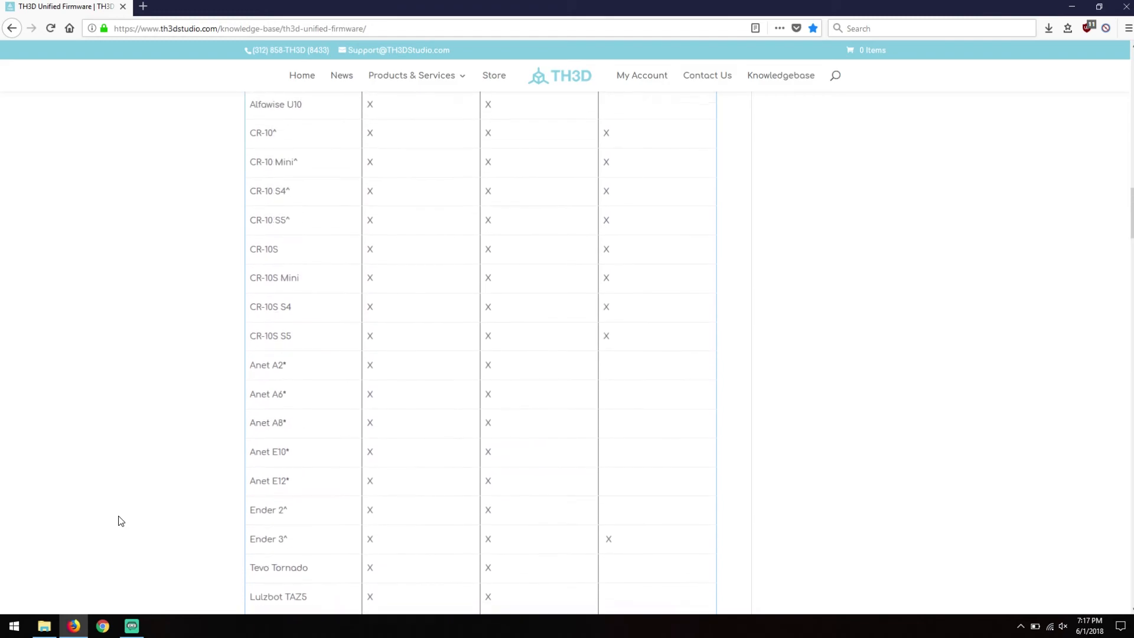
pyautogui.scroll(3)
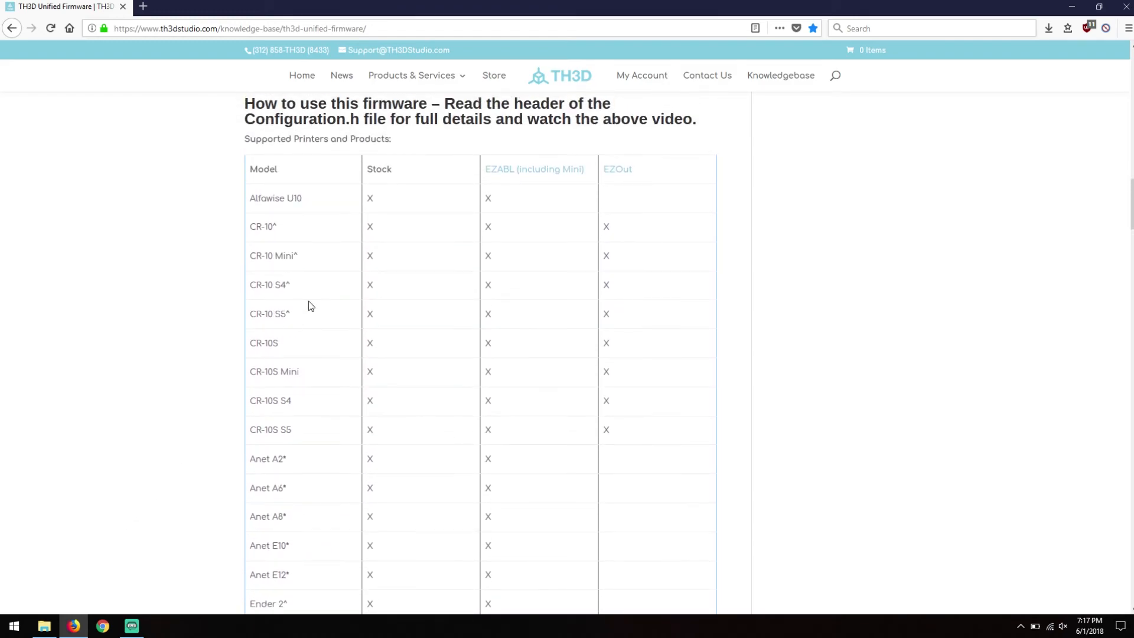
pyautogui.moveTo(275, 243)
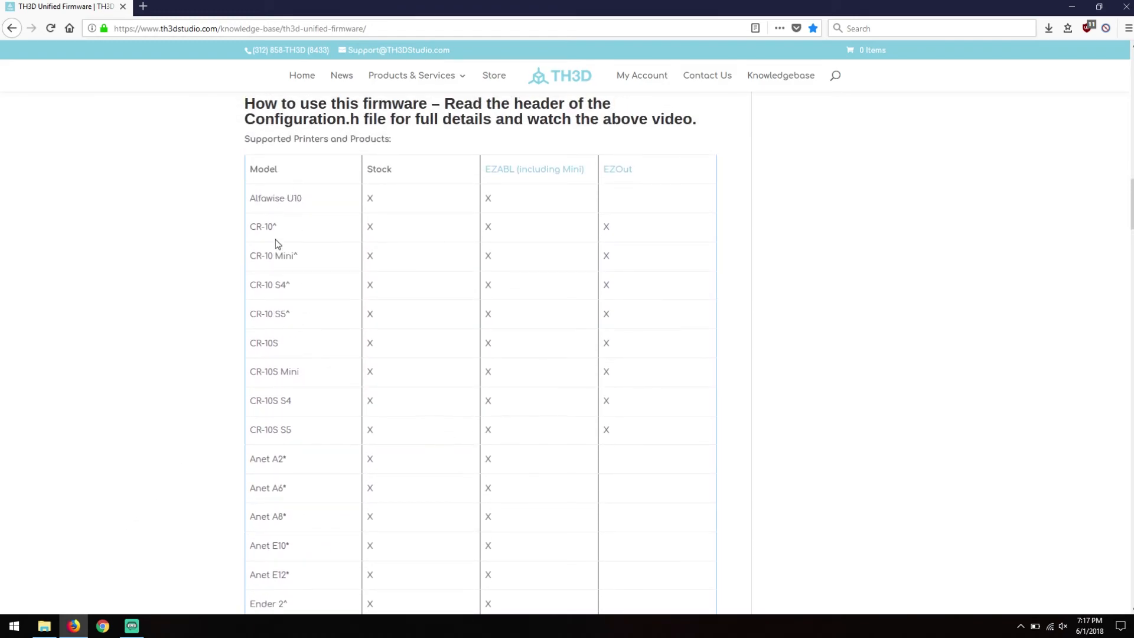
pyautogui.moveTo(411, 175)
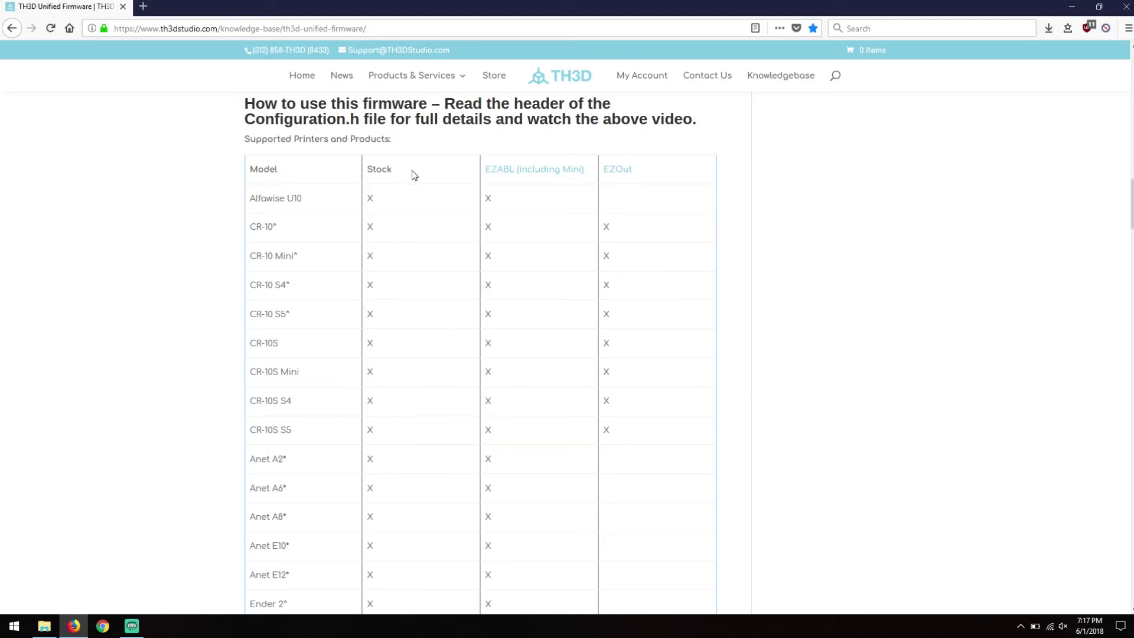
pyautogui.moveTo(374, 228)
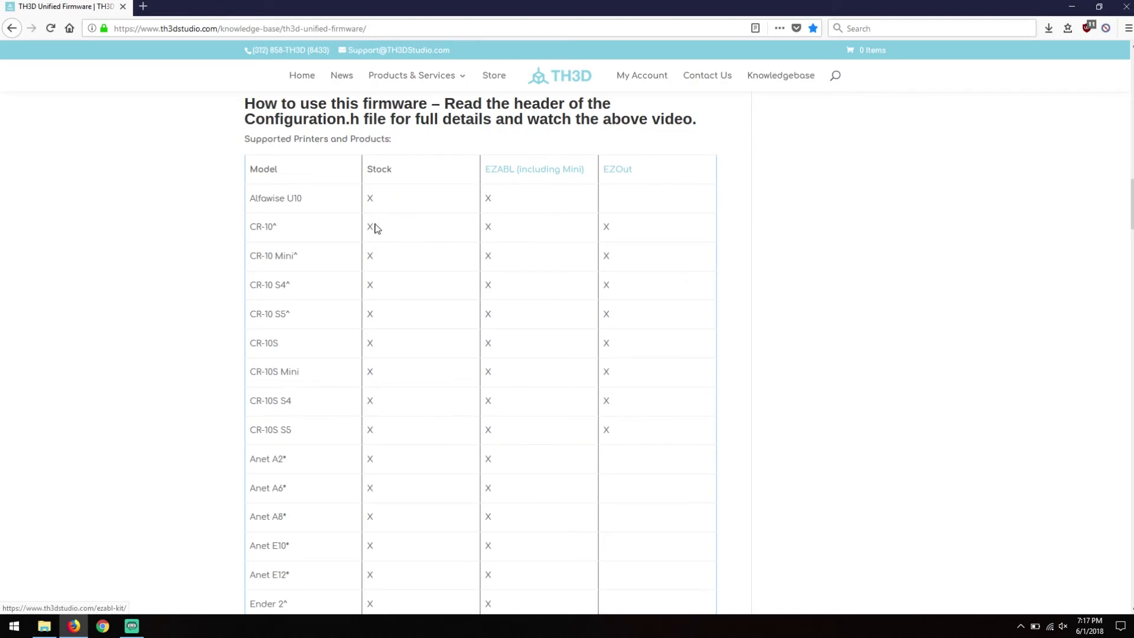
pyautogui.moveTo(526, 220)
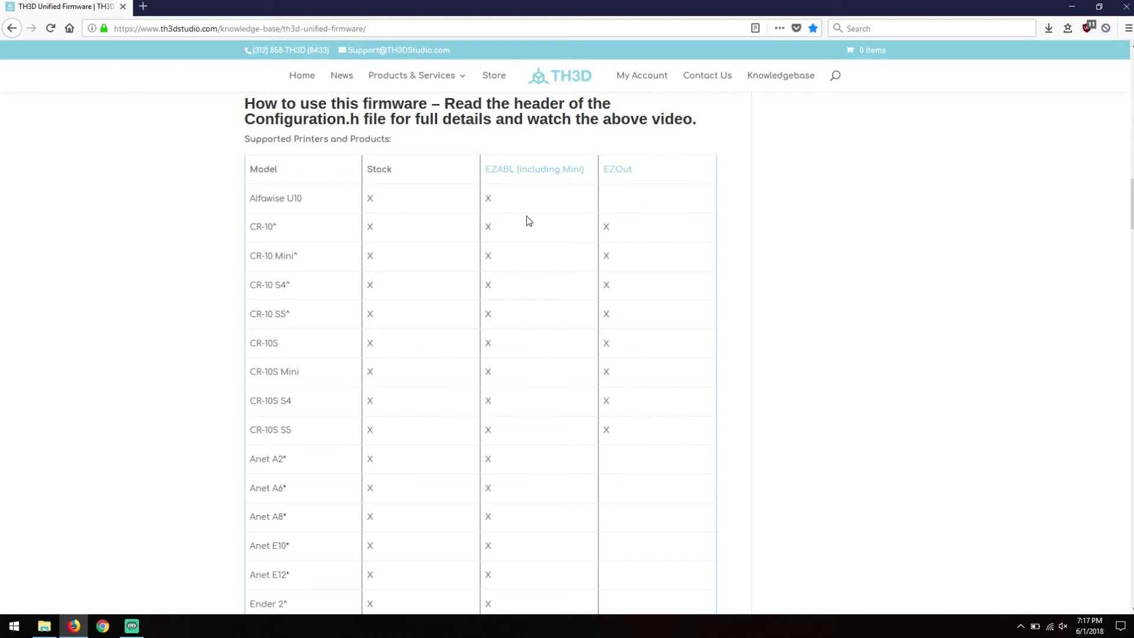
pyautogui.scroll(-3)
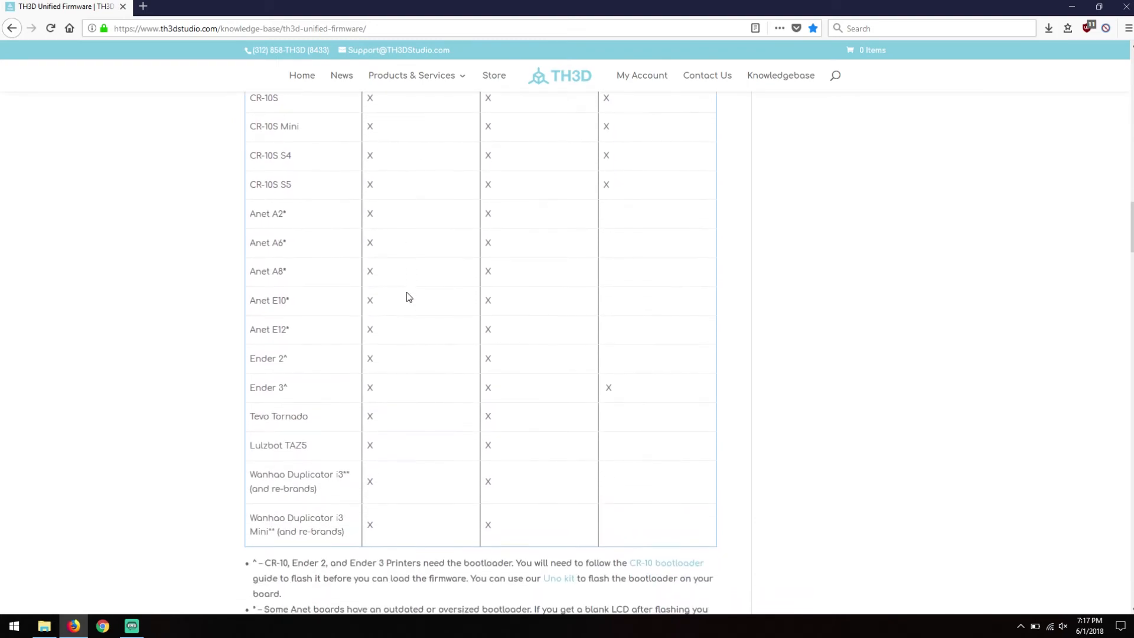
pyautogui.doubleClick(269, 330)
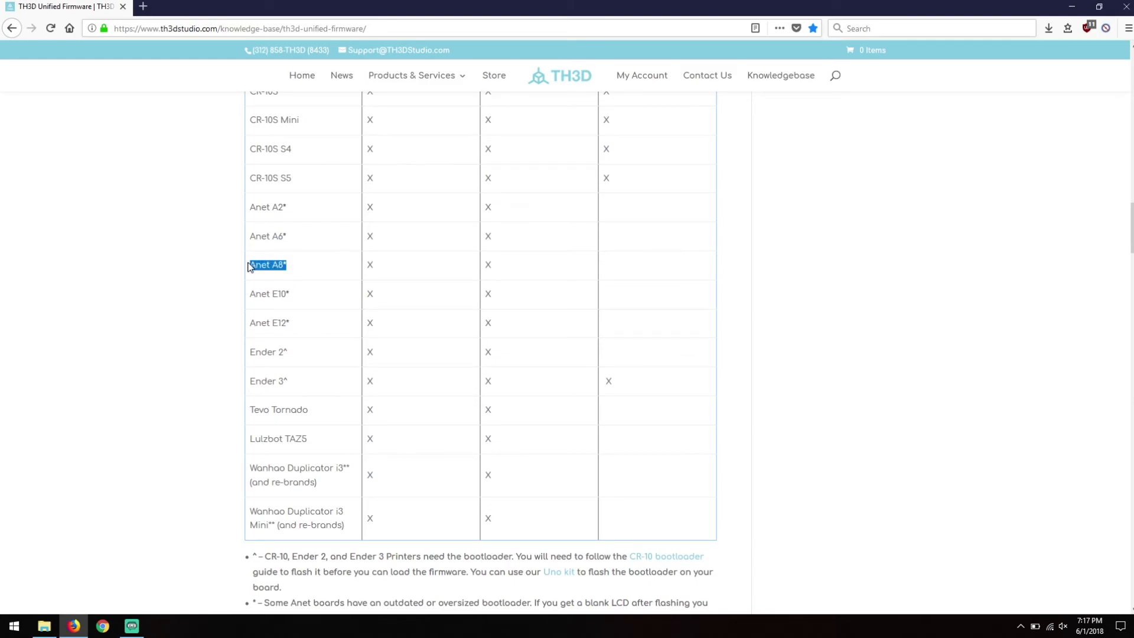
# Read further down the page and select the whole page address in the address bar
pyautogui.scroll(-3)
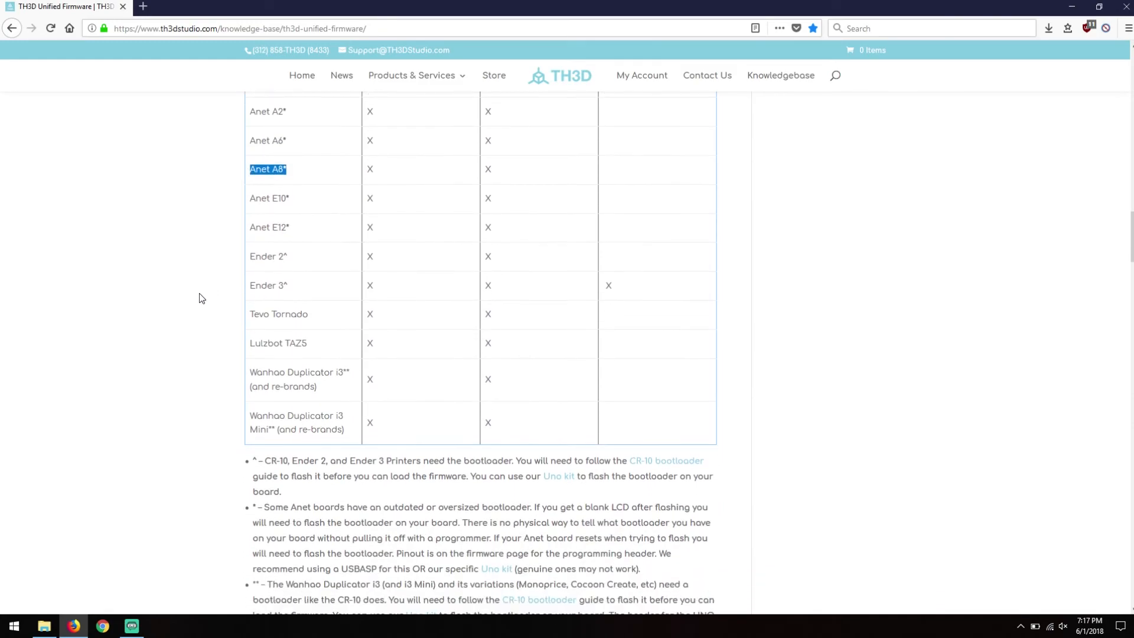
pyautogui.scroll(-3)
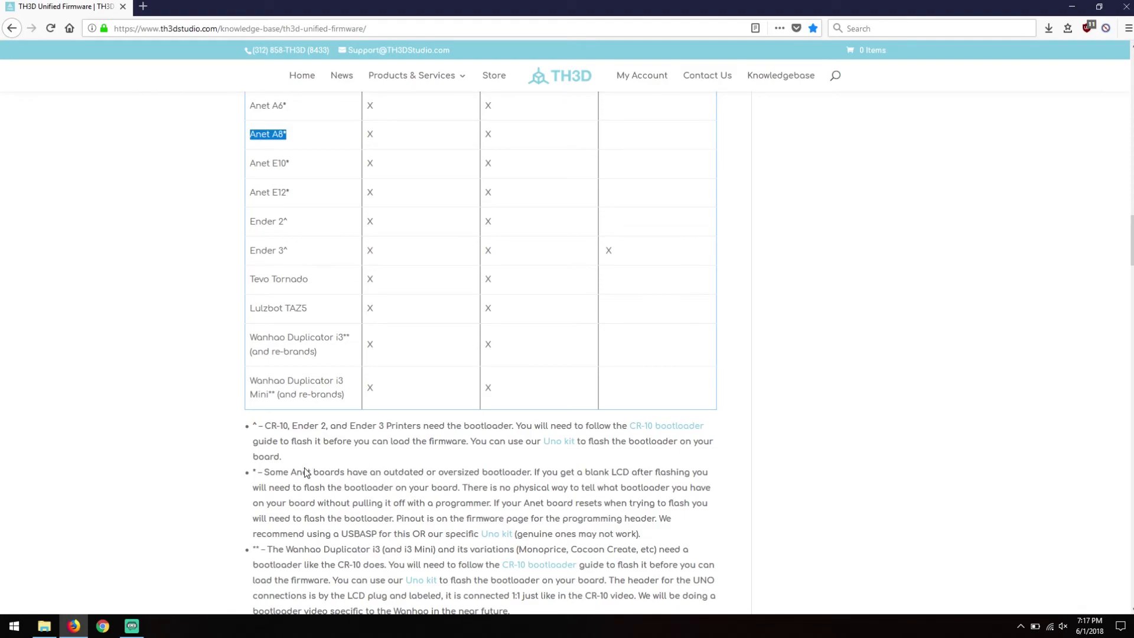
pyautogui.scroll(-3)
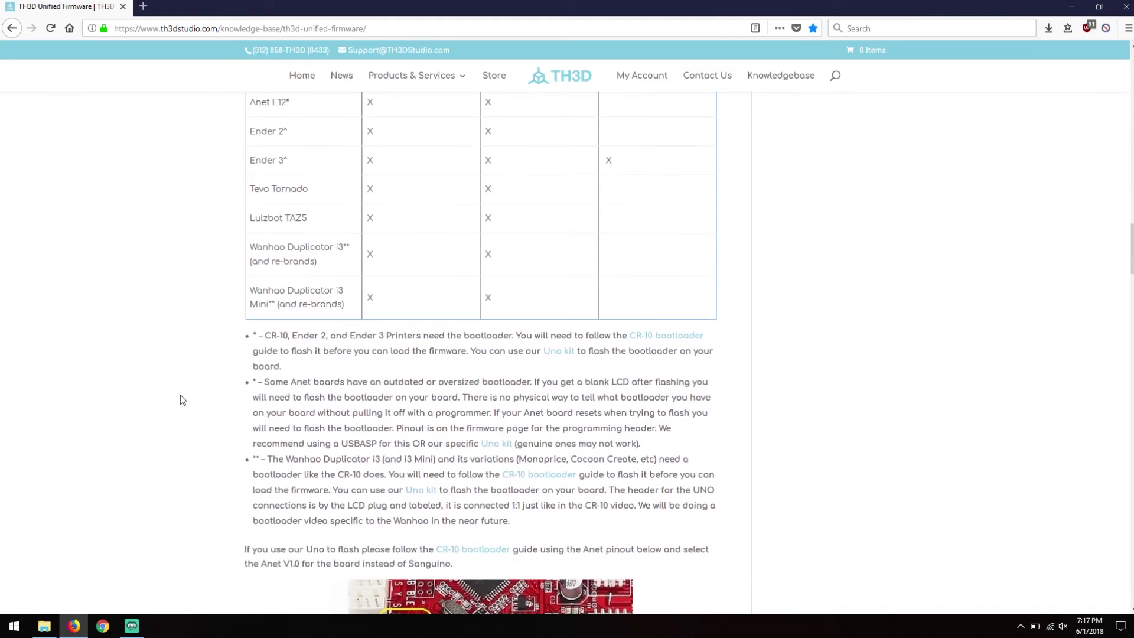
pyautogui.scroll(-3)
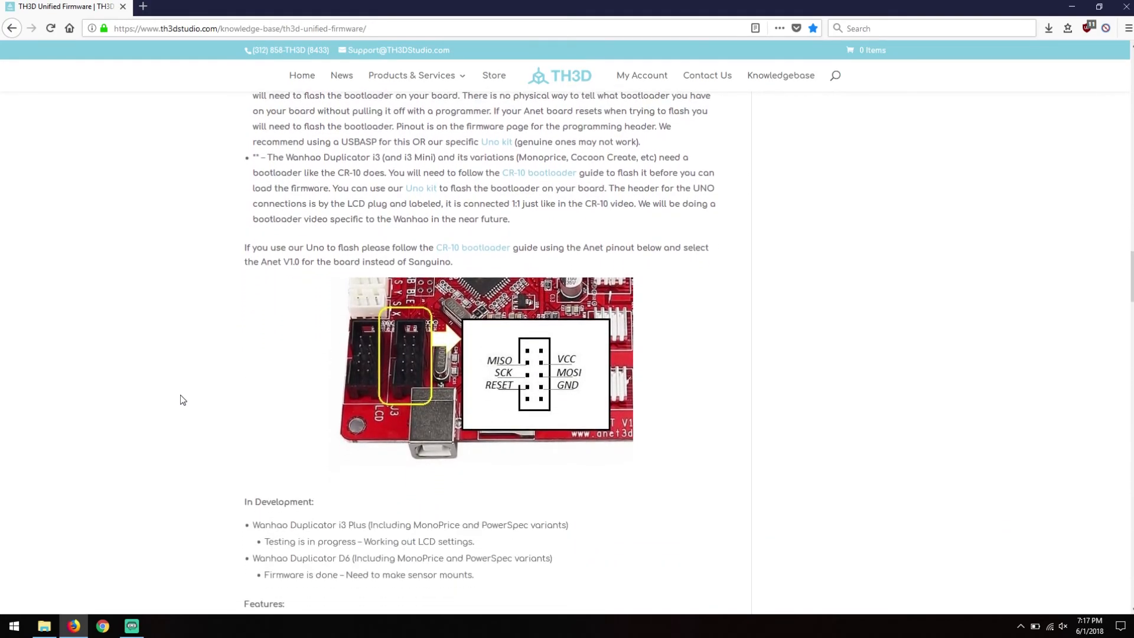
pyautogui.scroll(-3)
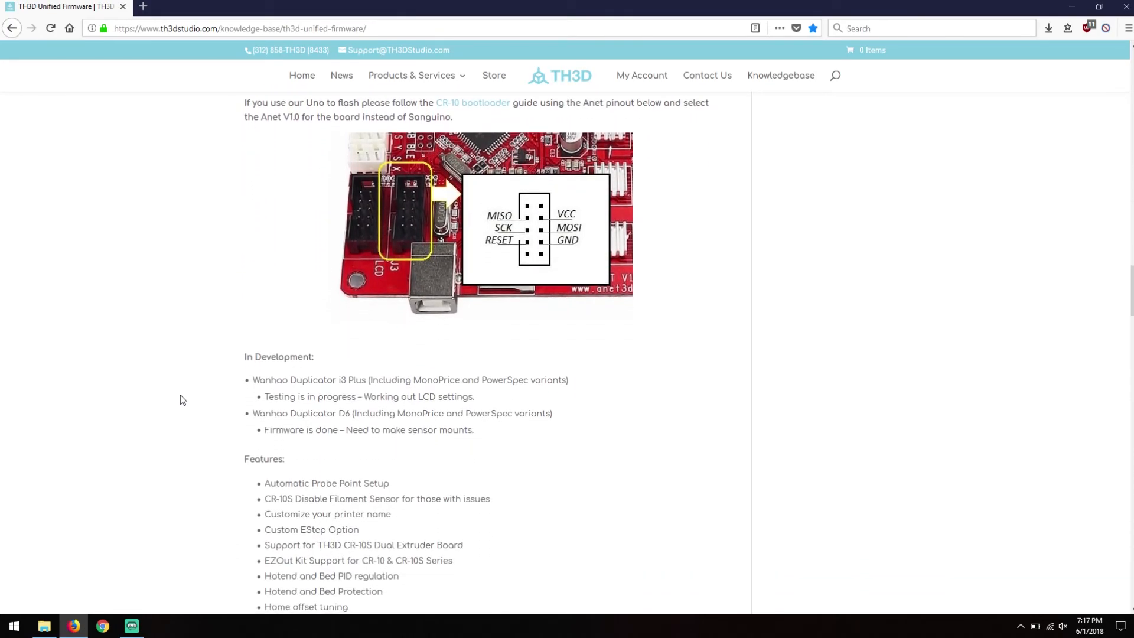
pyautogui.scroll(-3)
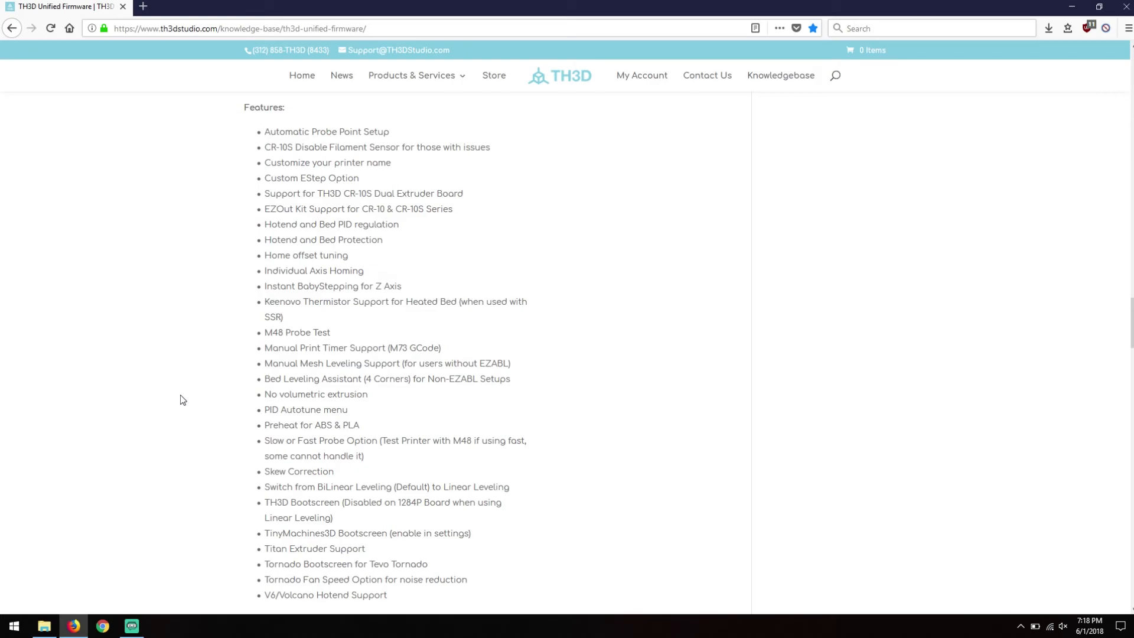
pyautogui.scroll(3)
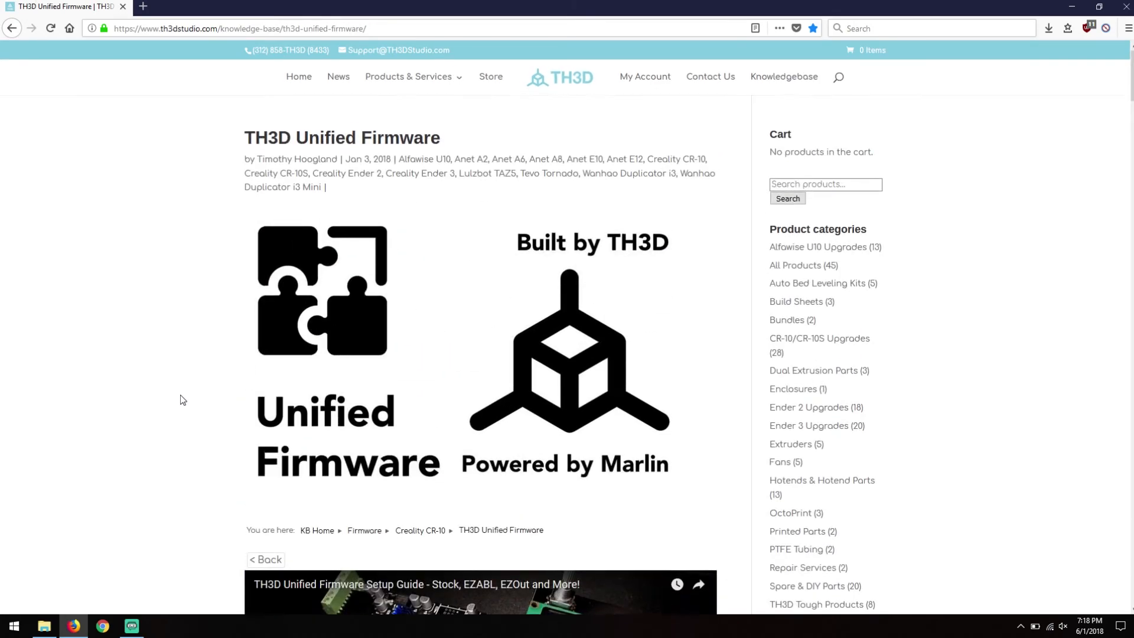
pyautogui.click(191, 29)
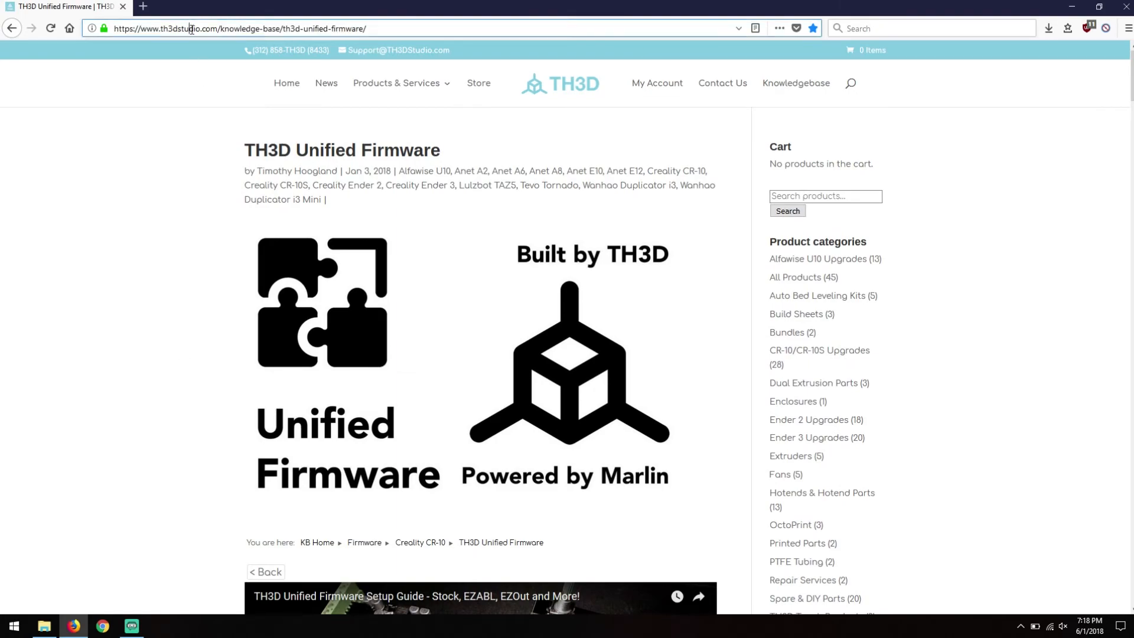
pyautogui.click(238, 28)
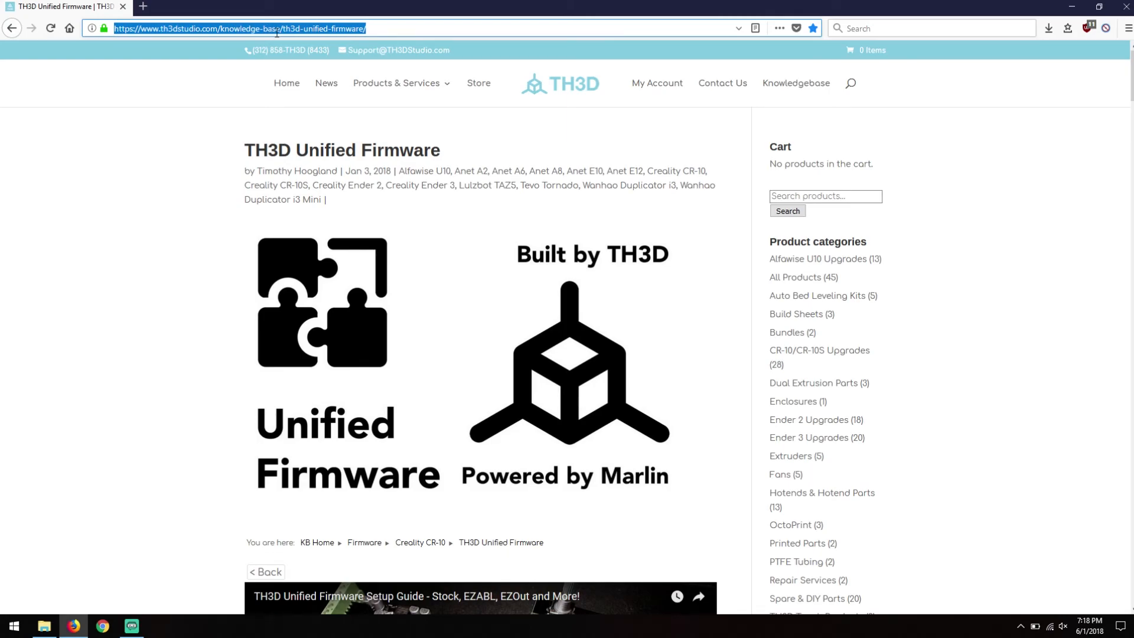
# Download the Unified Firmware Package TH3D_UFW_U1.R1.8f.zip and save it into Desktop\TH3D
pyautogui.scroll(-3)
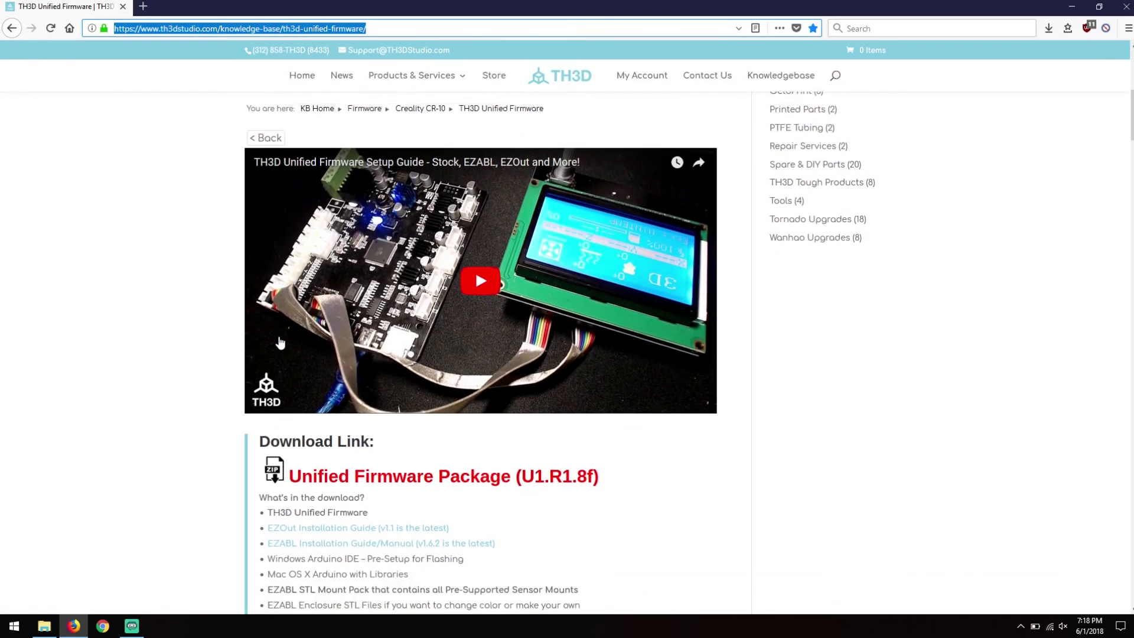
pyautogui.scroll(-3)
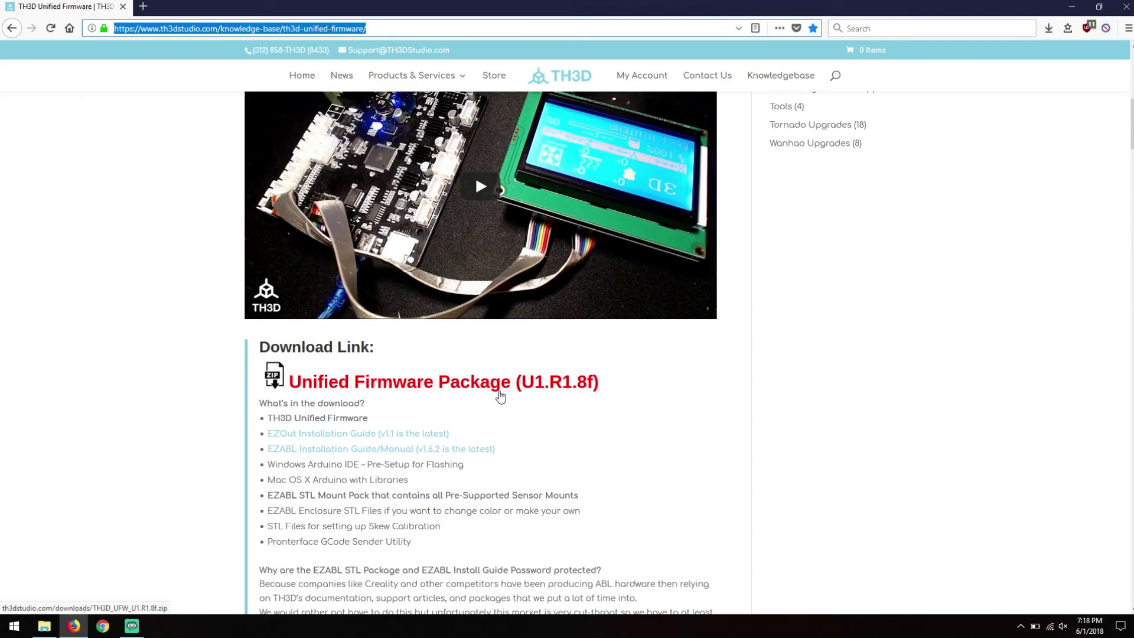
pyautogui.moveTo(542, 391)
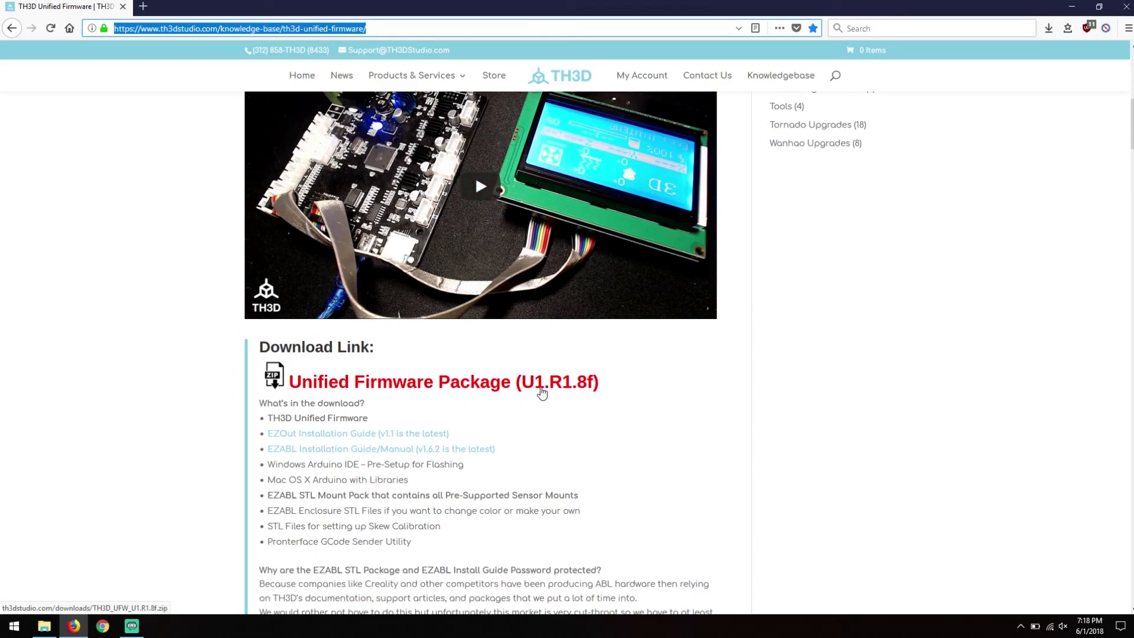
pyautogui.click(443, 382)
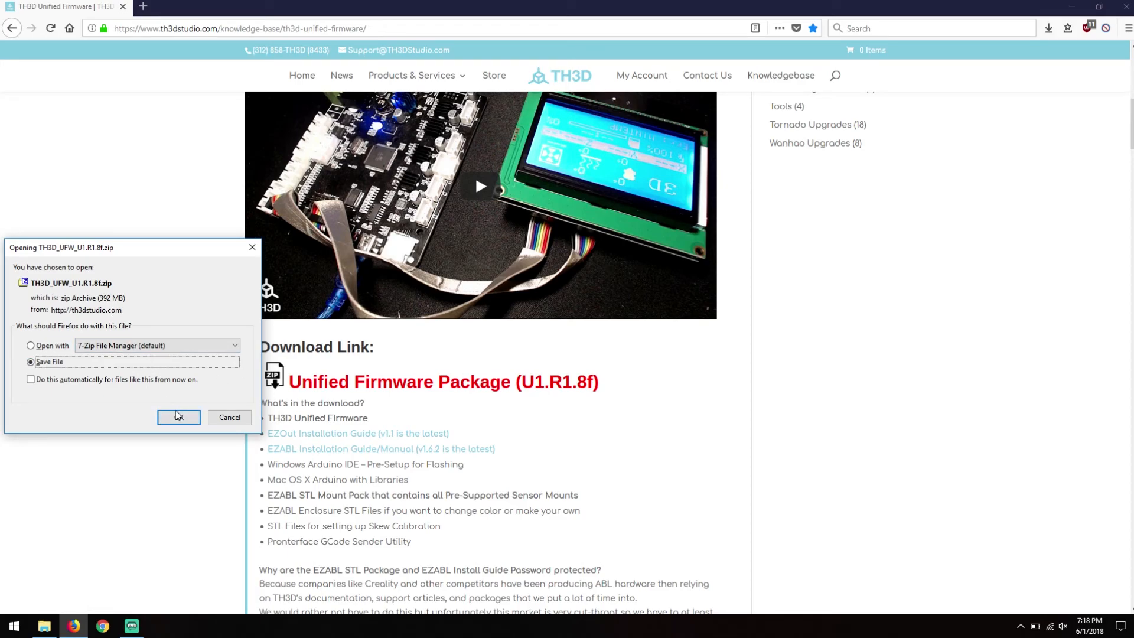
pyautogui.click(178, 417)
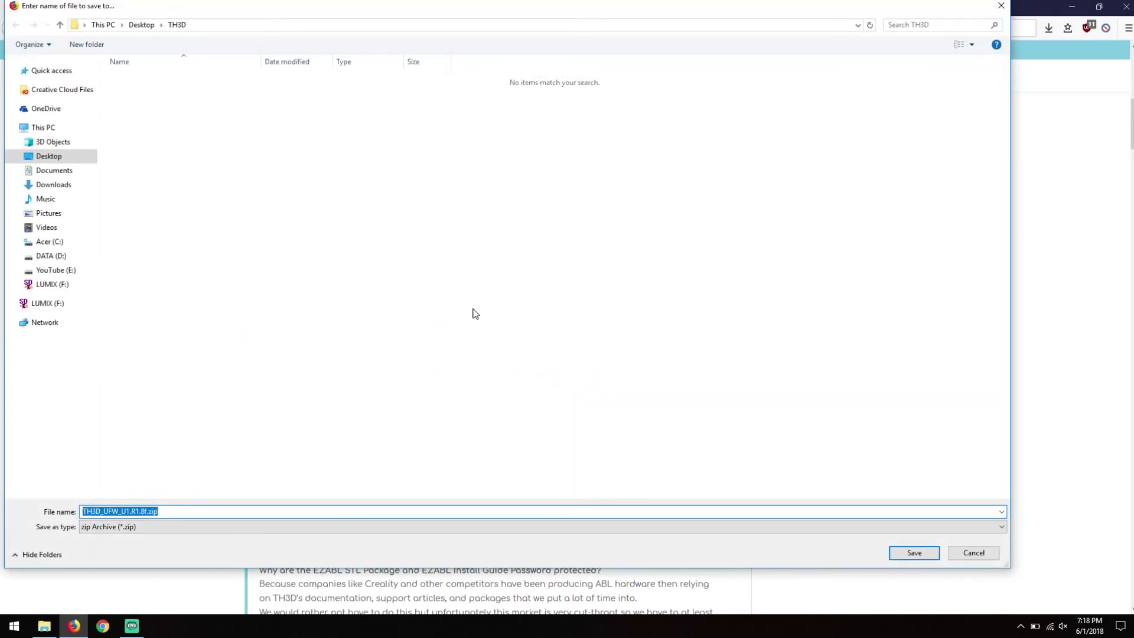
pyautogui.moveTo(914, 553)
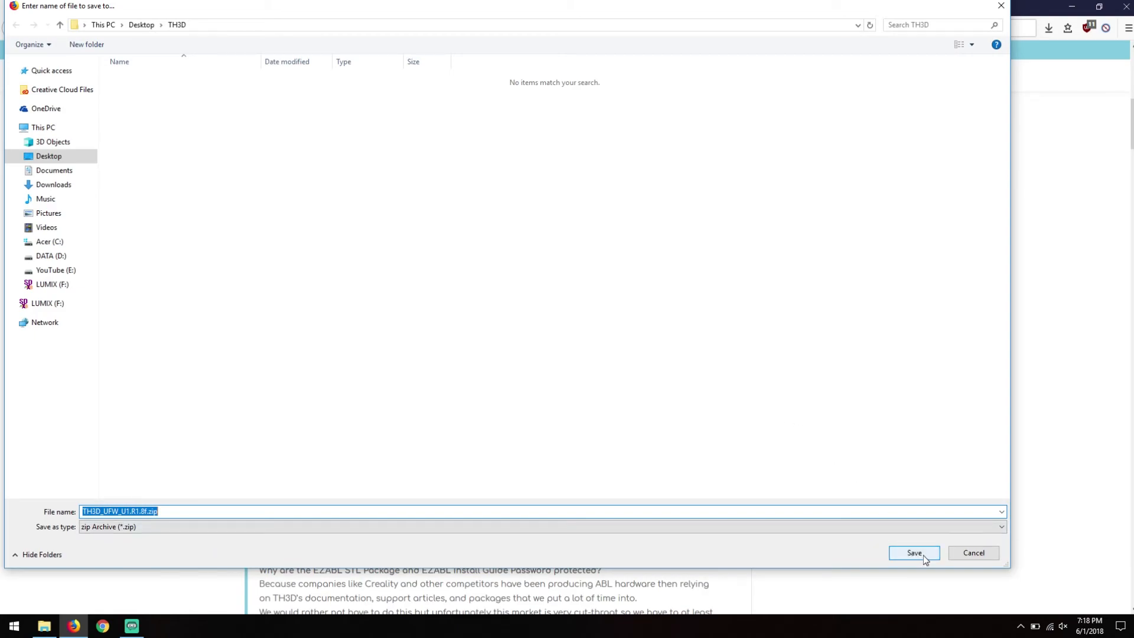
pyautogui.click(914, 553)
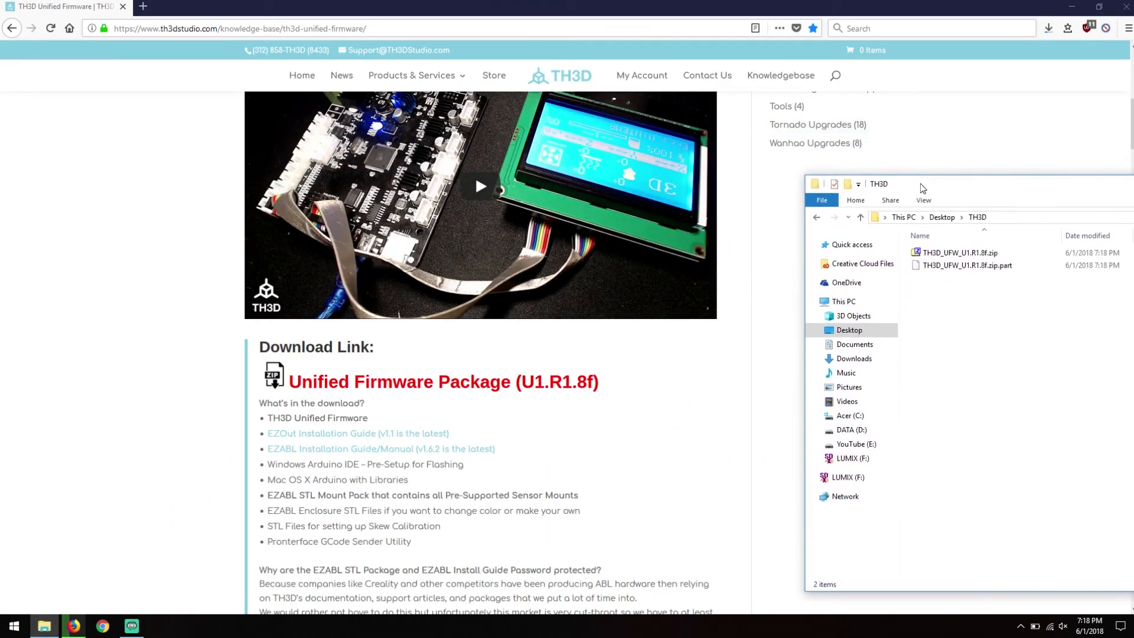
pyautogui.moveTo(307, 383)
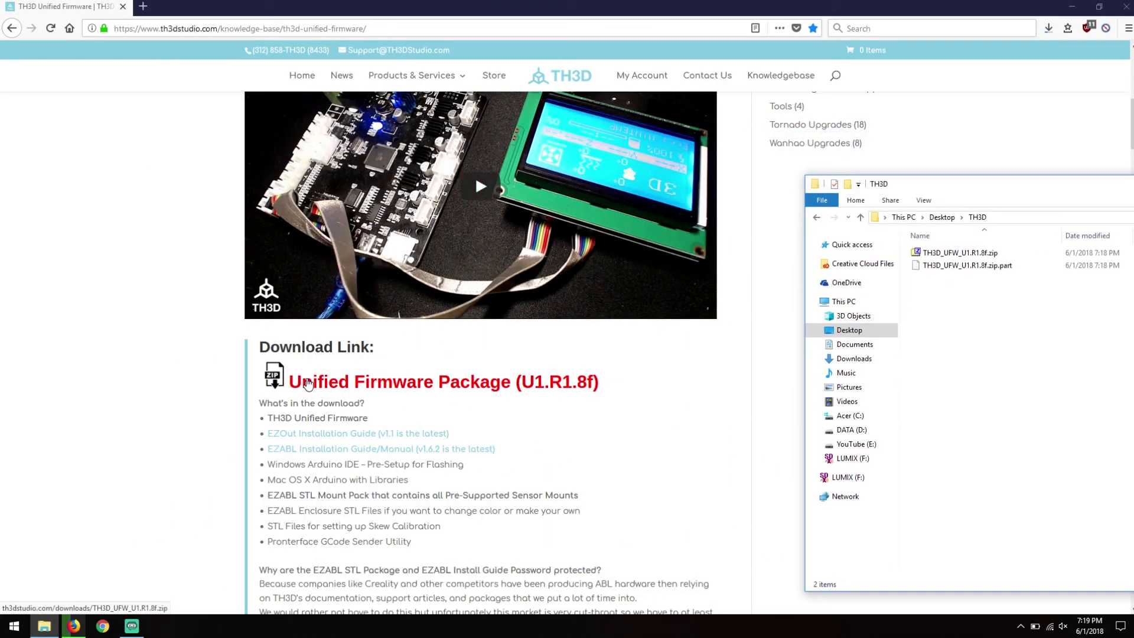
pyautogui.moveTo(217, 473)
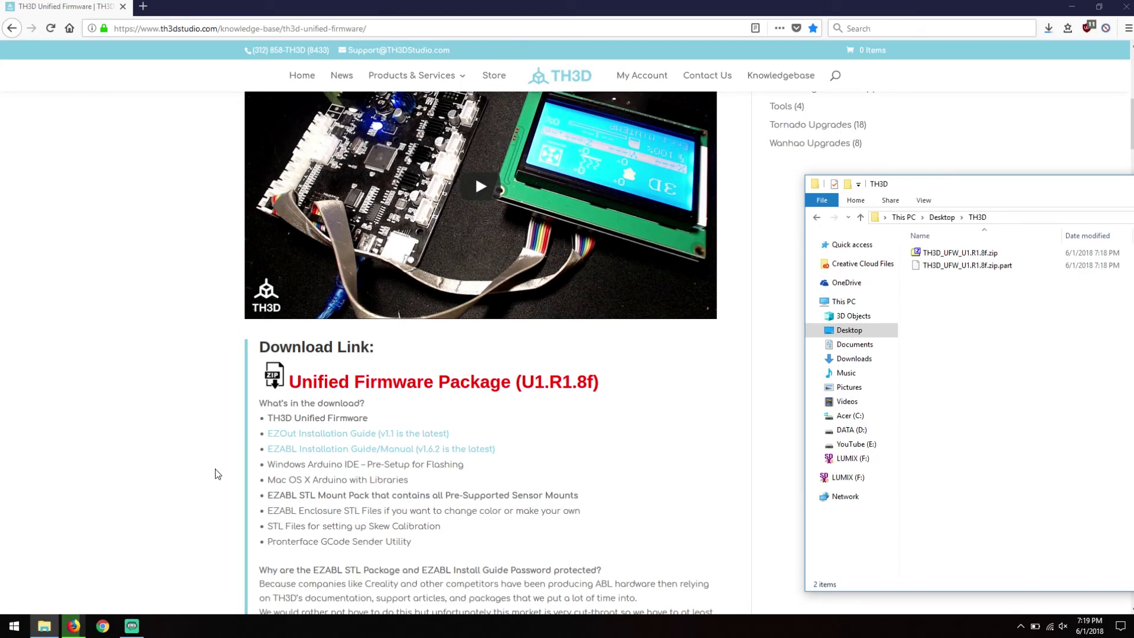
pyautogui.moveTo(288, 435)
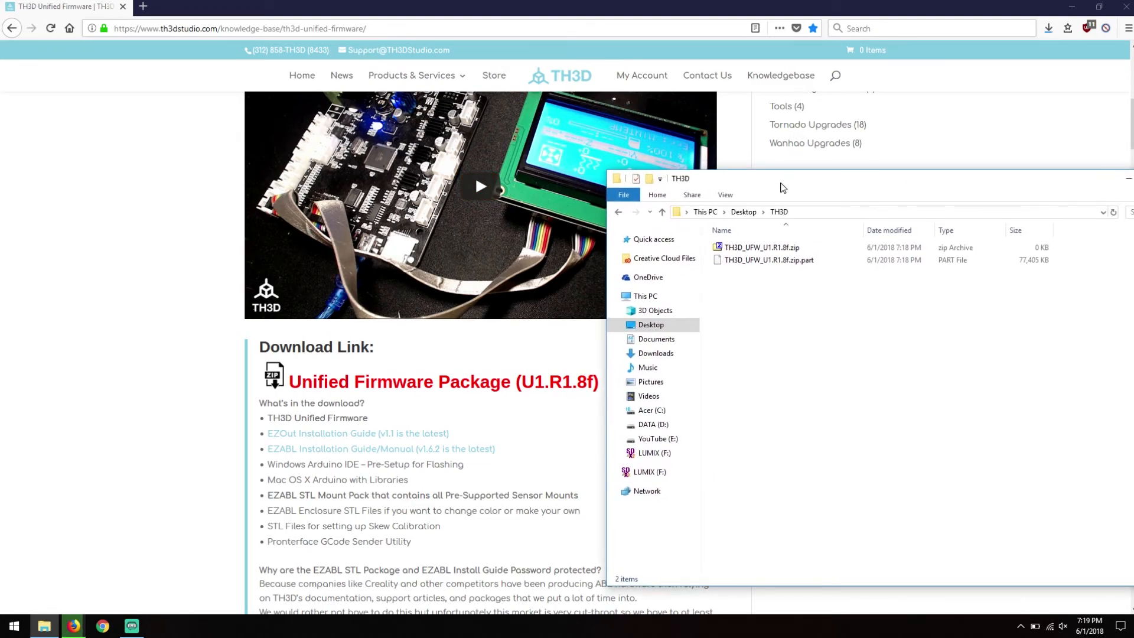
pyautogui.moveTo(814, 317)
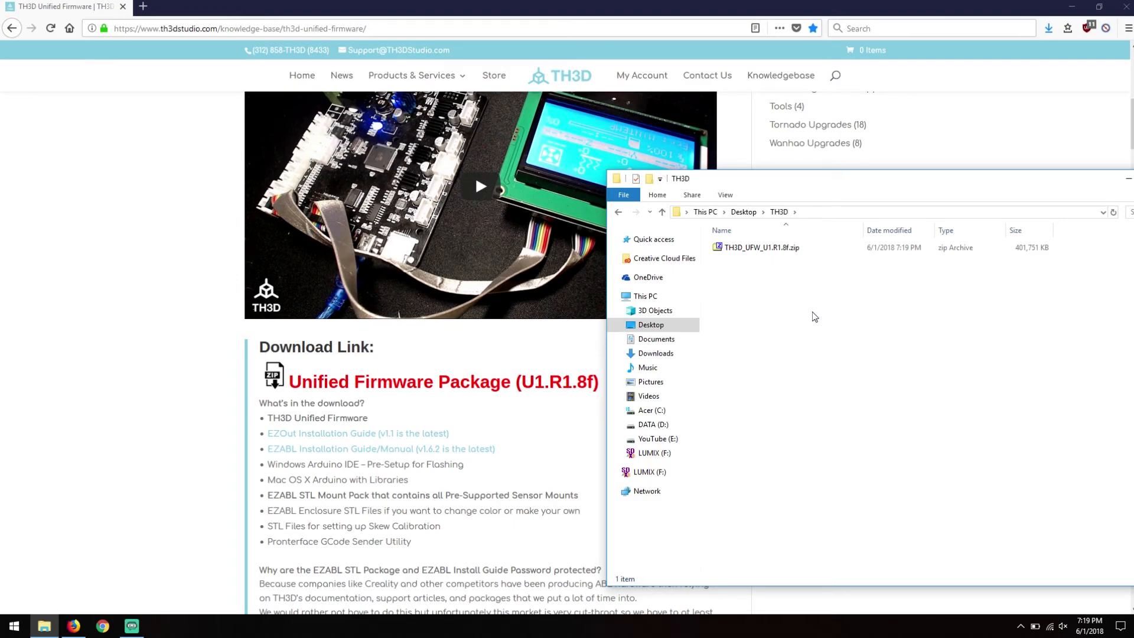
# Select the fully downloaded TH3D_UFW_U1.R1.8f.zip in the TH3D folder
pyautogui.click(760, 247)
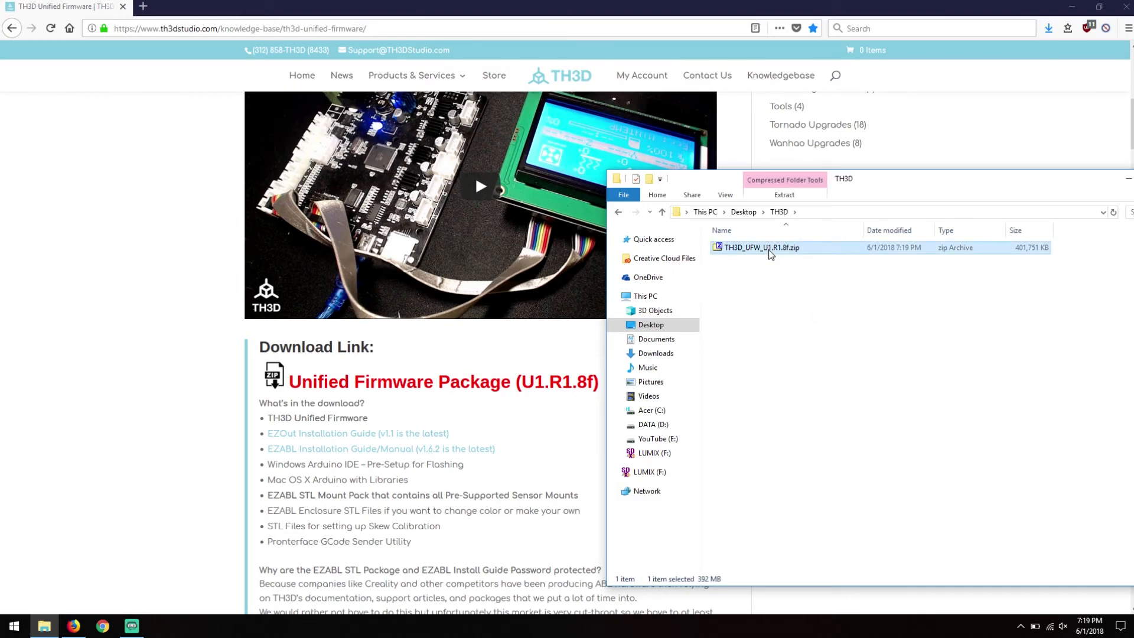
# Open the zip in 7-Zip, enter the TH3D_UFW_U1.R1.8f folder and select all its items for extraction
pyautogui.doubleClick(761, 246)
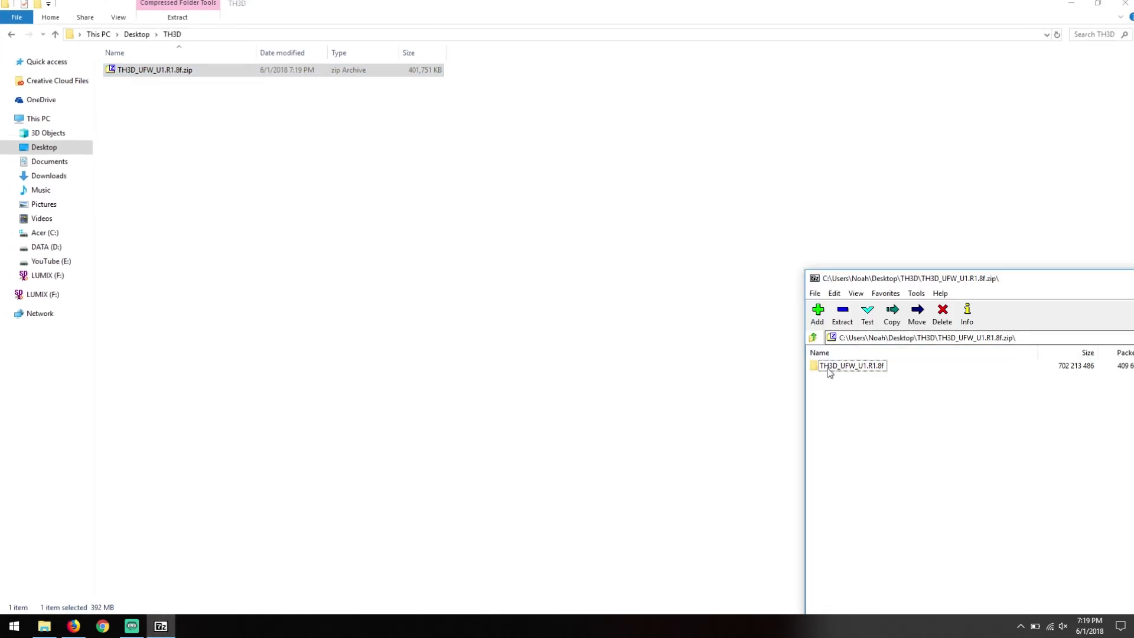
pyautogui.doubleClick(851, 365)
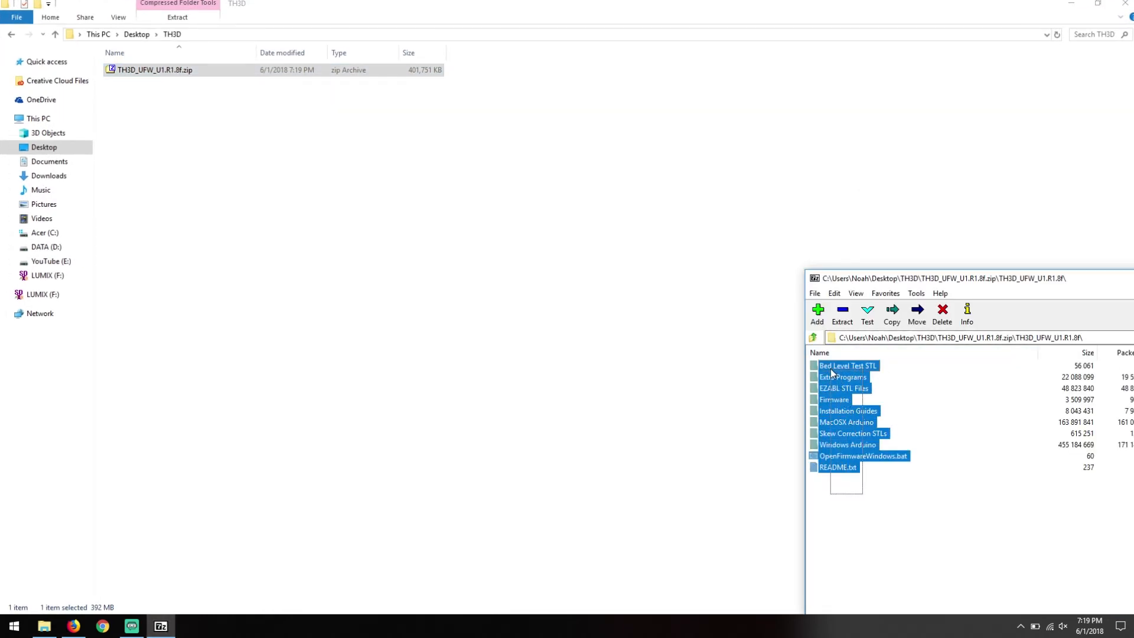
pyautogui.click(842, 314)
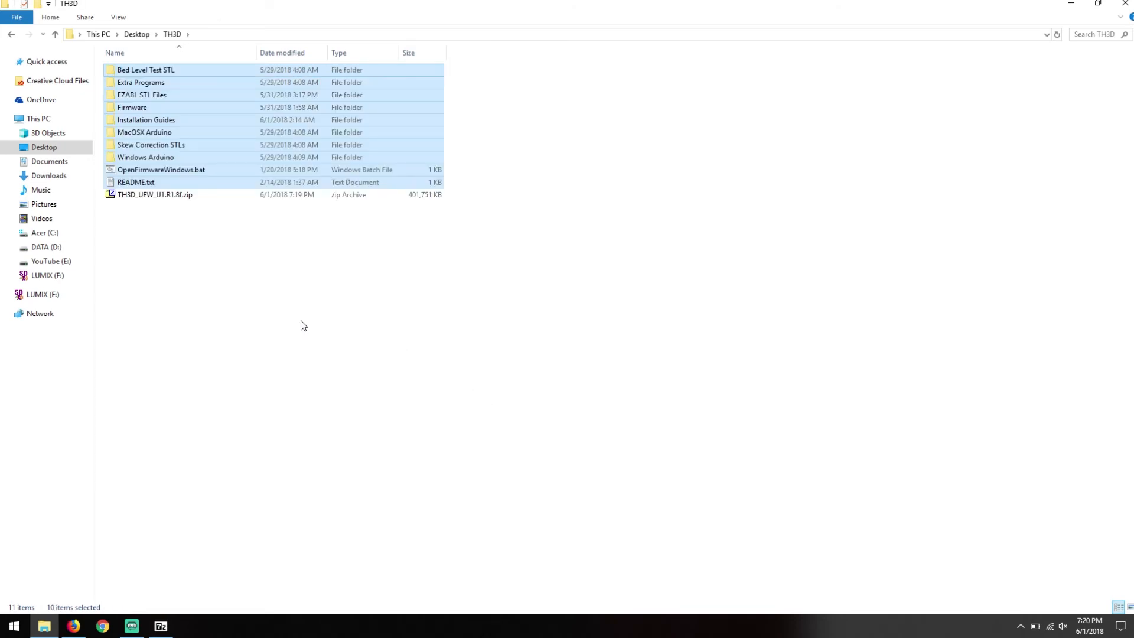
# Navigate into Firmware\TH3DUF and open Configuration.h in Notepad++
pyautogui.click(132, 107)
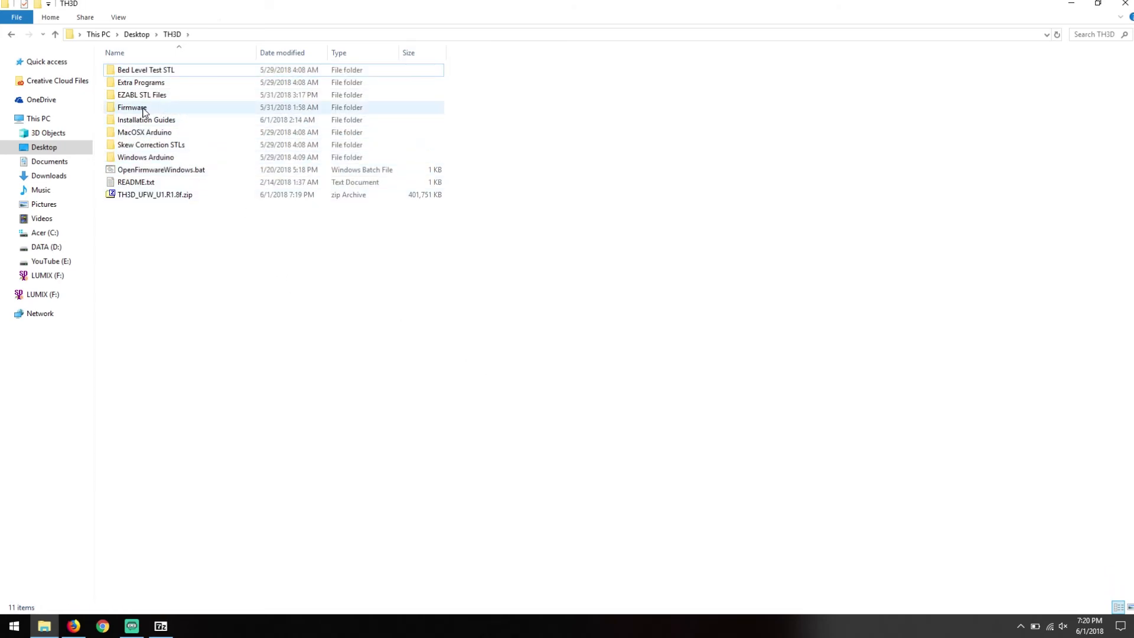
pyautogui.click(133, 108)
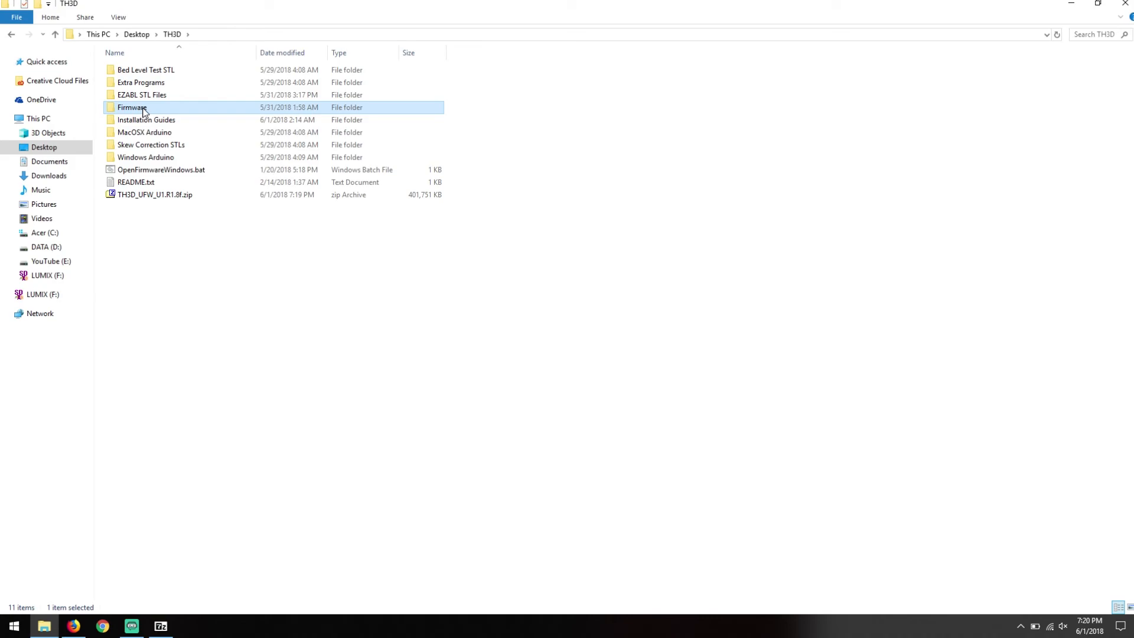
pyautogui.doubleClick(132, 107)
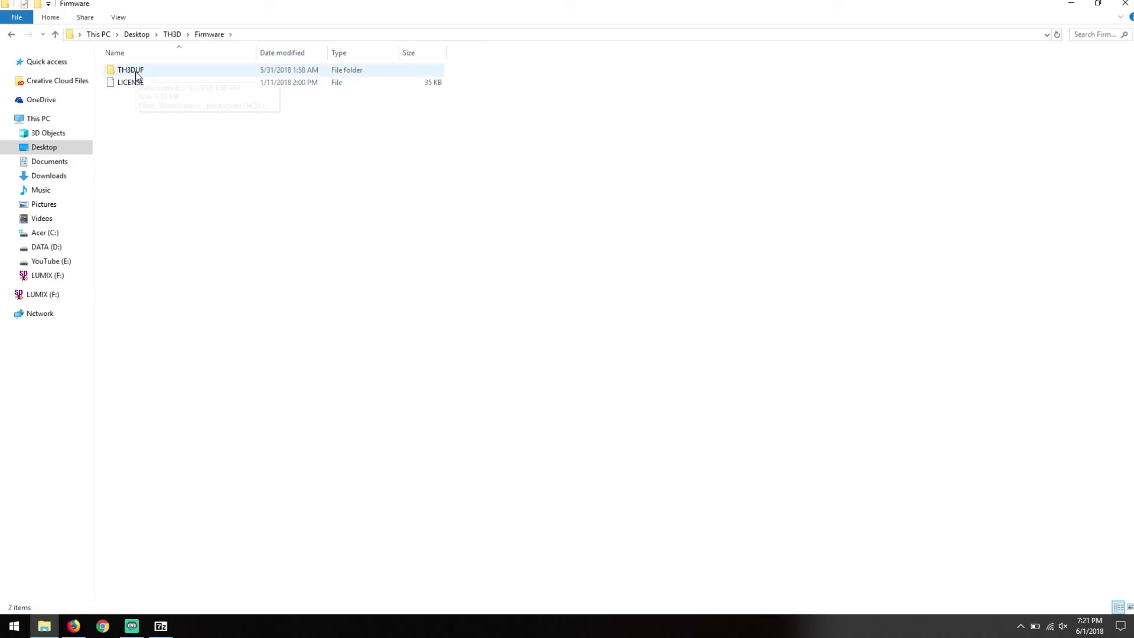
pyautogui.doubleClick(130, 69)
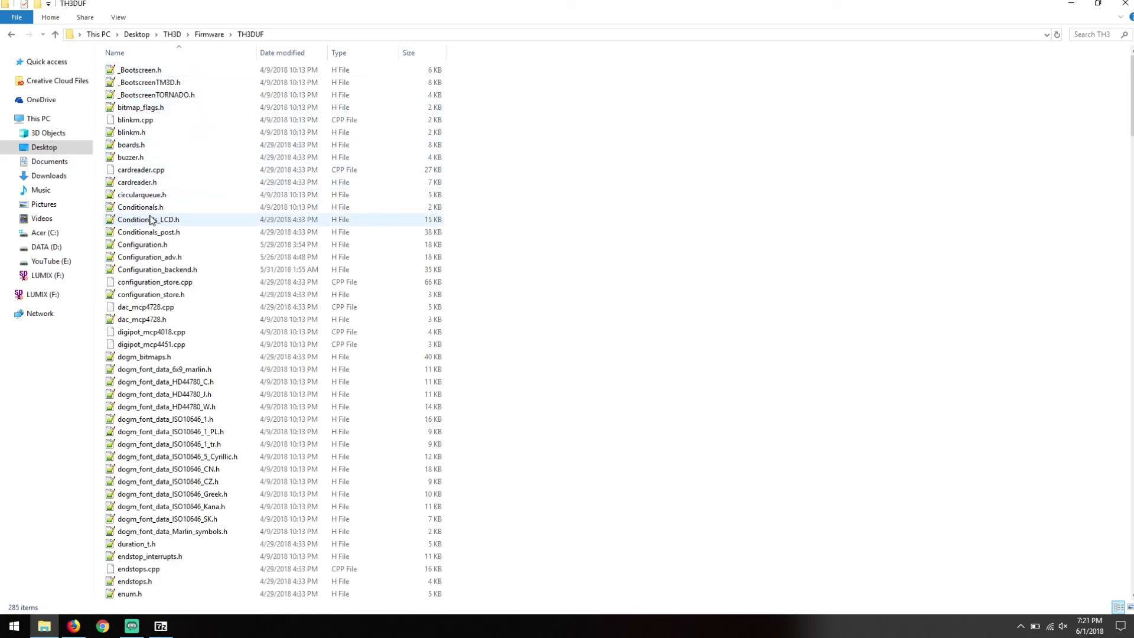
pyautogui.click(142, 245)
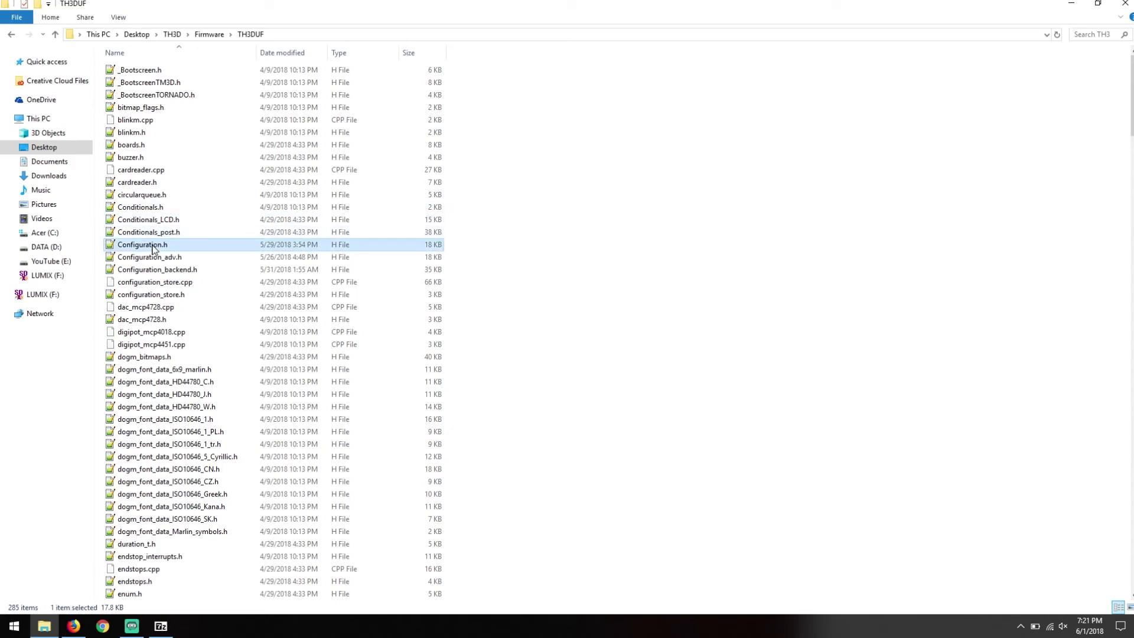
pyautogui.doubleClick(142, 244)
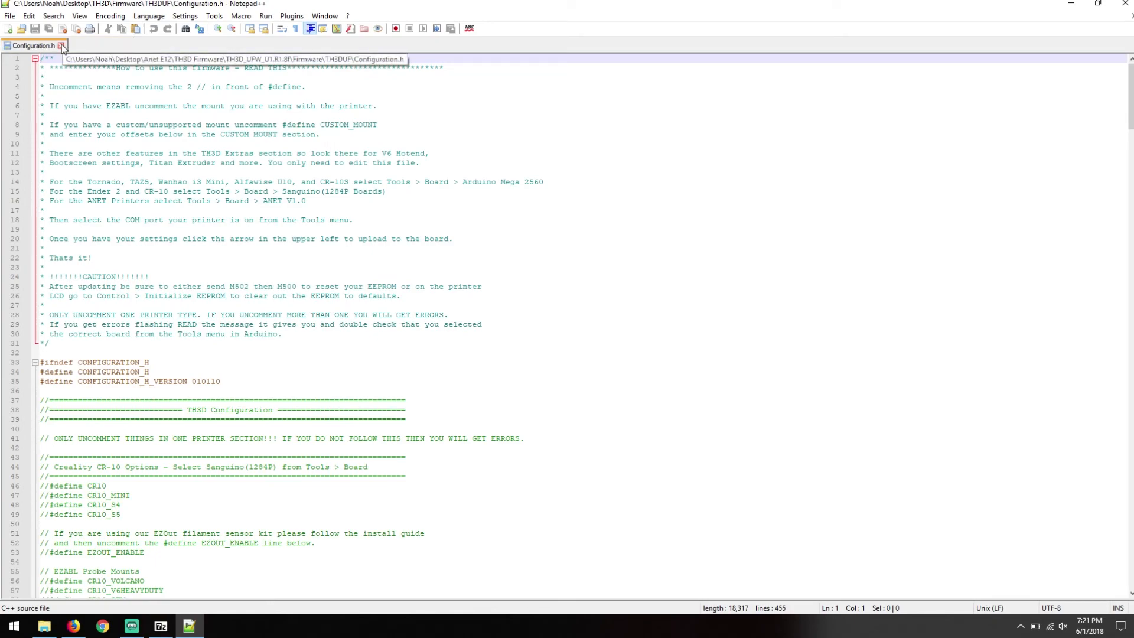
pyautogui.moveTo(559, 339)
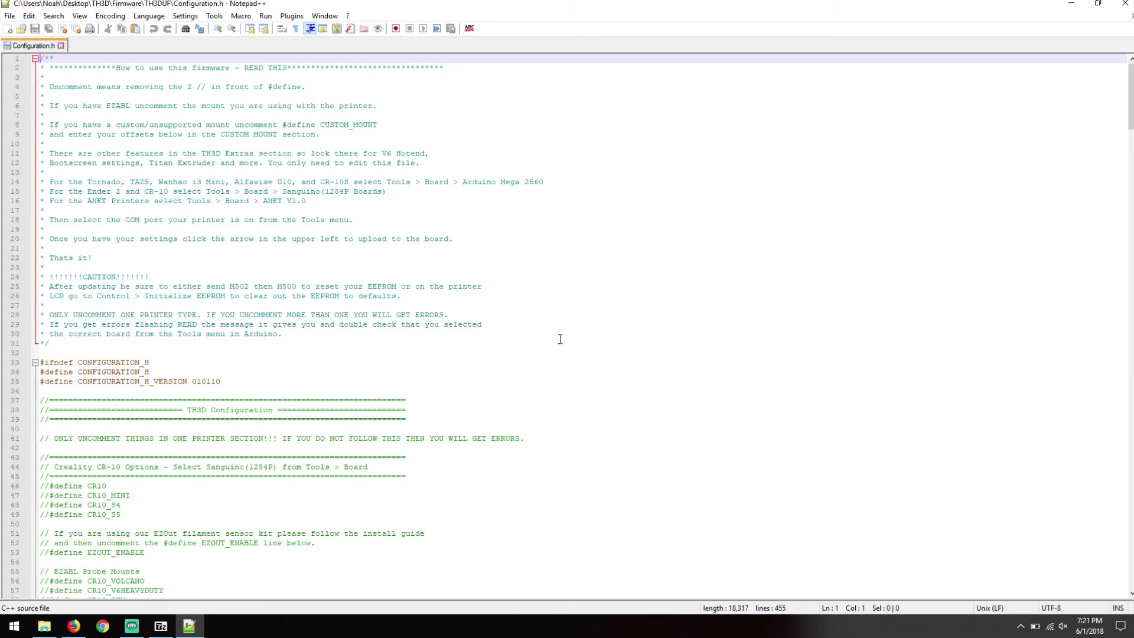
pyautogui.moveTo(562, 314)
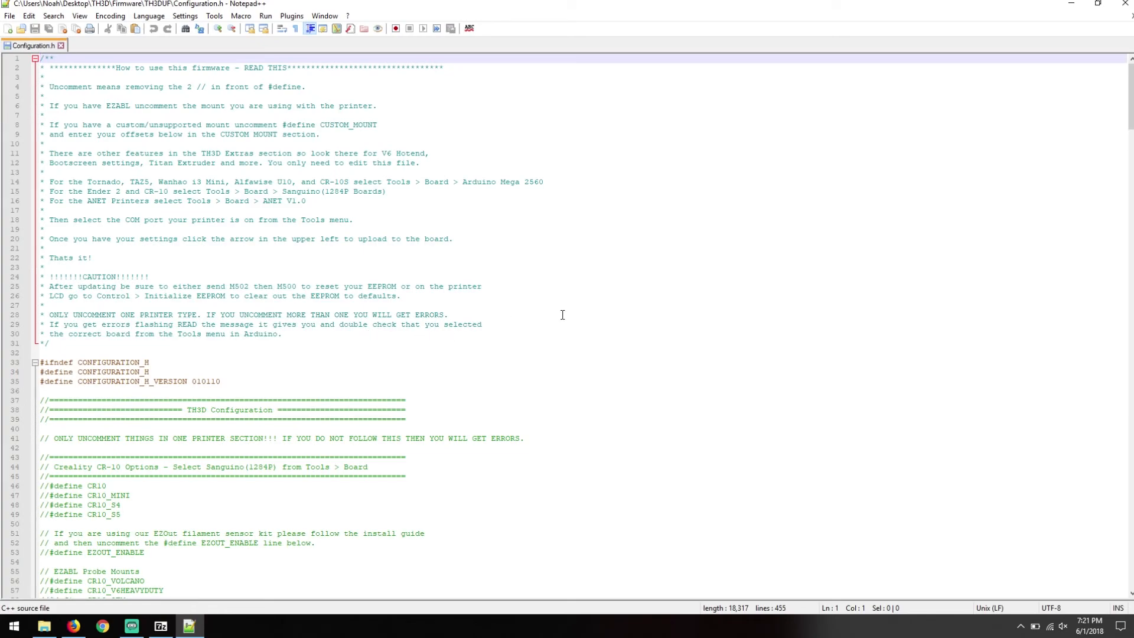
# Scroll Configuration.h to ANET Printers Options and place the cursor at the start of the ANET_A8 line
pyautogui.scroll(-3)
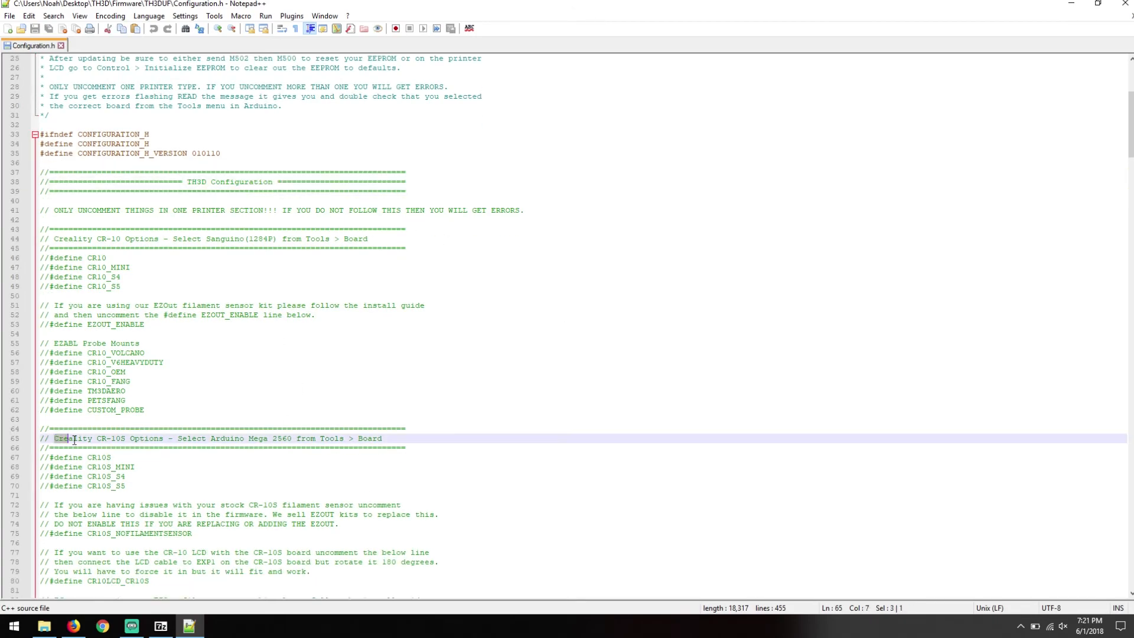
pyautogui.scroll(-3)
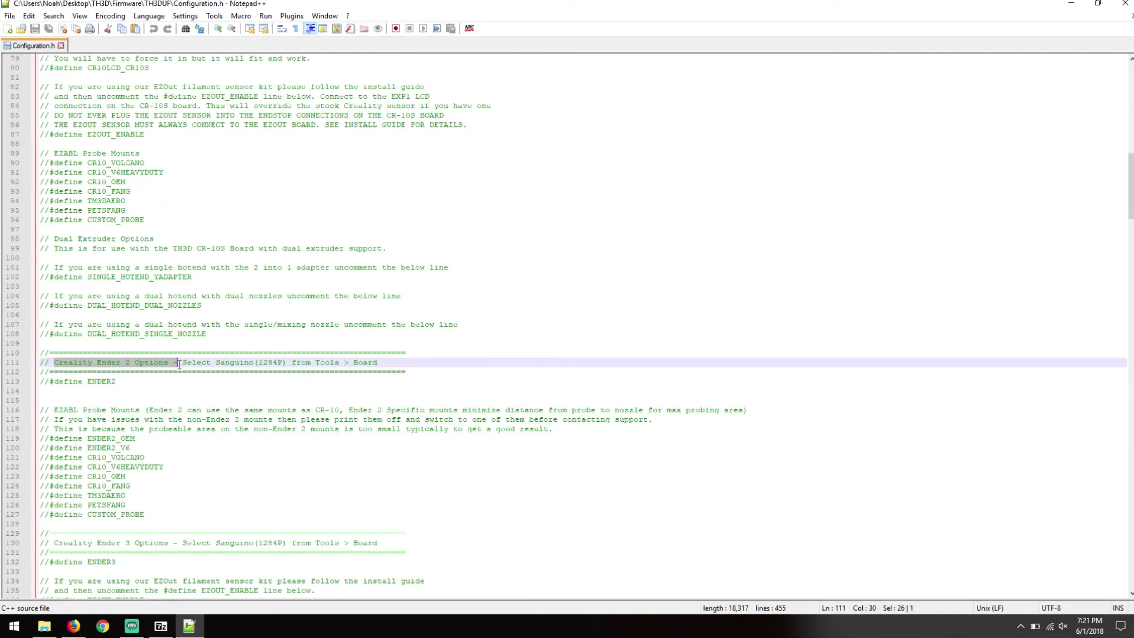
pyautogui.scroll(-3)
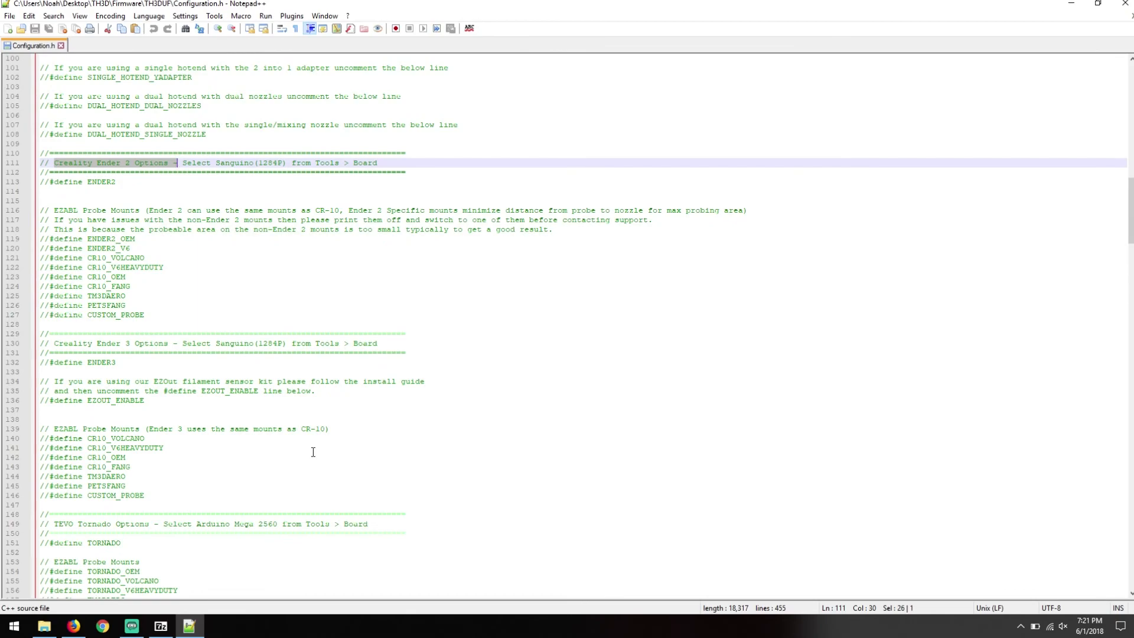
pyautogui.scroll(-3)
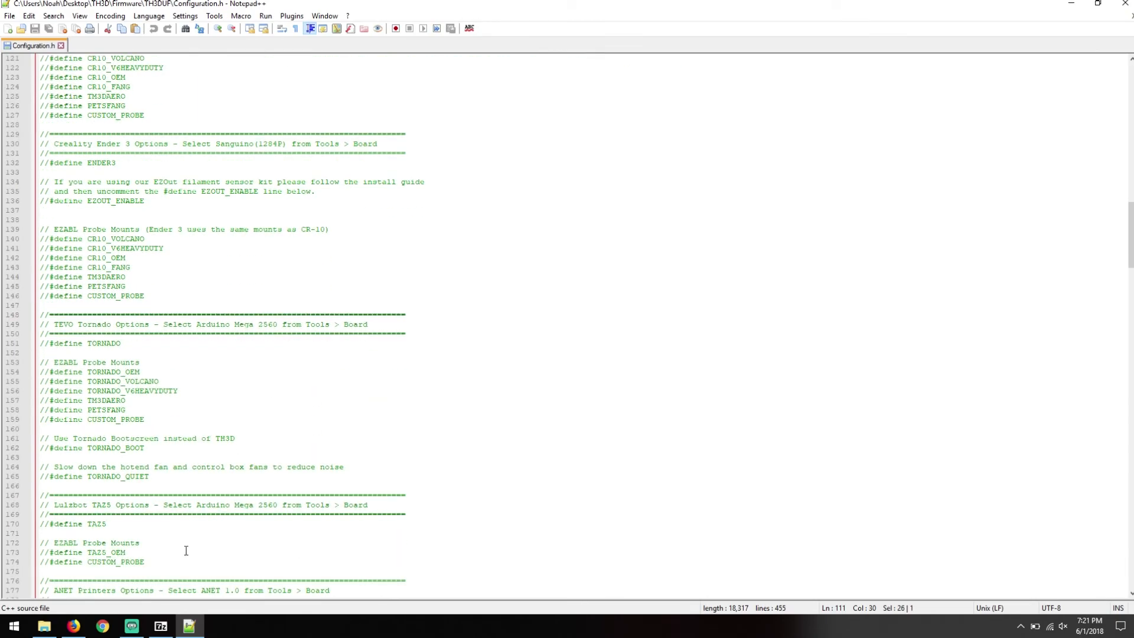
pyautogui.scroll(-3)
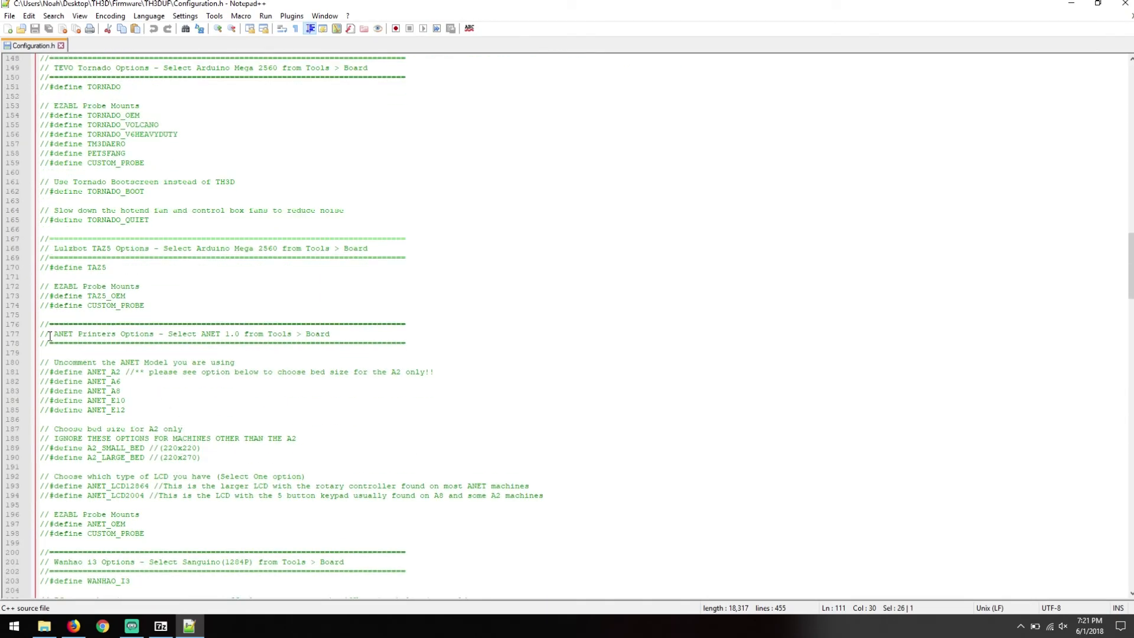
pyautogui.click(176, 333)
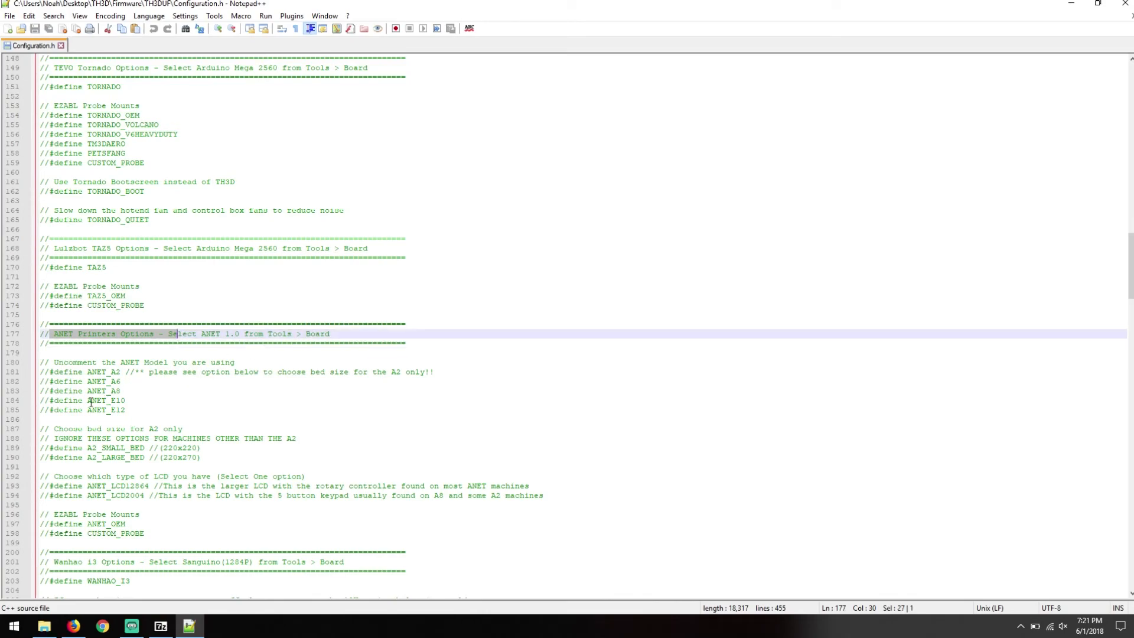
pyautogui.click(45, 372)
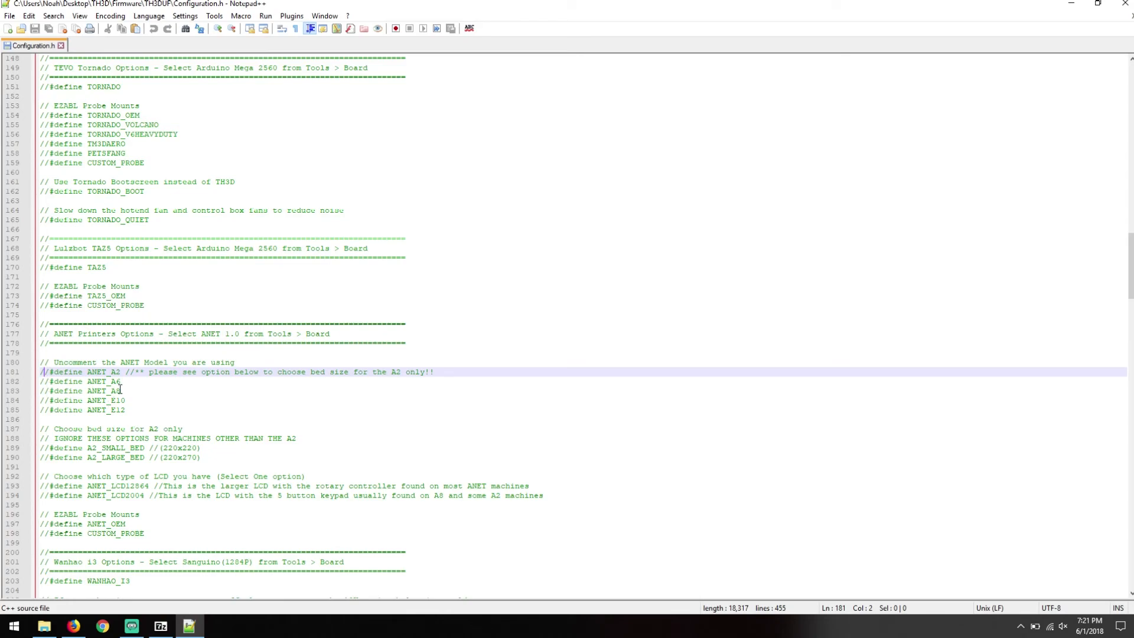
pyautogui.click(123, 410)
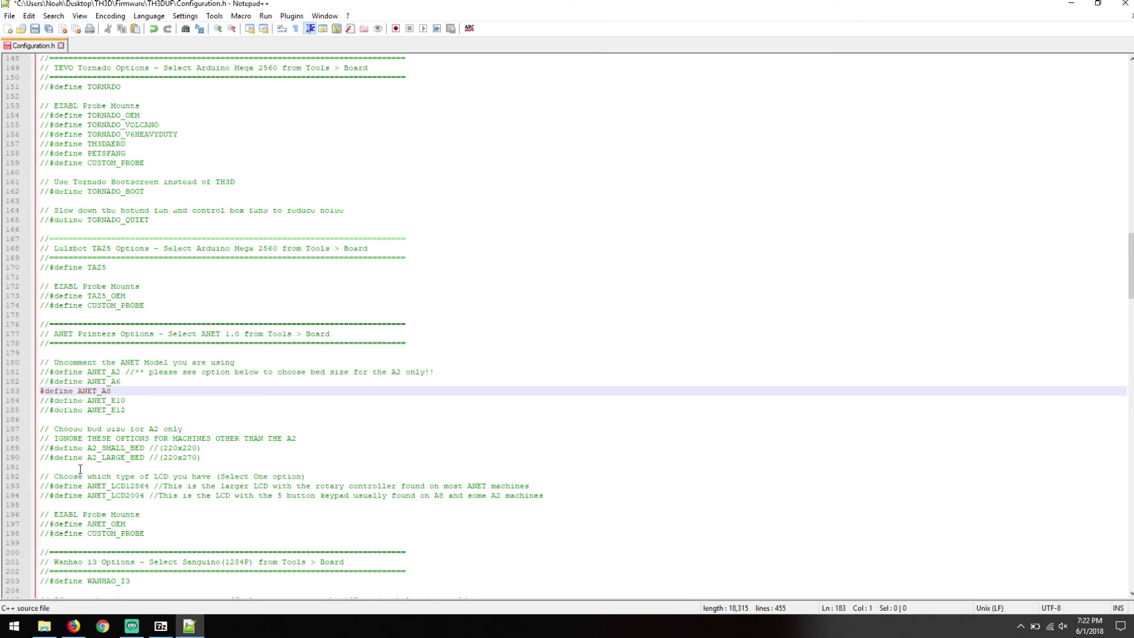
pyautogui.moveTo(157, 480)
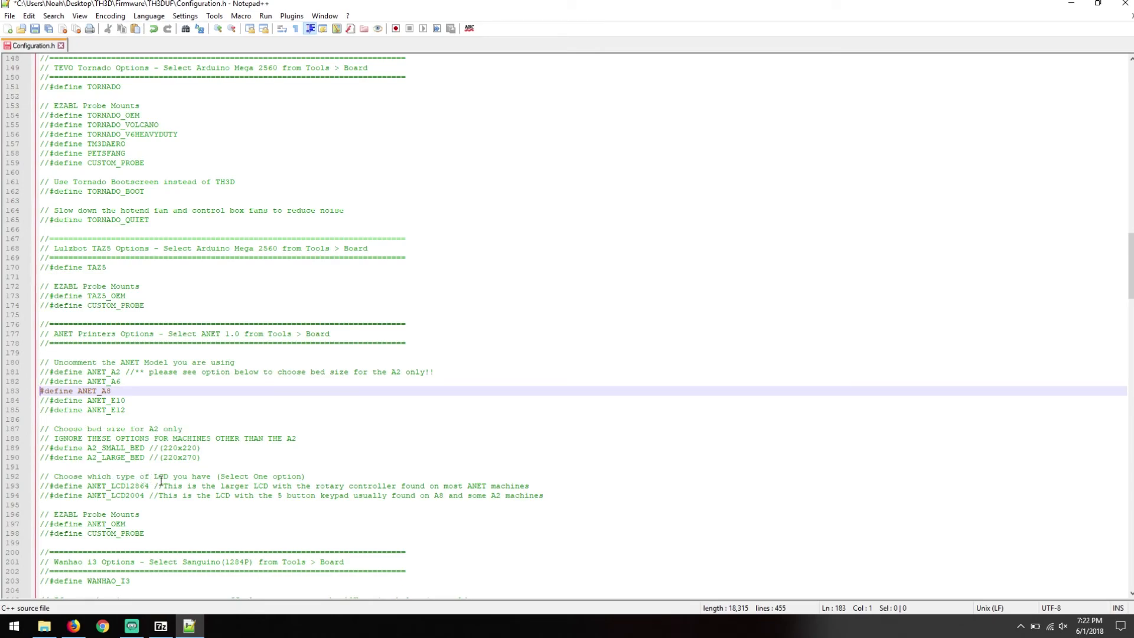
pyautogui.moveTo(269, 486)
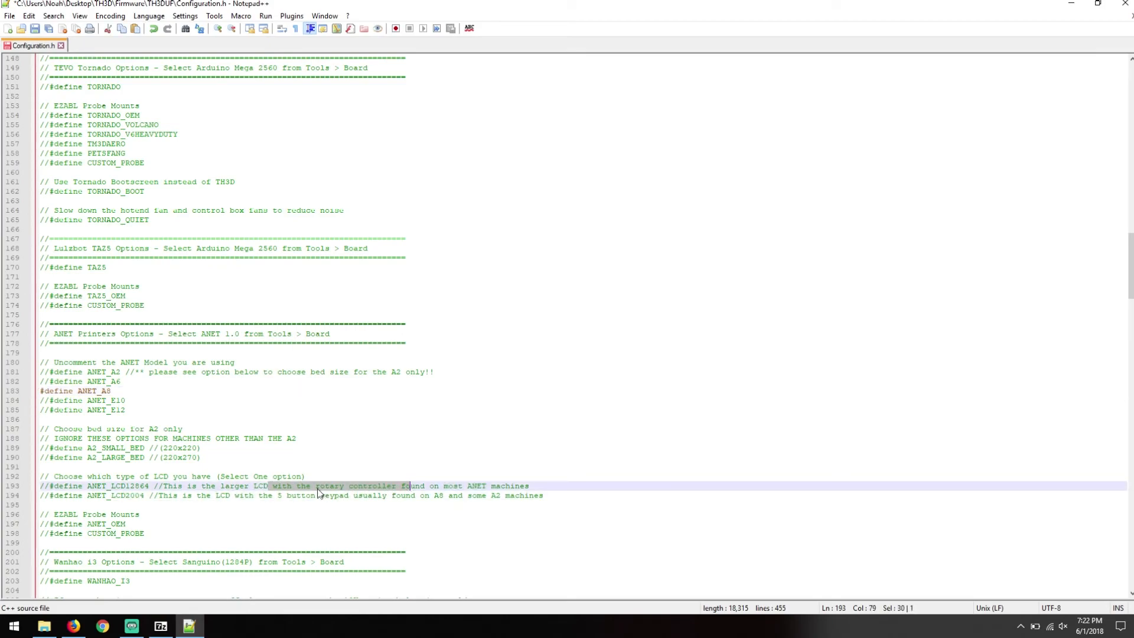
pyautogui.moveTo(312, 491)
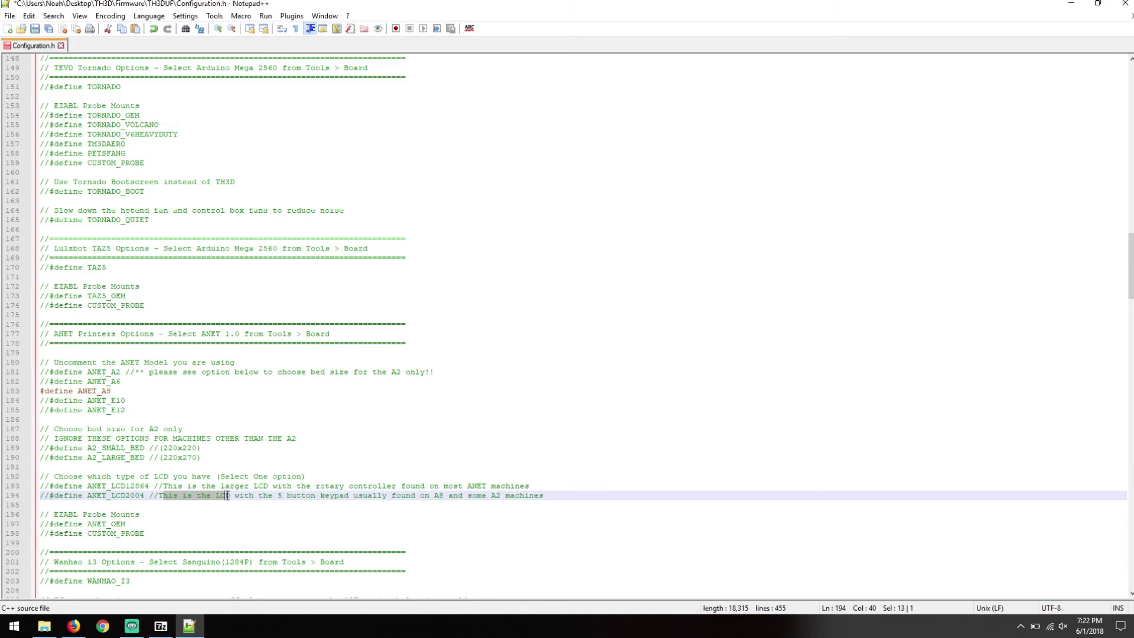
pyautogui.moveTo(130, 448)
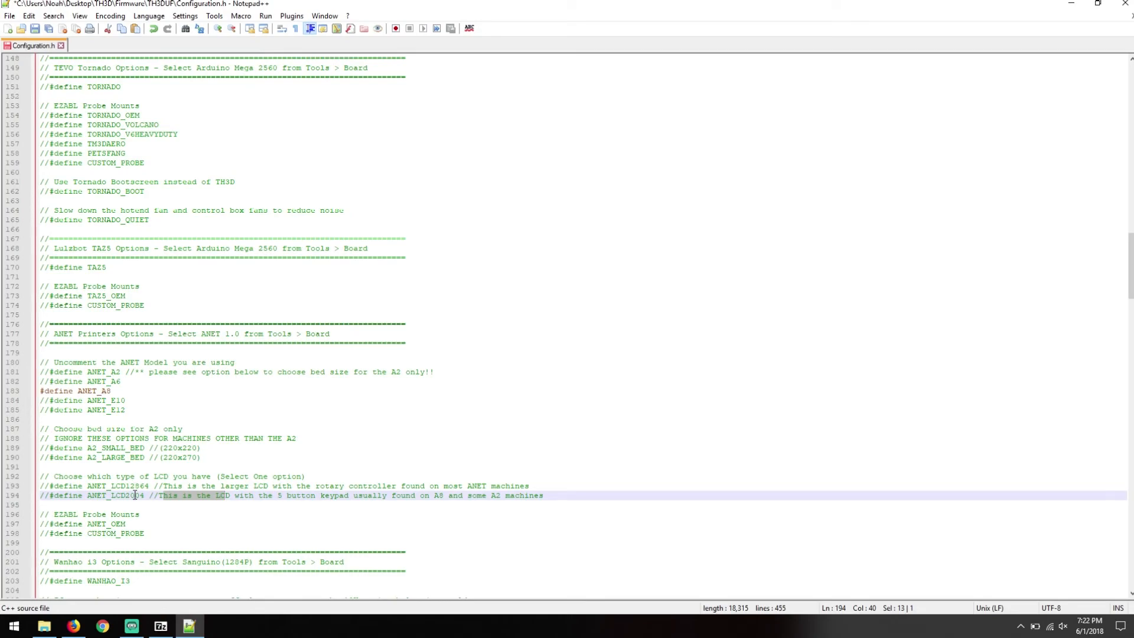
# Place the cursor at the start of the ANET_LCD2004 line to uncomment it
pyautogui.click(49, 496)
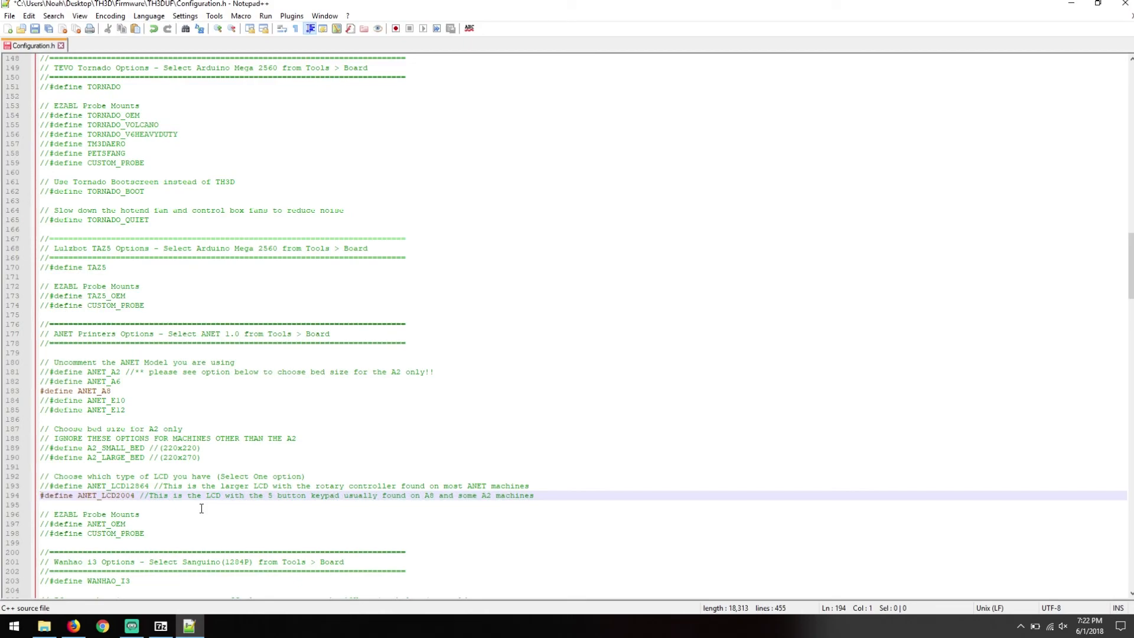
pyautogui.moveTo(118, 565)
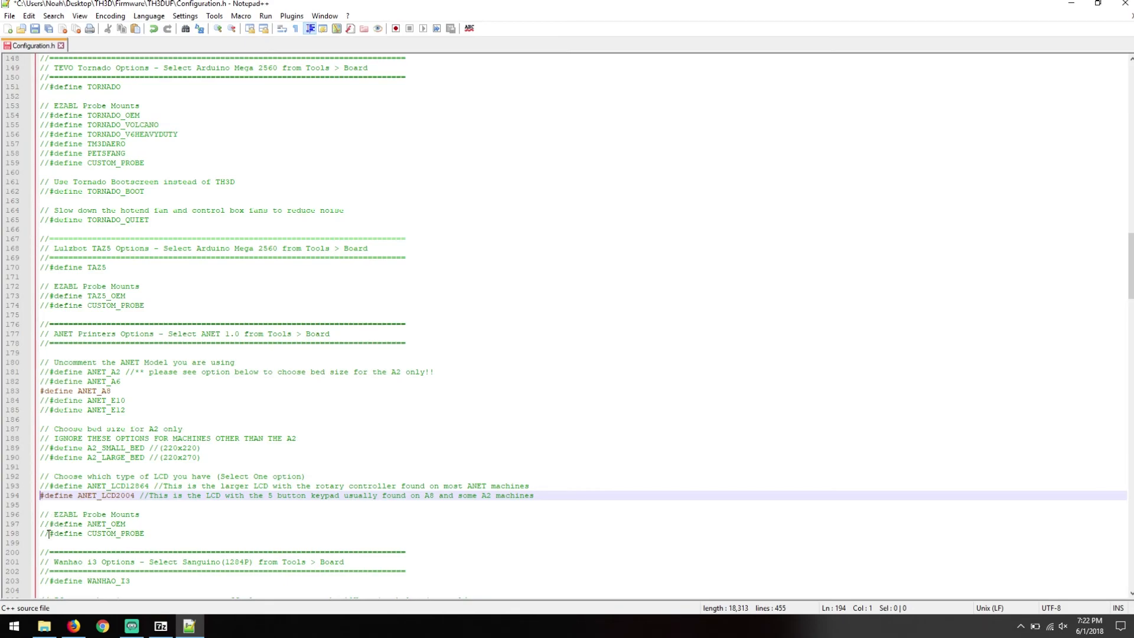
pyautogui.moveTo(215, 396)
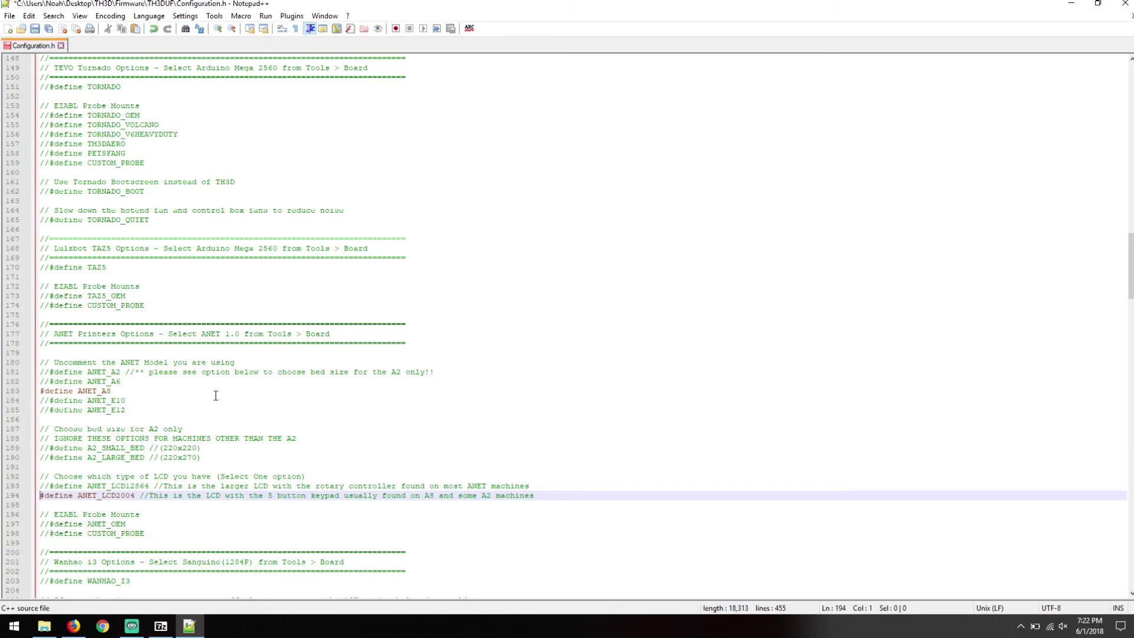
pyautogui.scroll(-3)
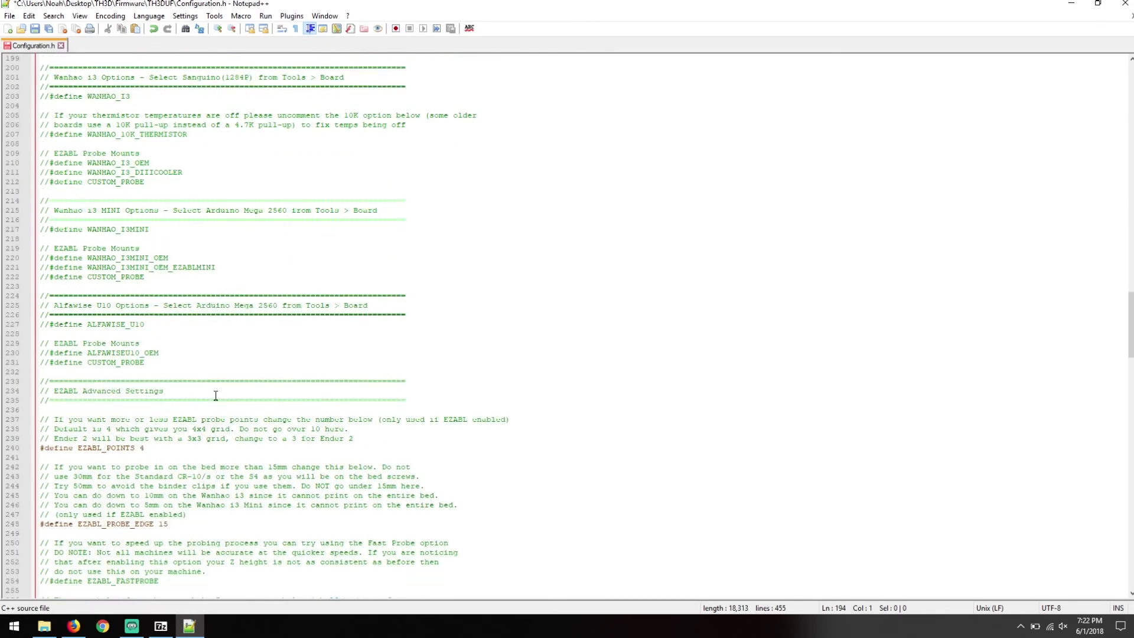
pyautogui.scroll(-3)
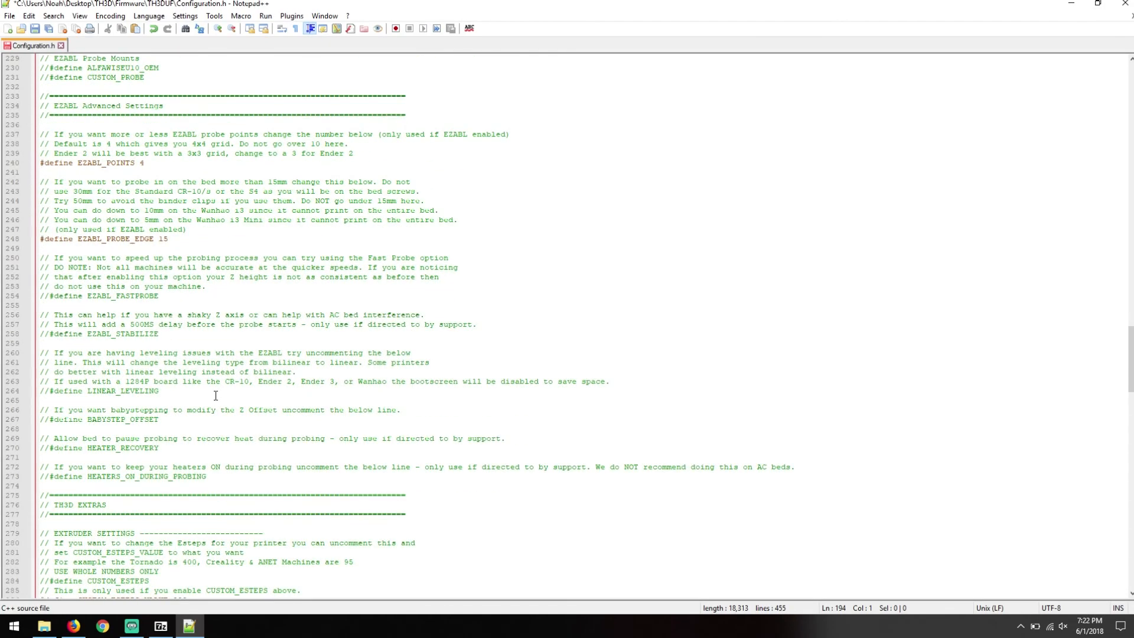
pyautogui.scroll(-3)
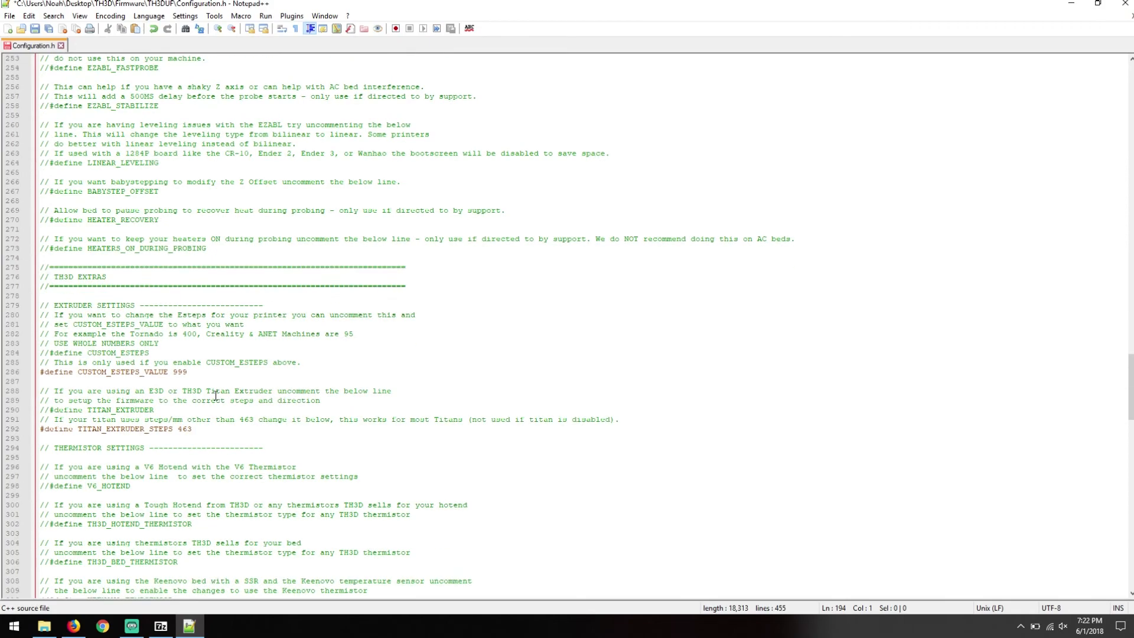
pyautogui.scroll(-3)
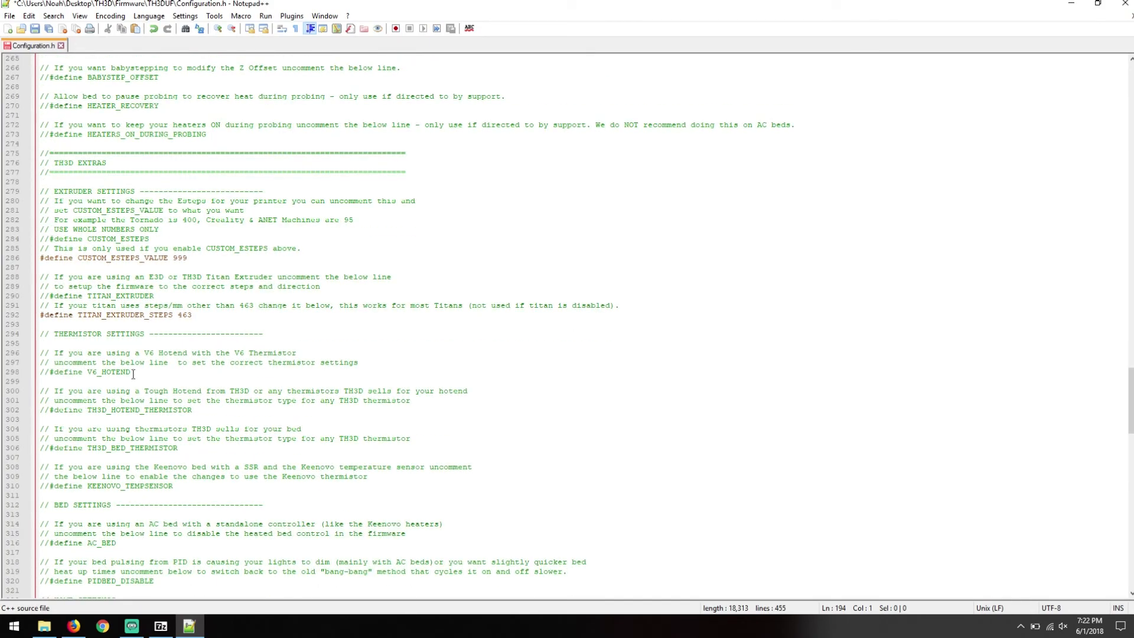
pyautogui.scroll(-3)
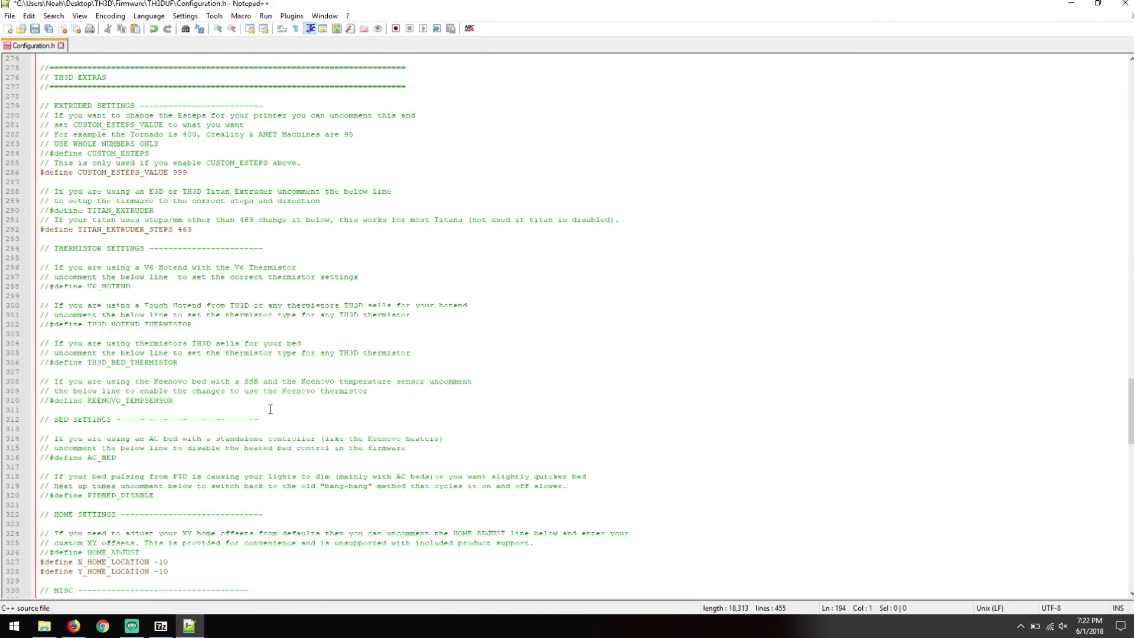
pyautogui.scroll(-3)
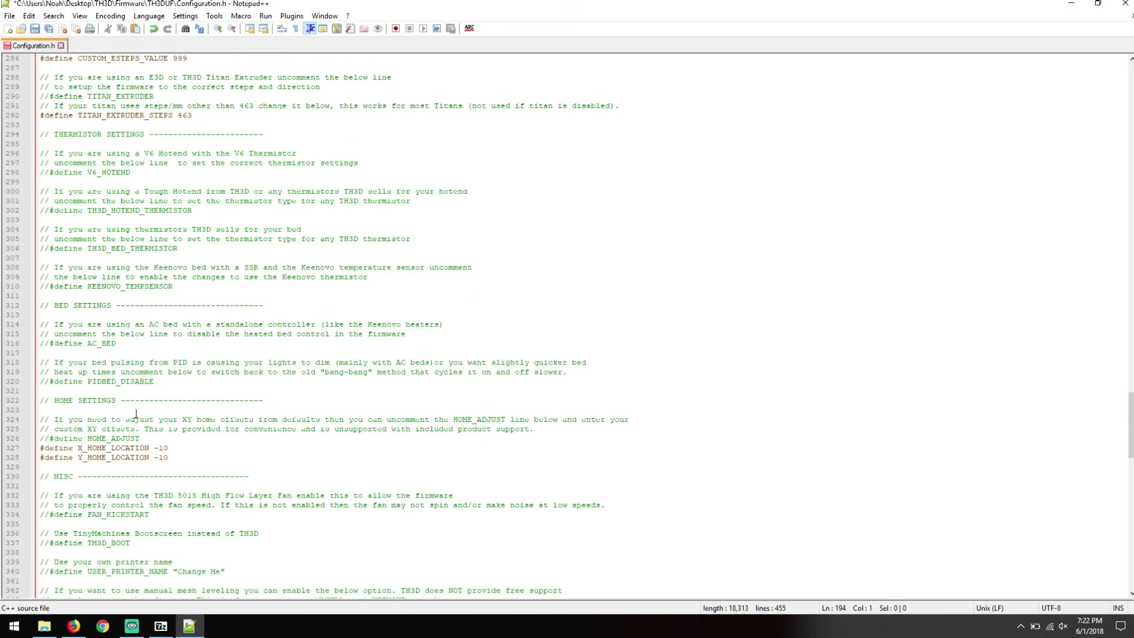
pyautogui.scroll(-3)
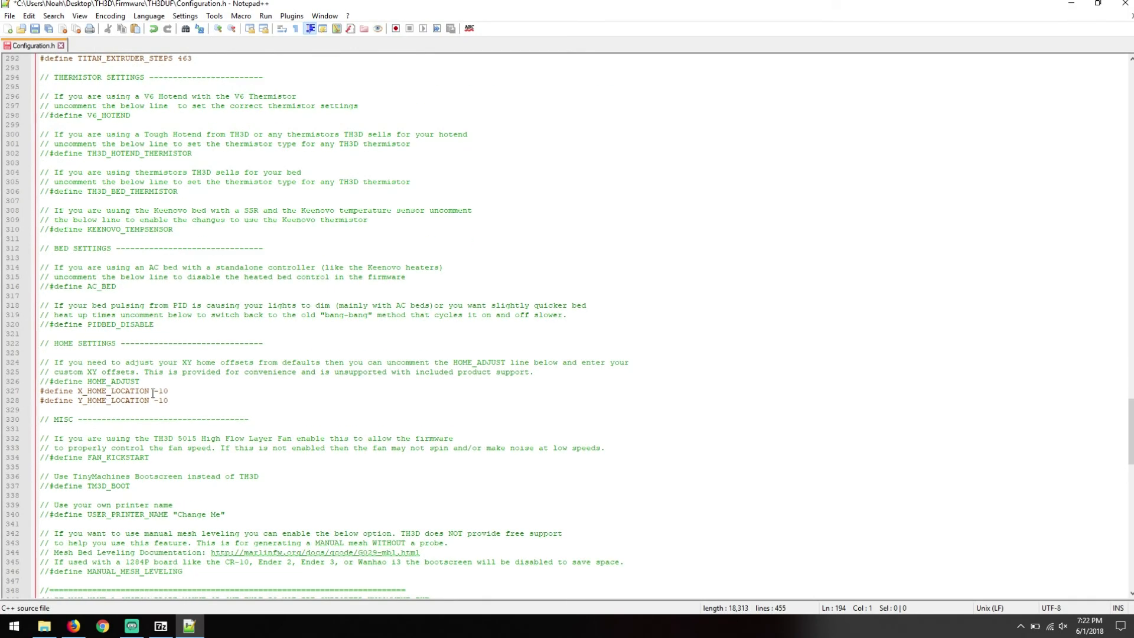
pyautogui.scroll(-3)
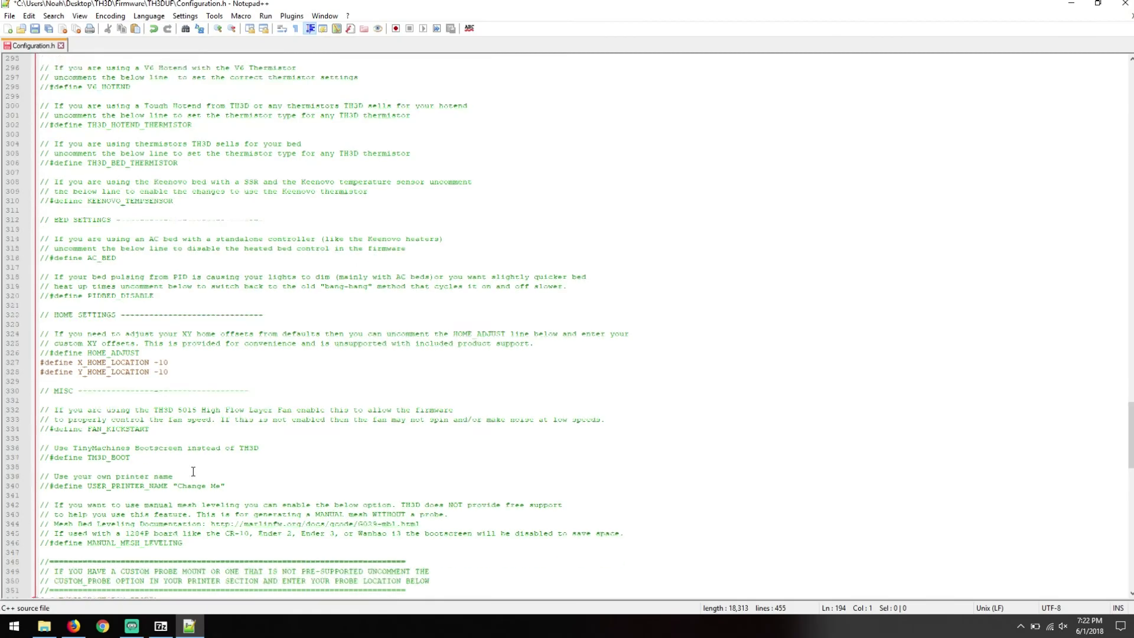
pyautogui.scroll(-3)
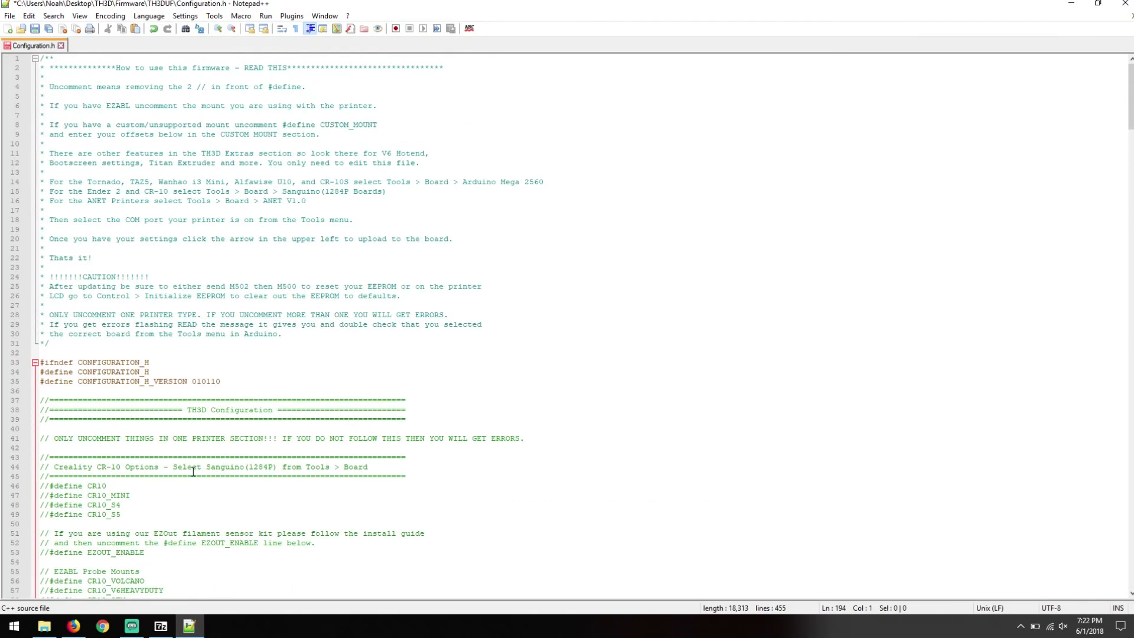
# Save Configuration.h with the ANET_A8 and ANET_LCD2004 edits
pyautogui.scroll(-3)
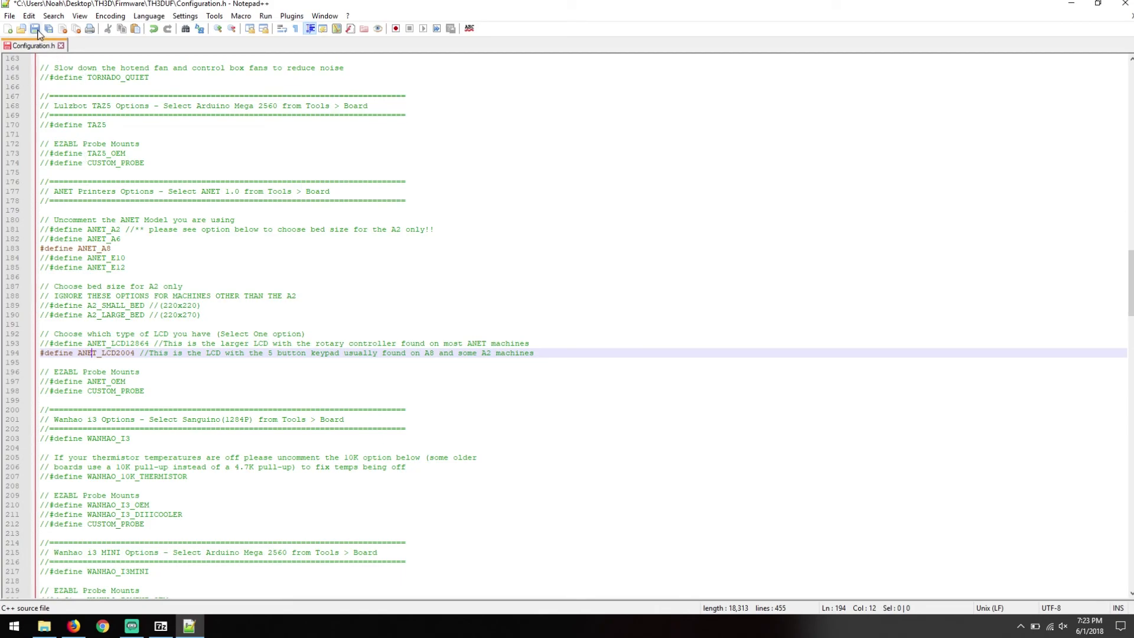
pyautogui.click(8, 28)
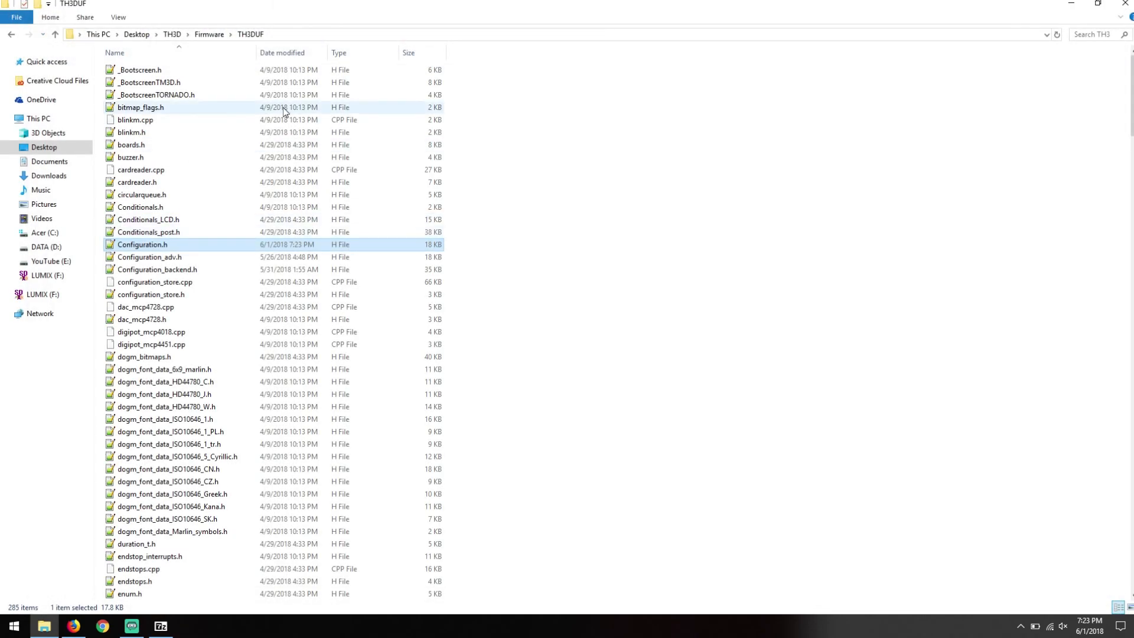
pyautogui.moveTo(210, 307)
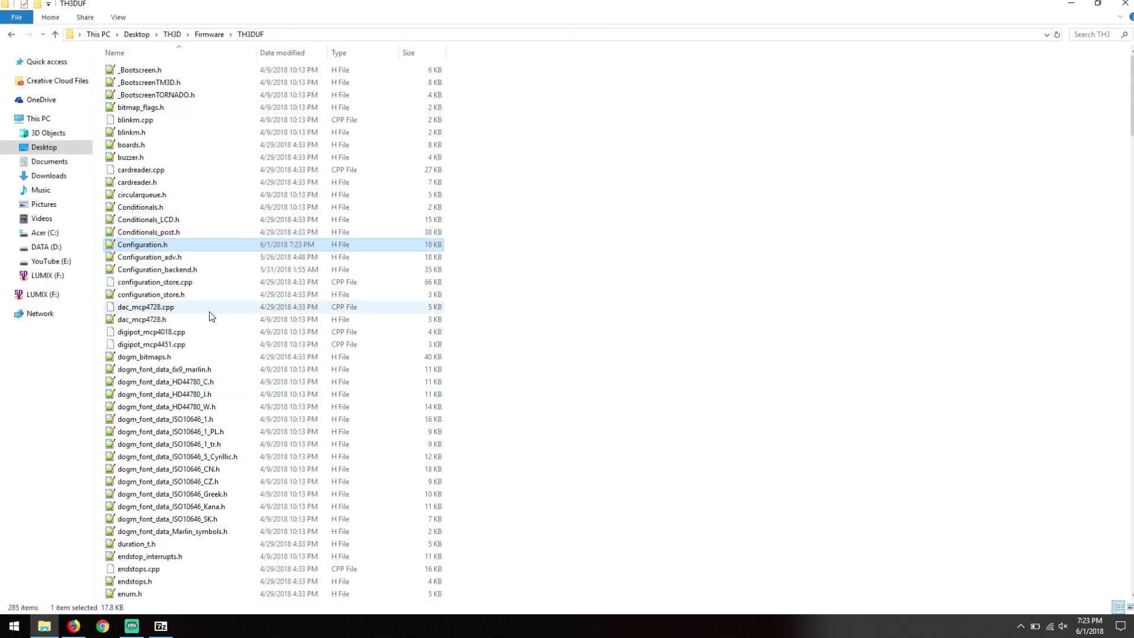
# Scroll the TH3DUF folder to the TH3DUF.ino sketch file, select it, and scroll back up
pyautogui.scroll(-3)
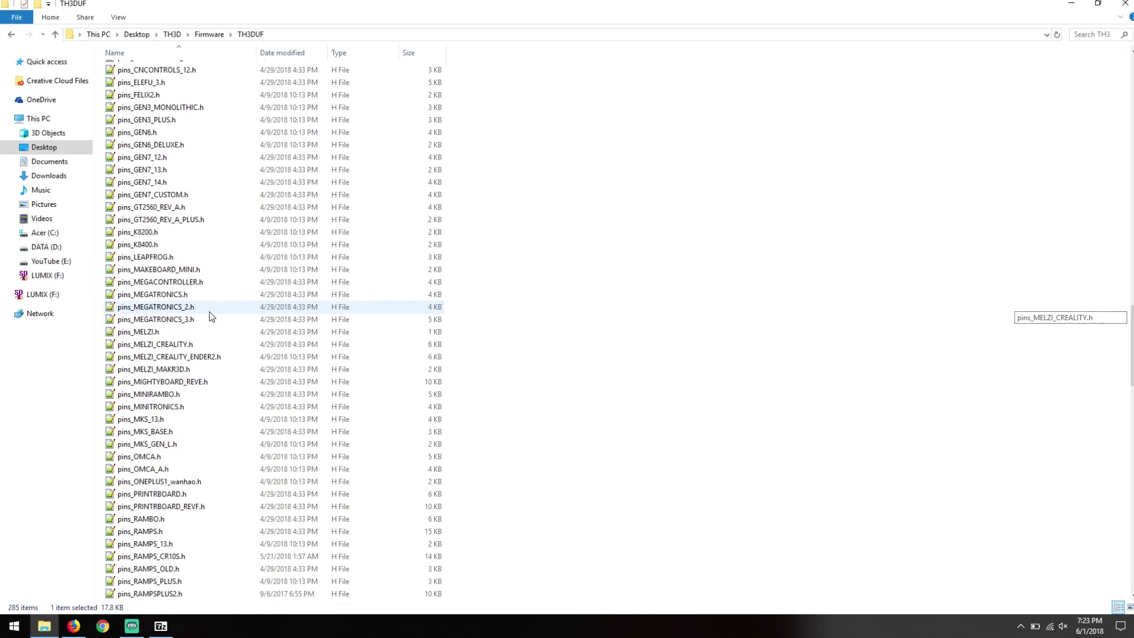
pyautogui.scroll(-3)
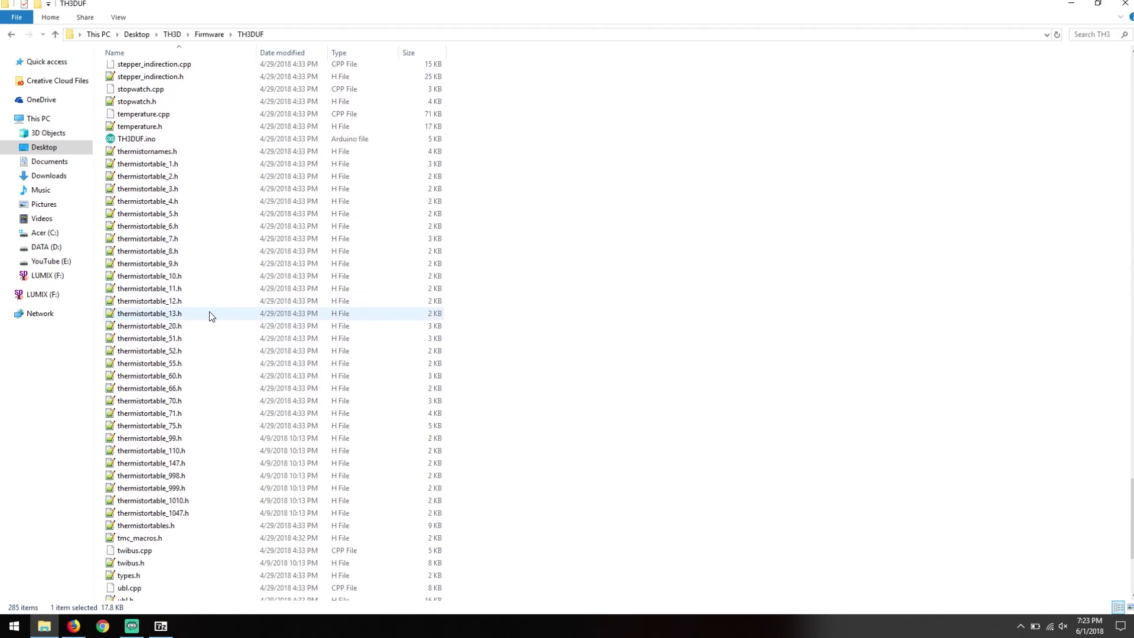
pyautogui.click(136, 173)
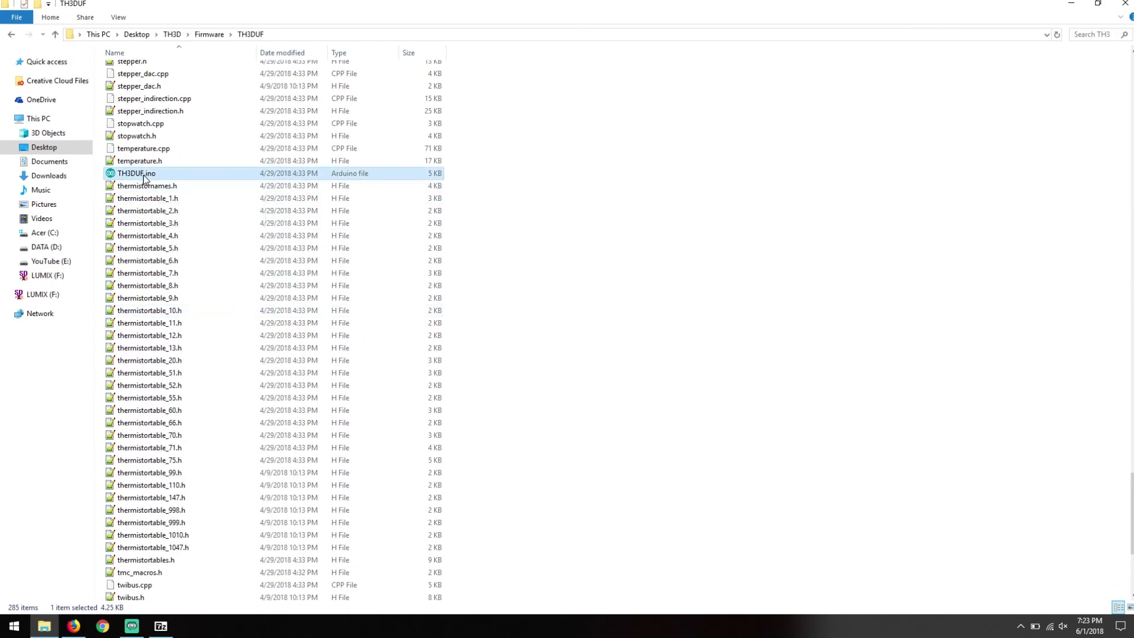
pyautogui.scroll(3)
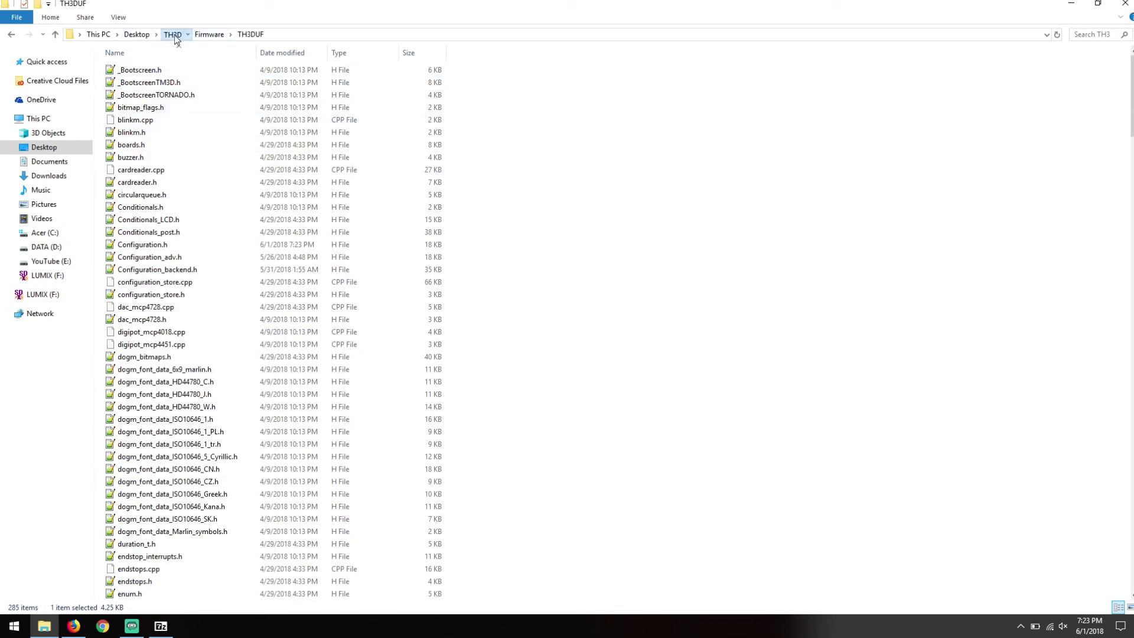
# Go up to the TH3D folder and run OpenFirmwareWindows.bat to launch the portable Arduino IDE
pyautogui.click(171, 35)
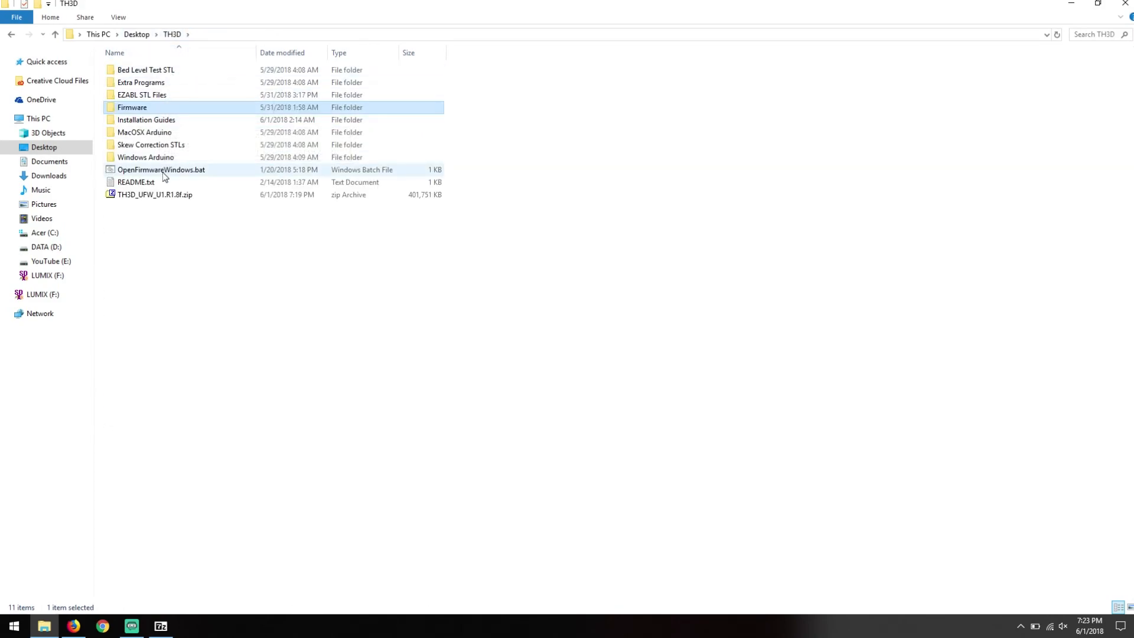
pyautogui.click(161, 169)
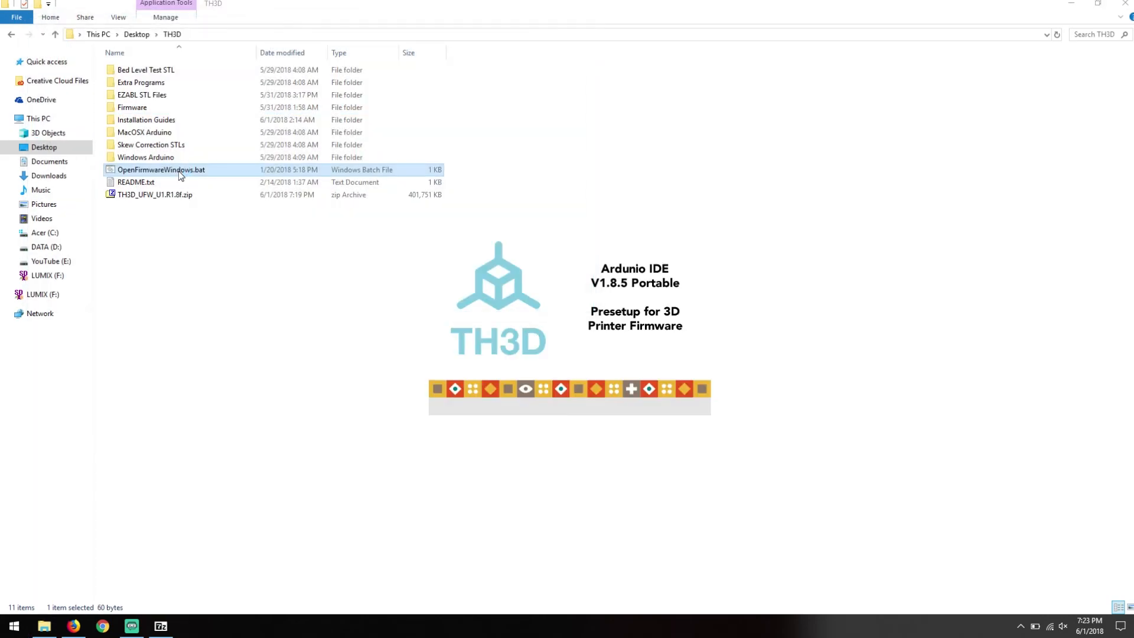
pyautogui.doubleClick(162, 169)
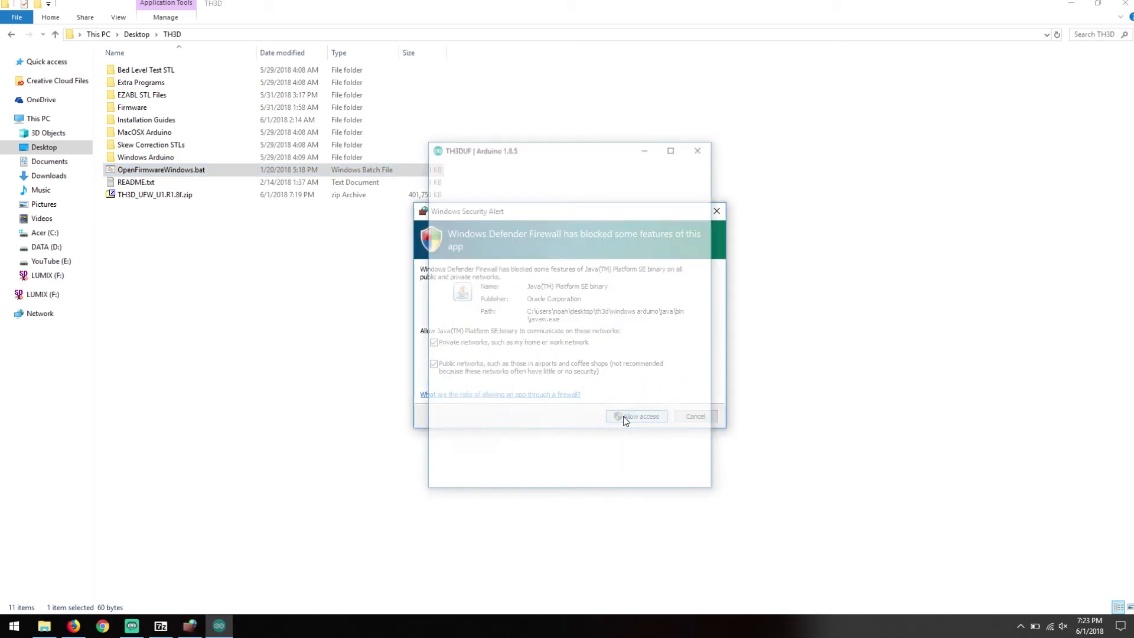
# Allow Java through the firewall, maximize Arduino IDE, and view the Conditionals_LCD.h and Conditionals_post.h tabs
pyautogui.click(635, 416)
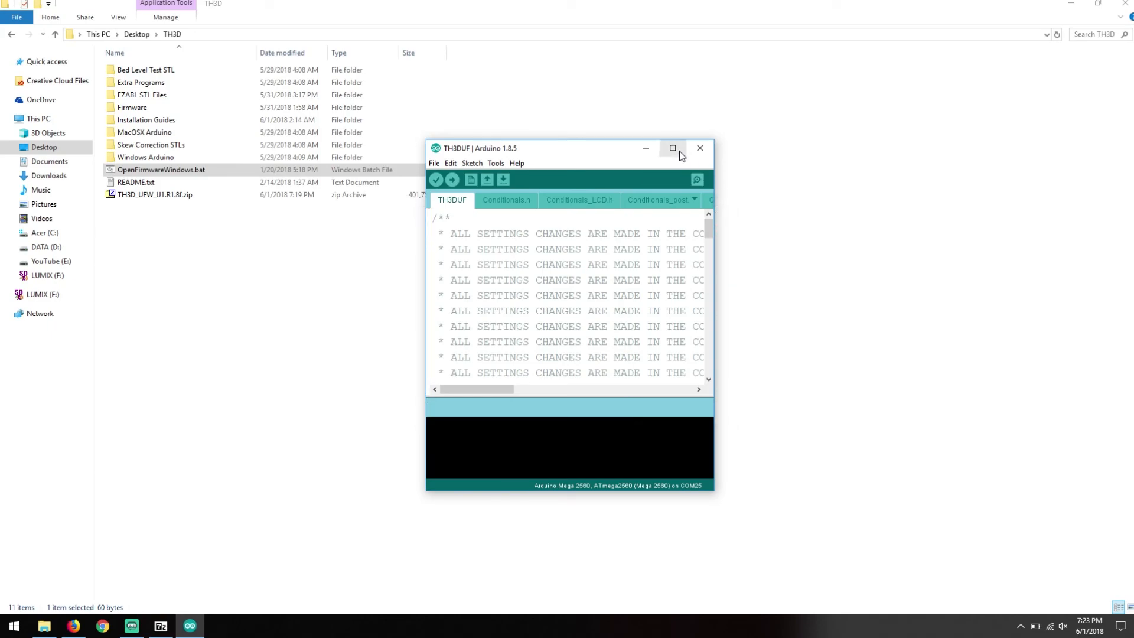
pyautogui.click(672, 149)
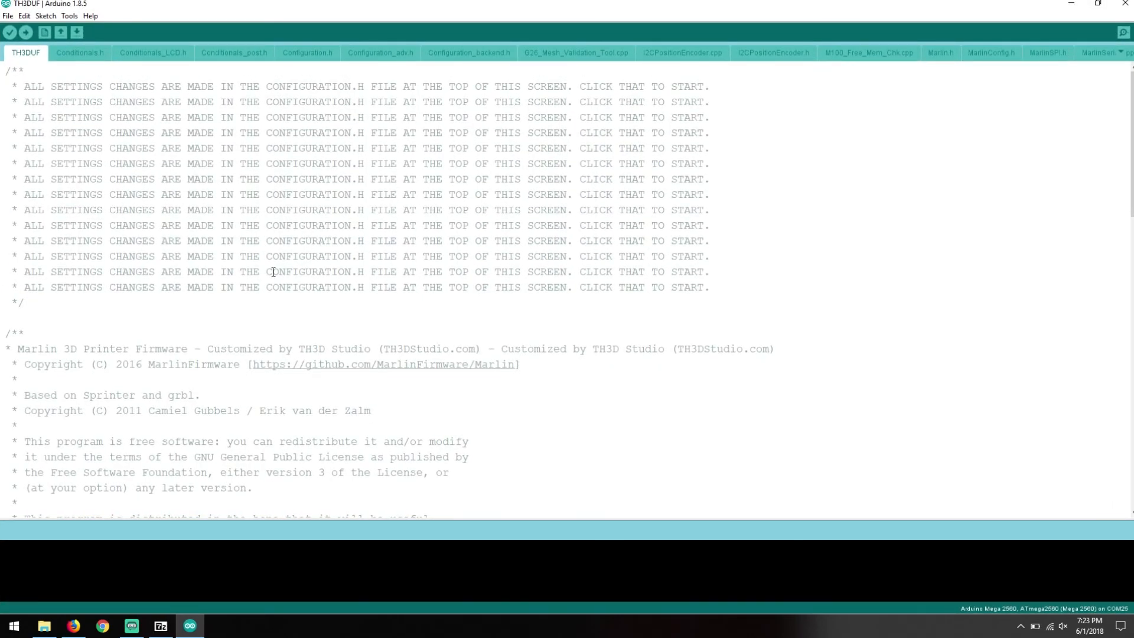
pyautogui.moveTo(122, 60)
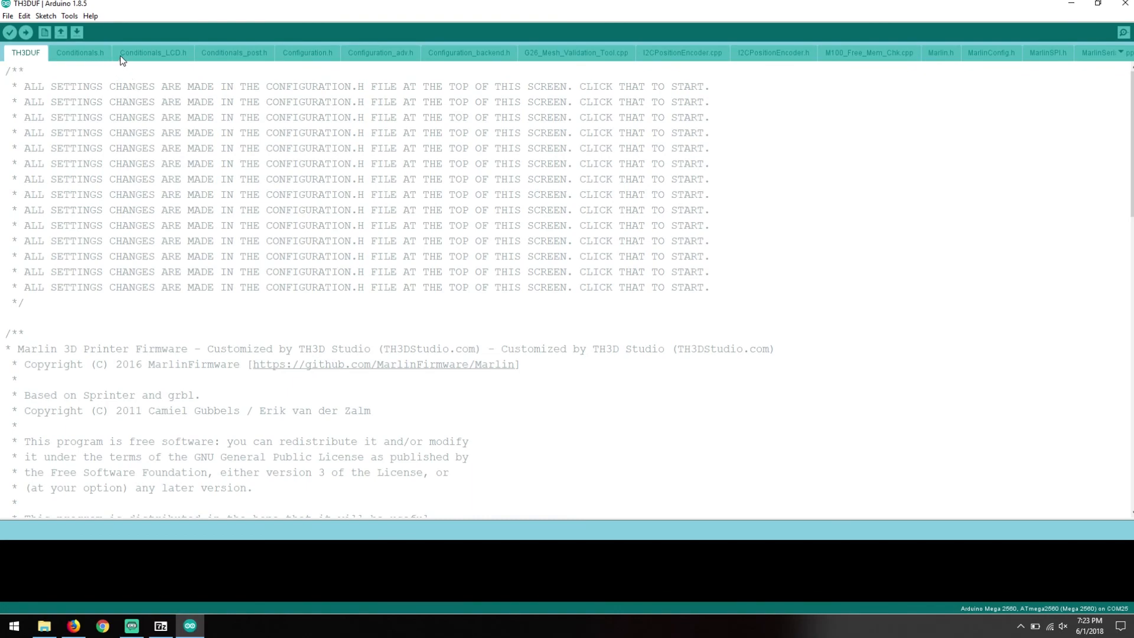
pyautogui.click(152, 52)
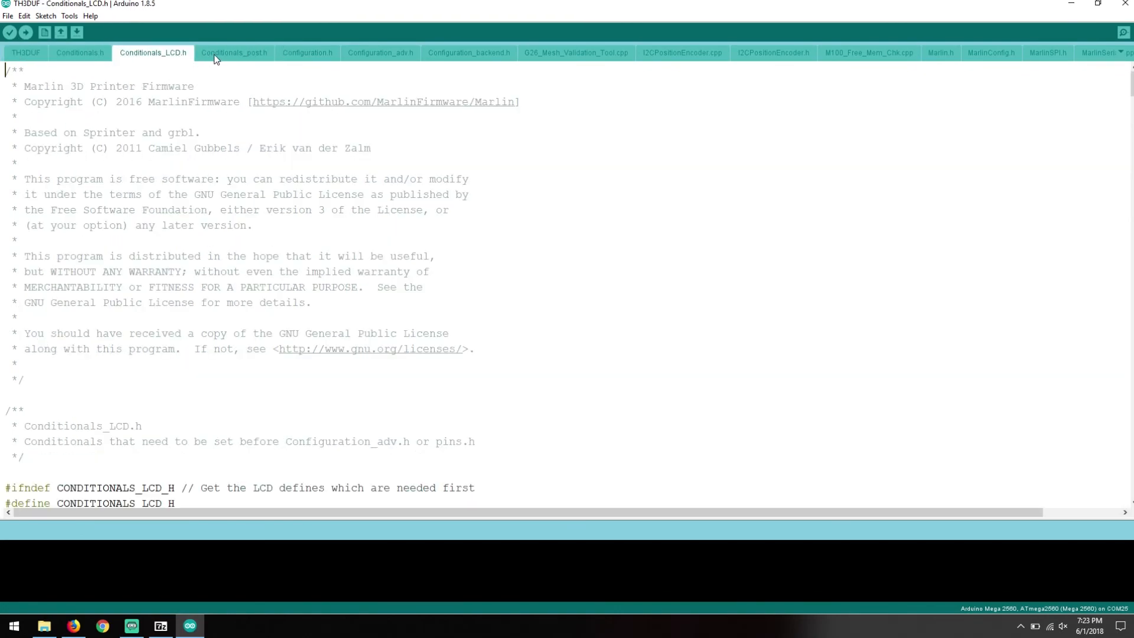
pyautogui.click(25, 52)
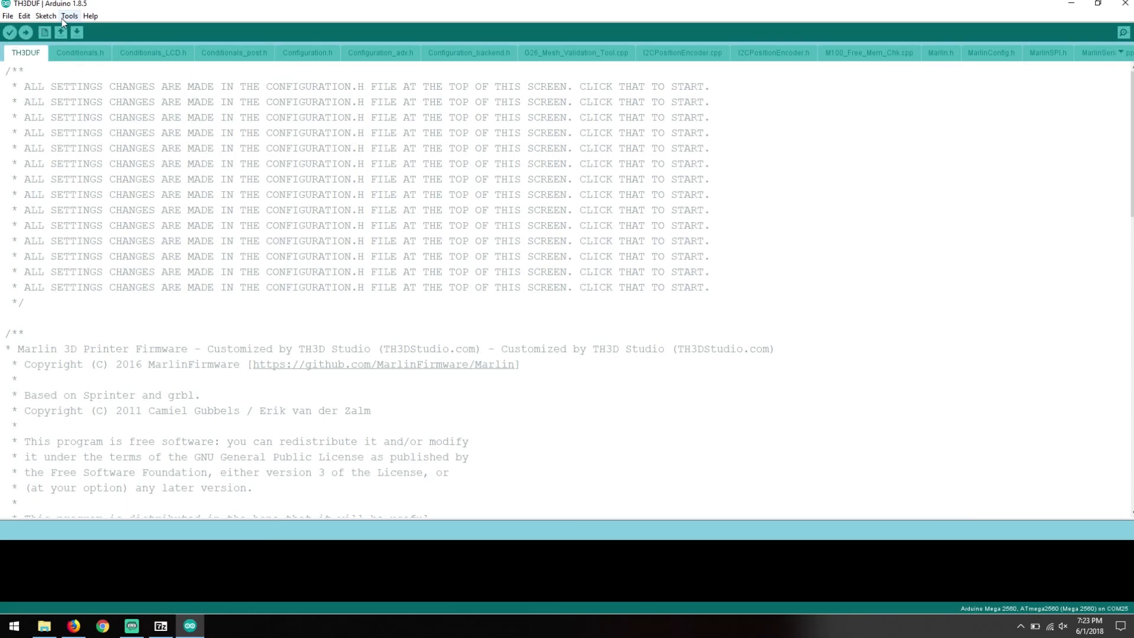
# Select Anet V1.0 as the target board for the TH3DUF sketch
pyautogui.click(70, 16)
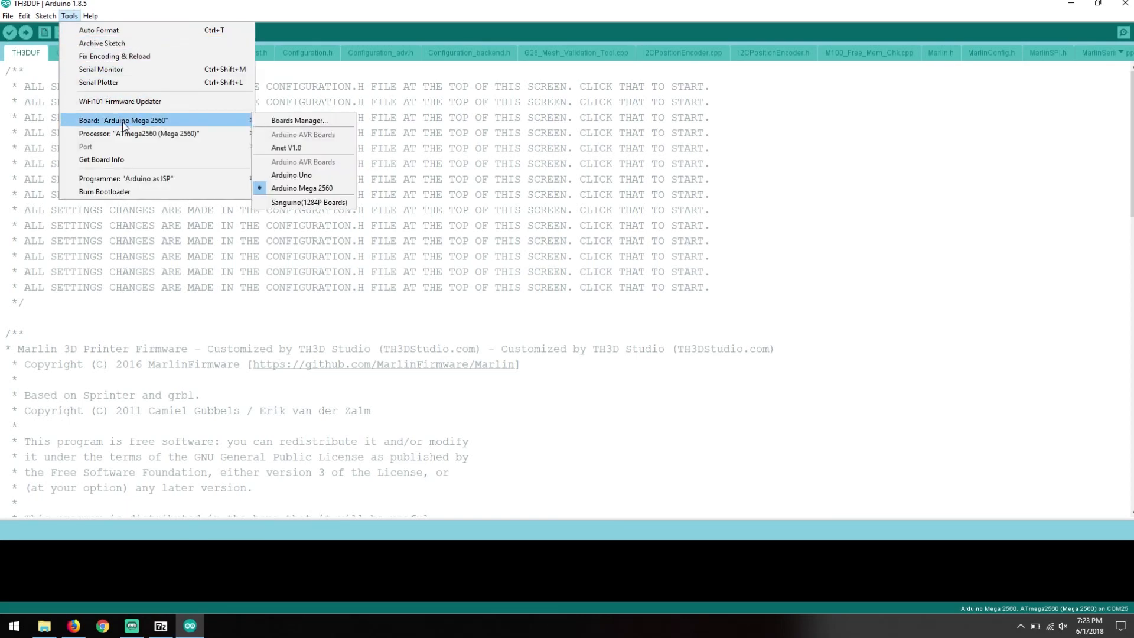
pyautogui.moveTo(286, 148)
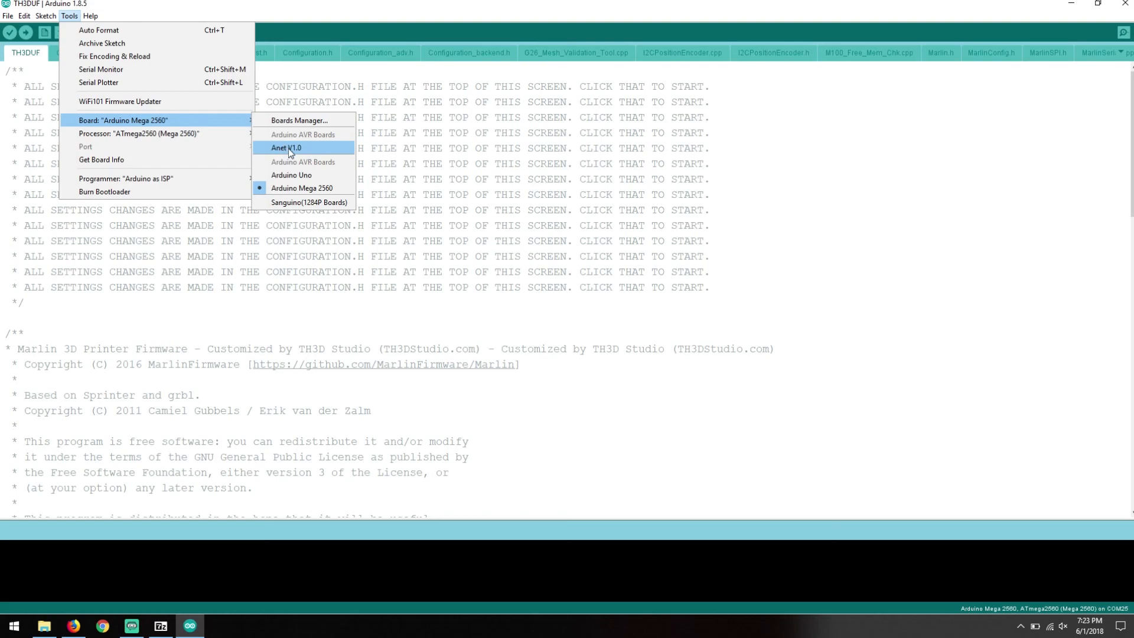
pyautogui.click(288, 149)
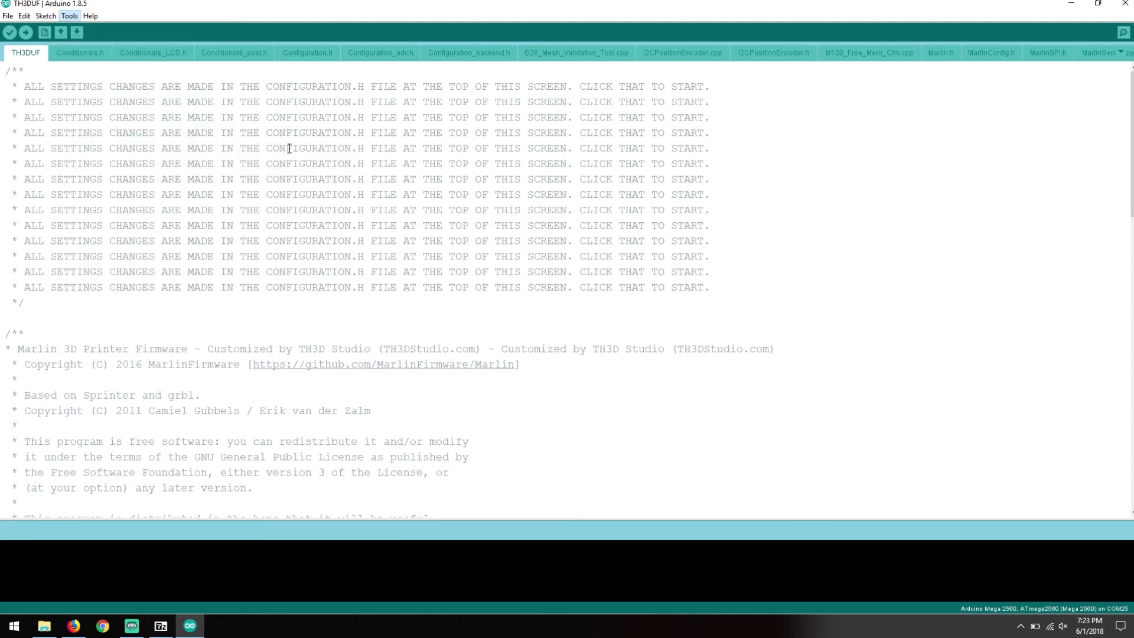
pyautogui.click(68, 16)
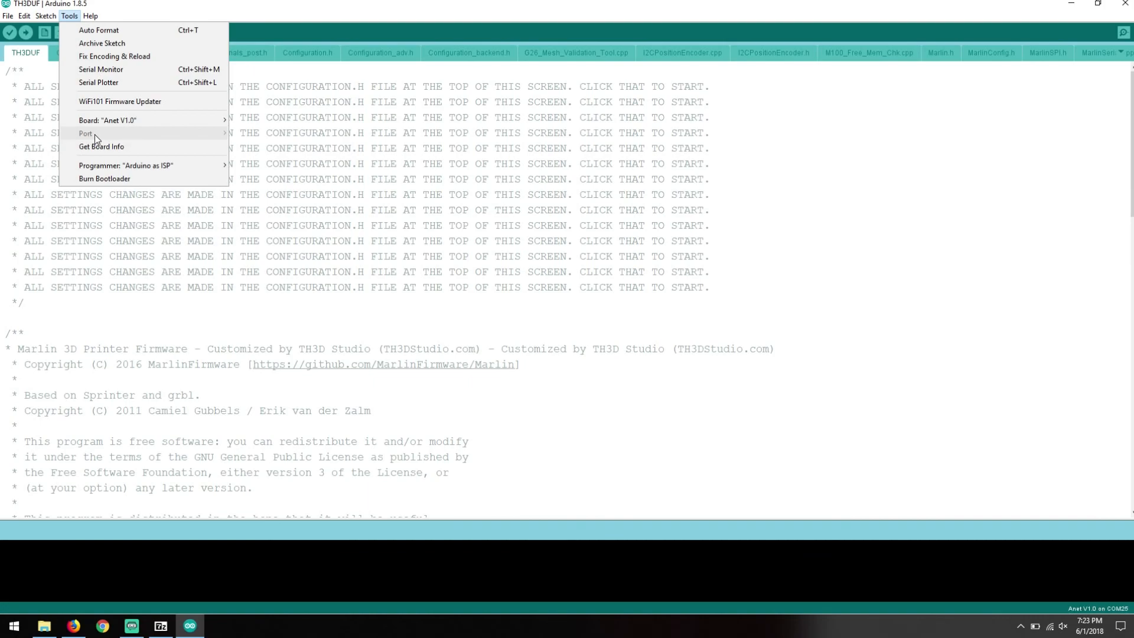
pyautogui.moveTo(102, 137)
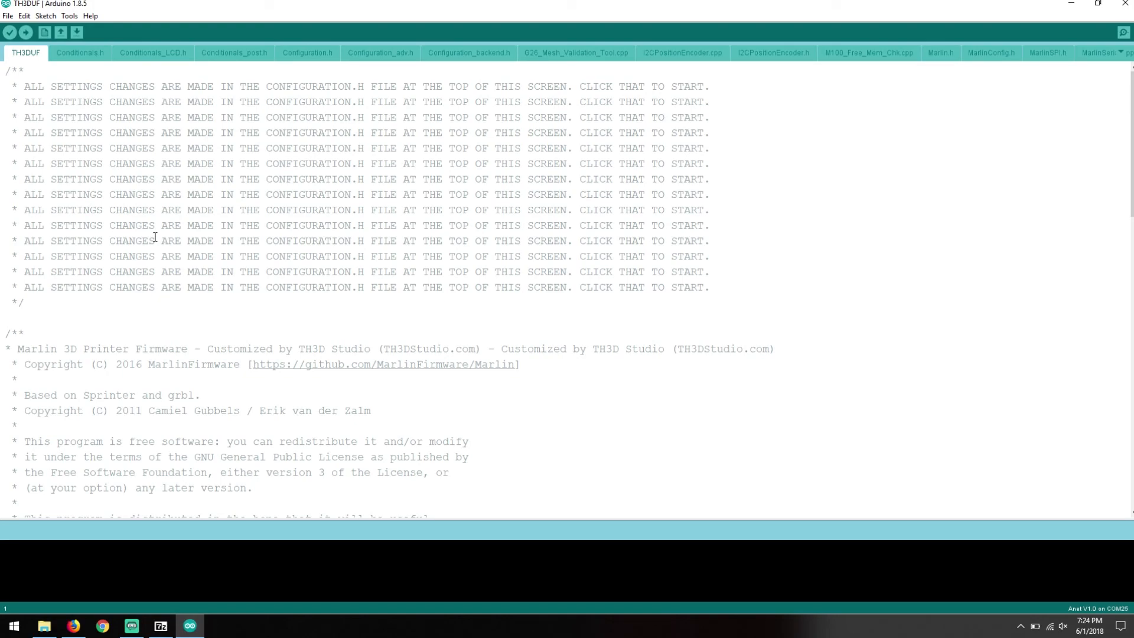
# Connect the sketch to the printer on serial port COM11
pyautogui.click(70, 16)
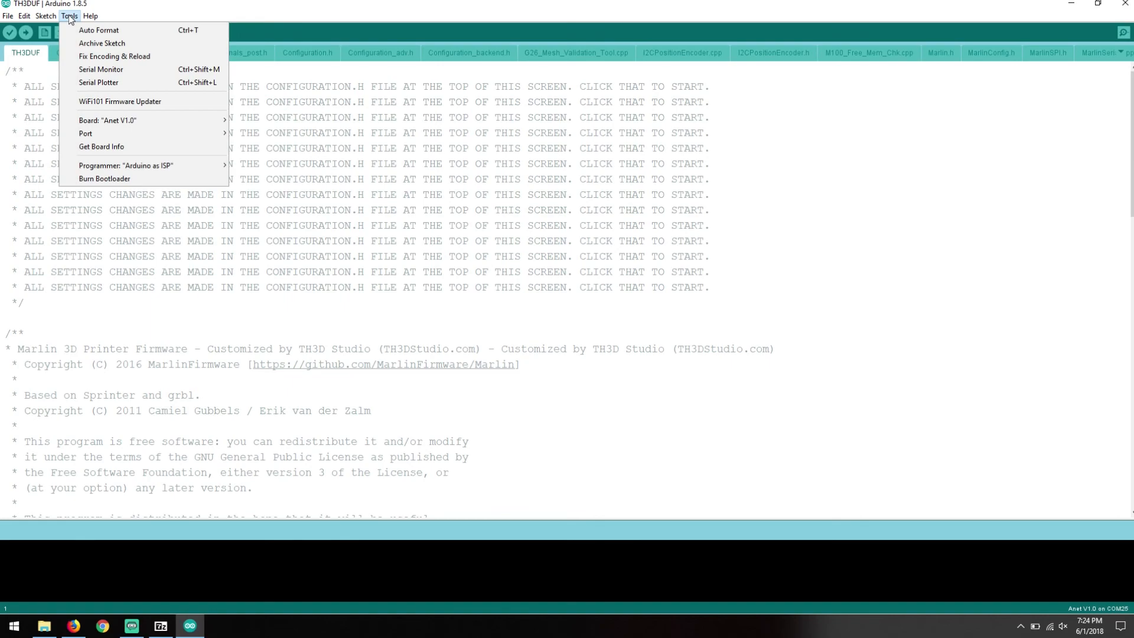
pyautogui.click(85, 134)
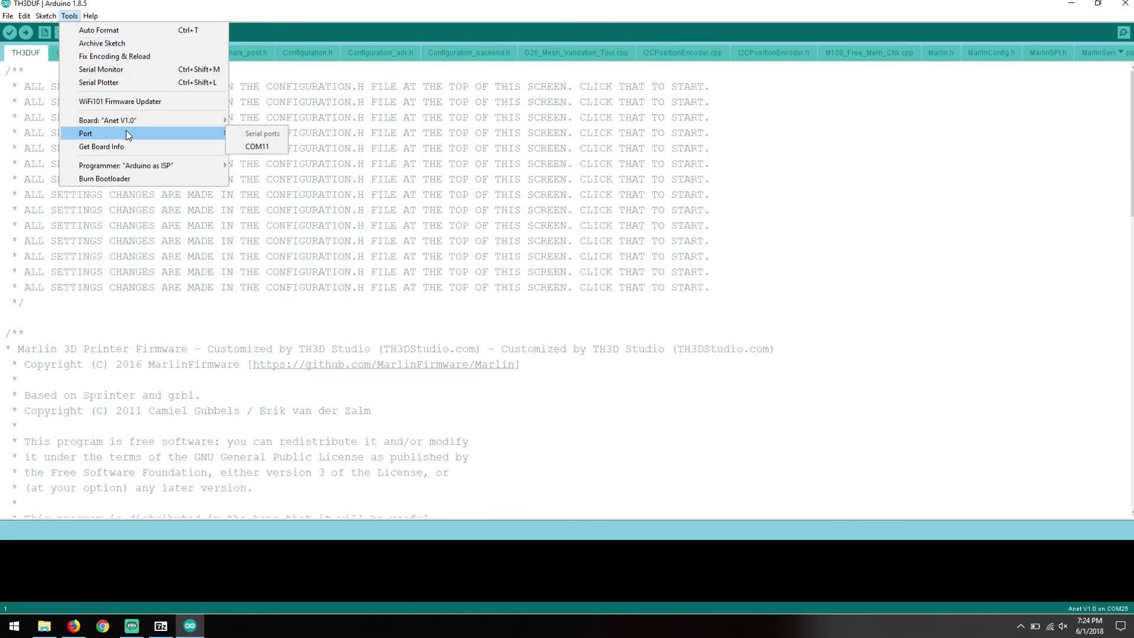
pyautogui.moveTo(225, 137)
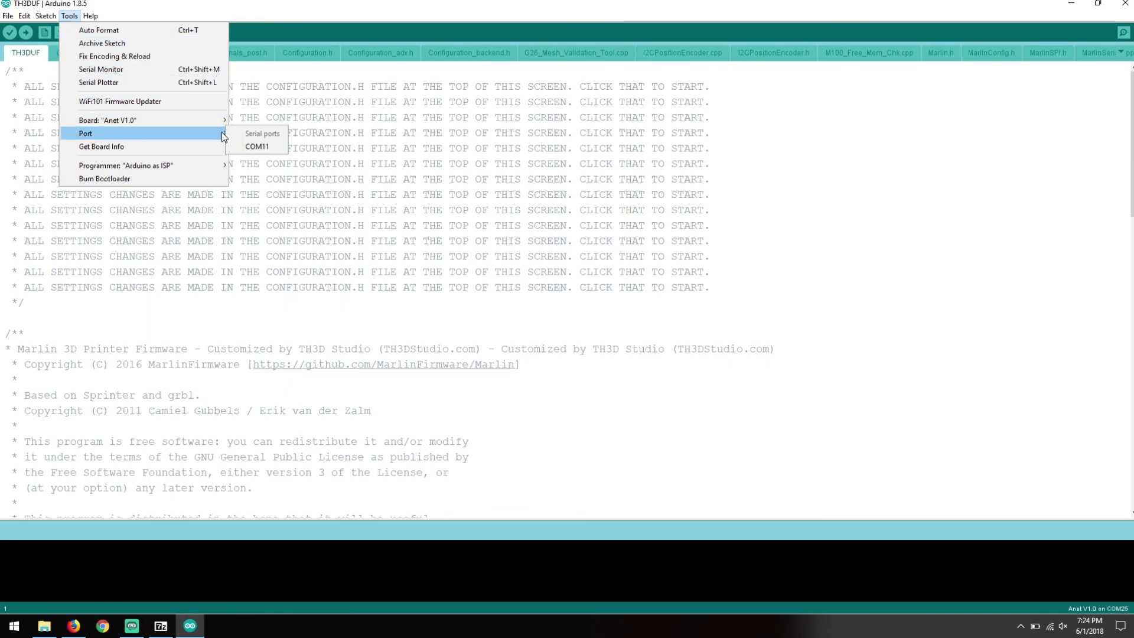
pyautogui.click(257, 147)
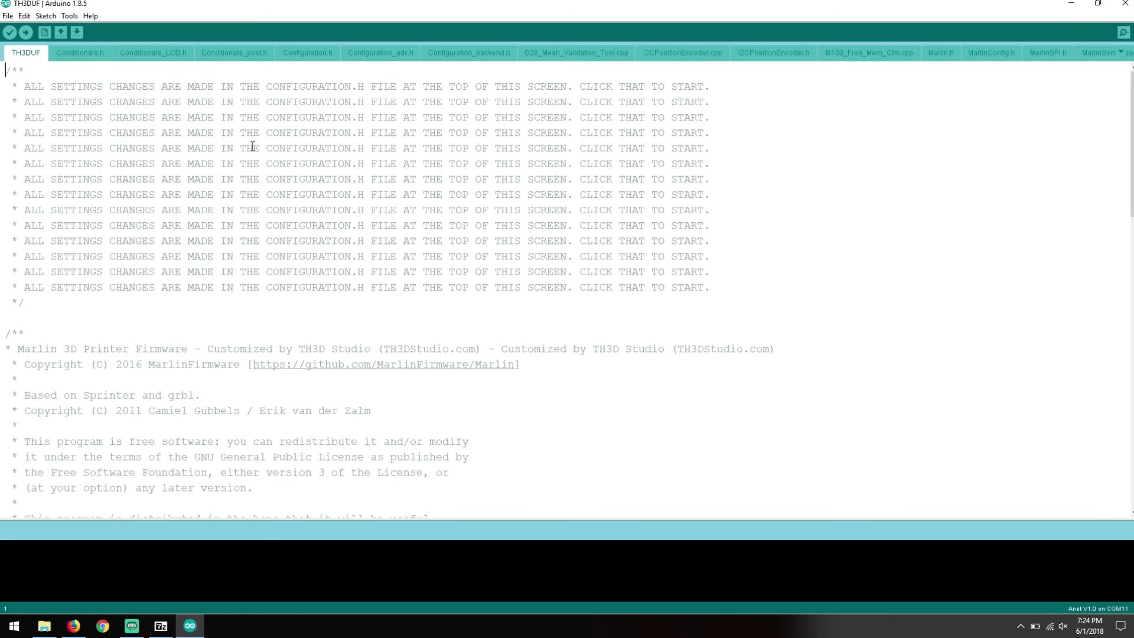
# Check the connected board info (unknown board, VID 1A86, PID 7523) and dismiss the report
pyautogui.click(70, 16)
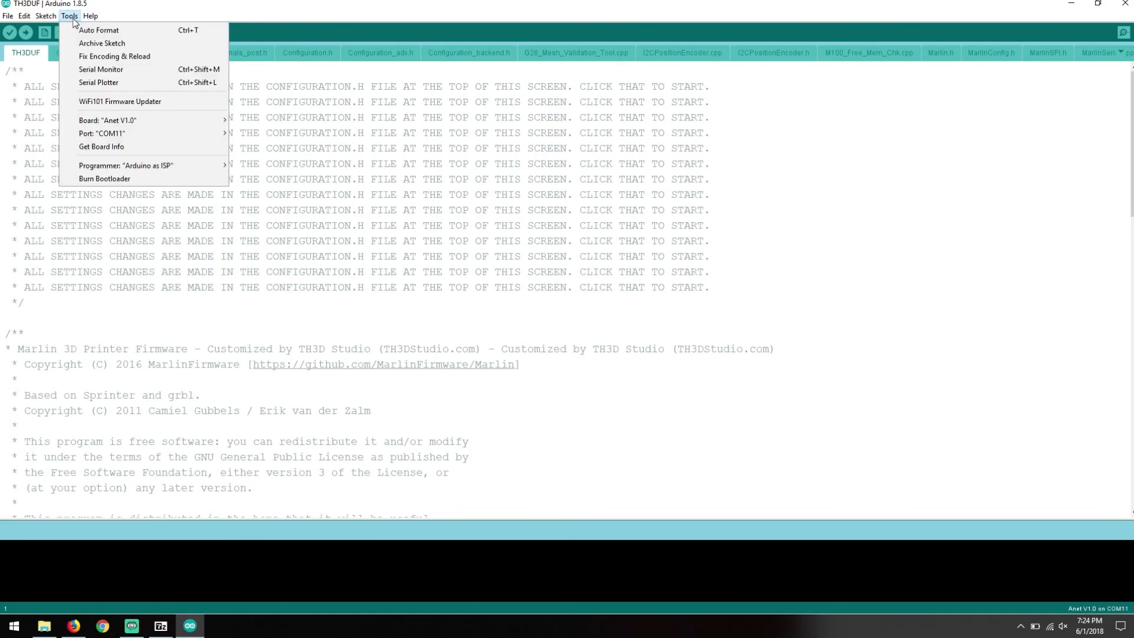
pyautogui.moveTo(101, 146)
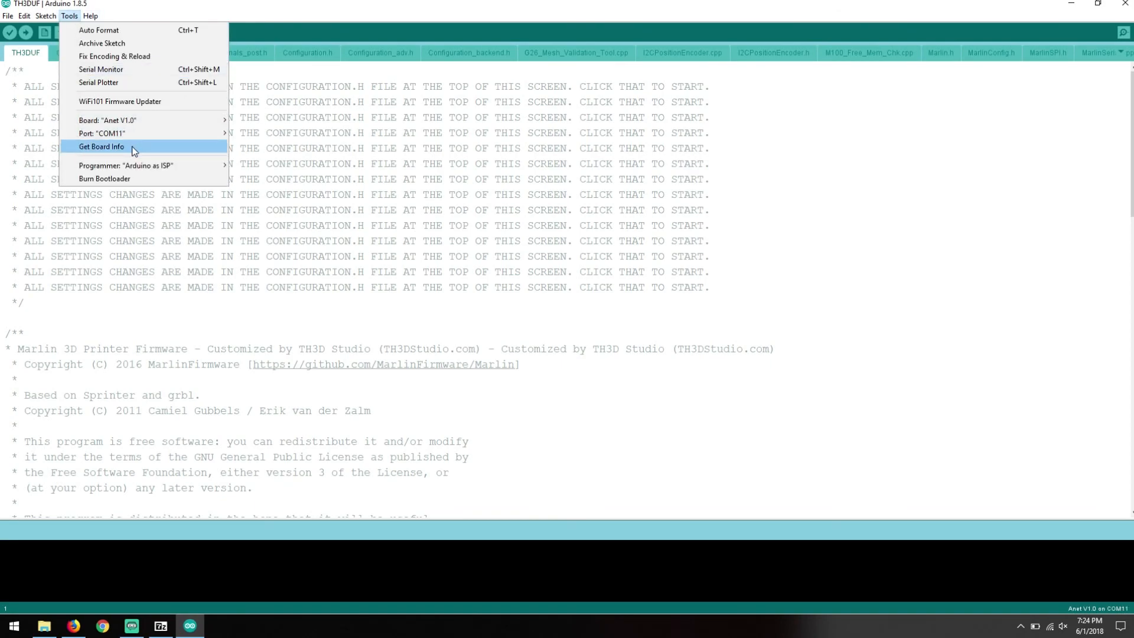
pyautogui.click(101, 146)
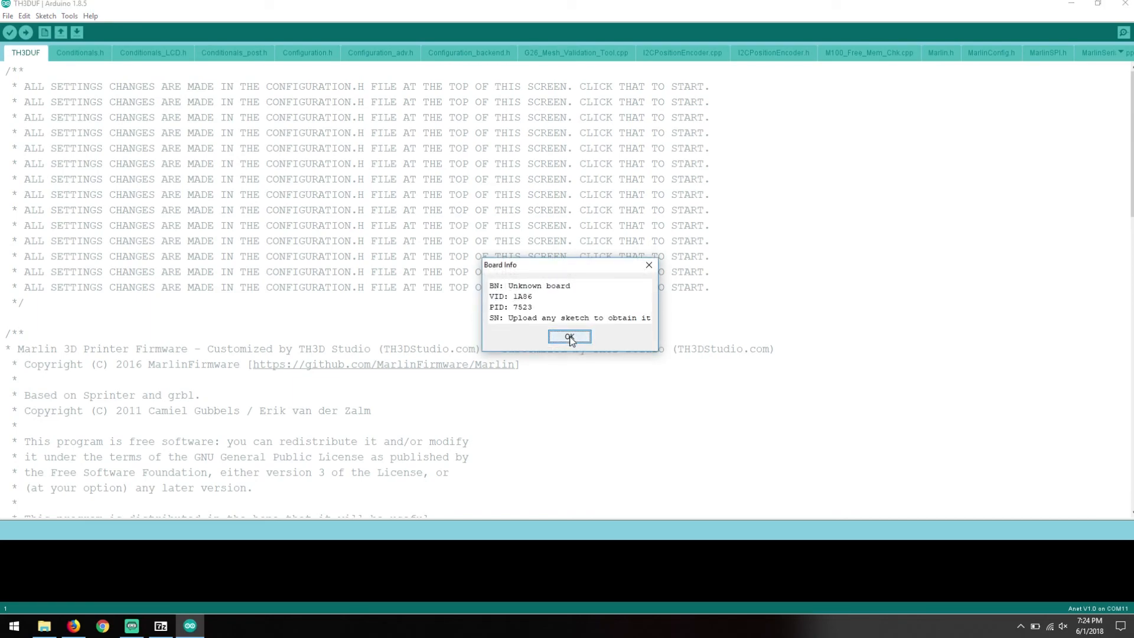
pyautogui.click(569, 336)
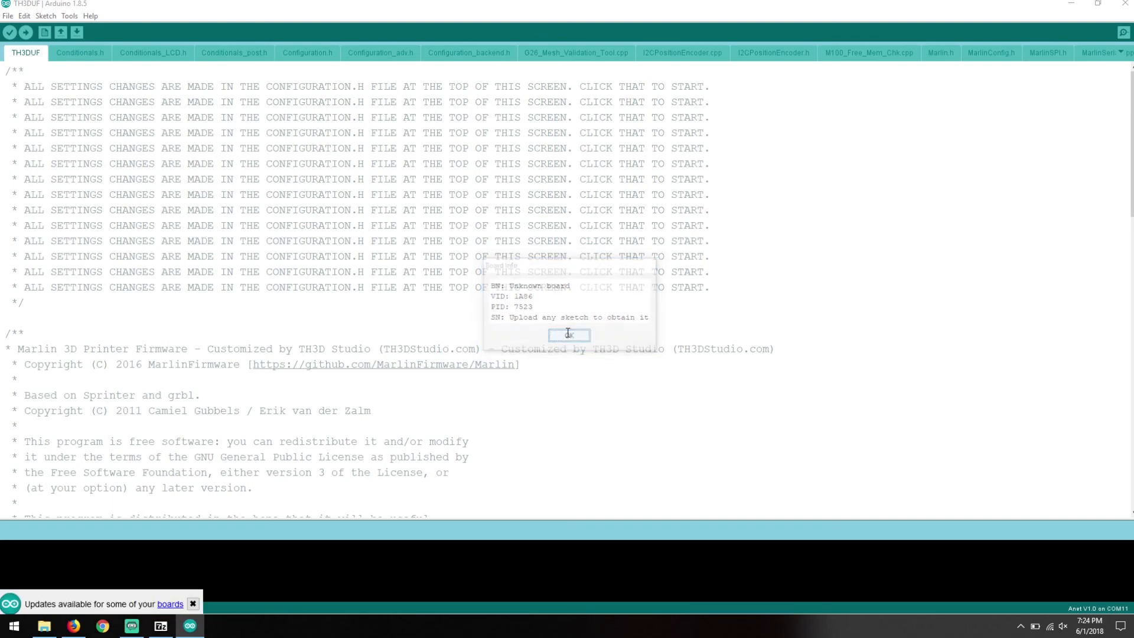
# Dismiss the board updates notice and compile the TH3DUF firmware sketch
pyautogui.click(568, 334)
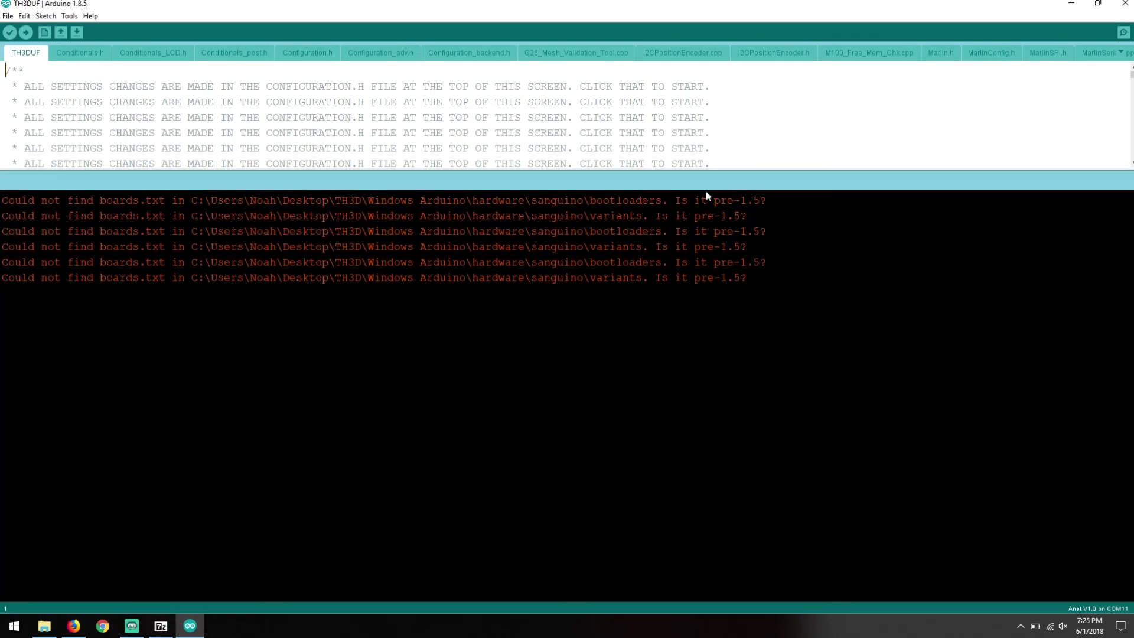
pyautogui.moveTo(133, 119)
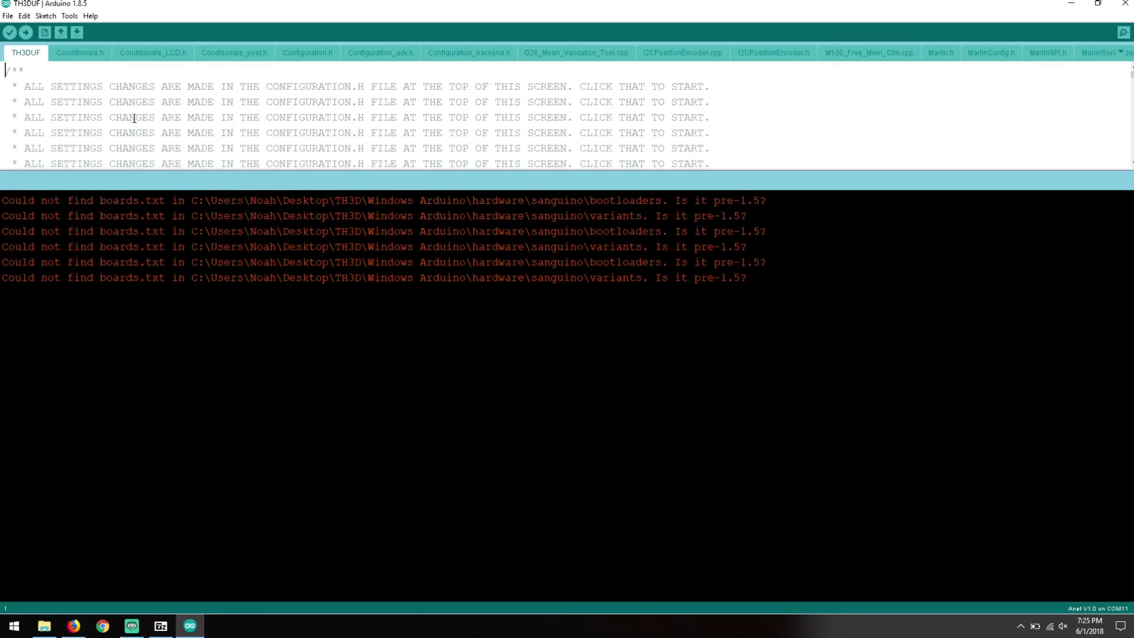
pyautogui.moveTo(9, 32)
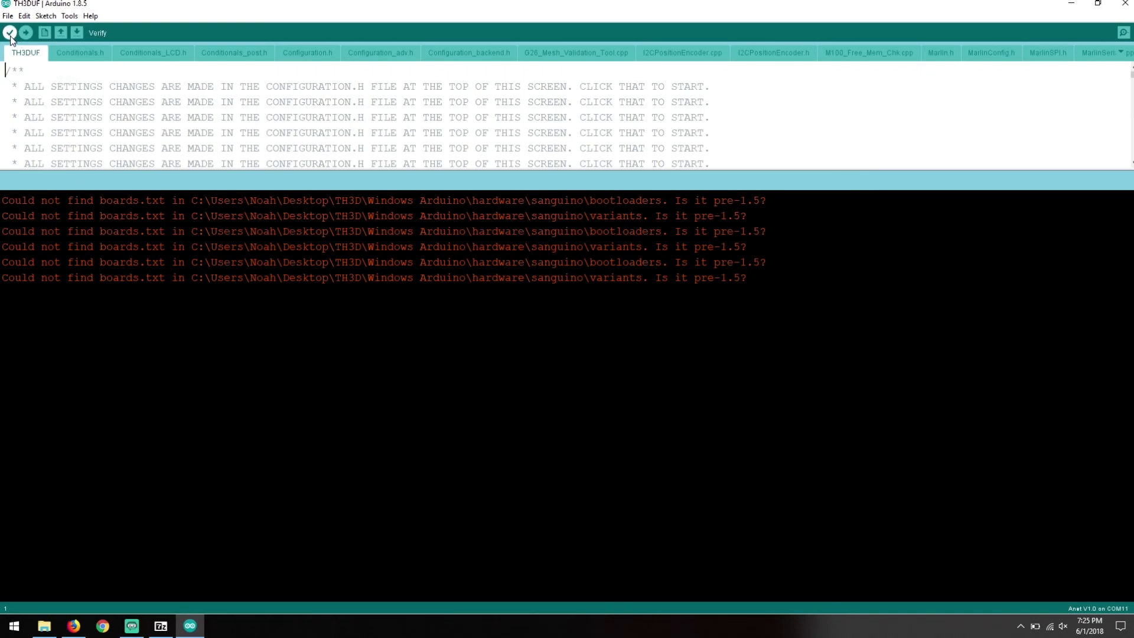
pyautogui.click(9, 32)
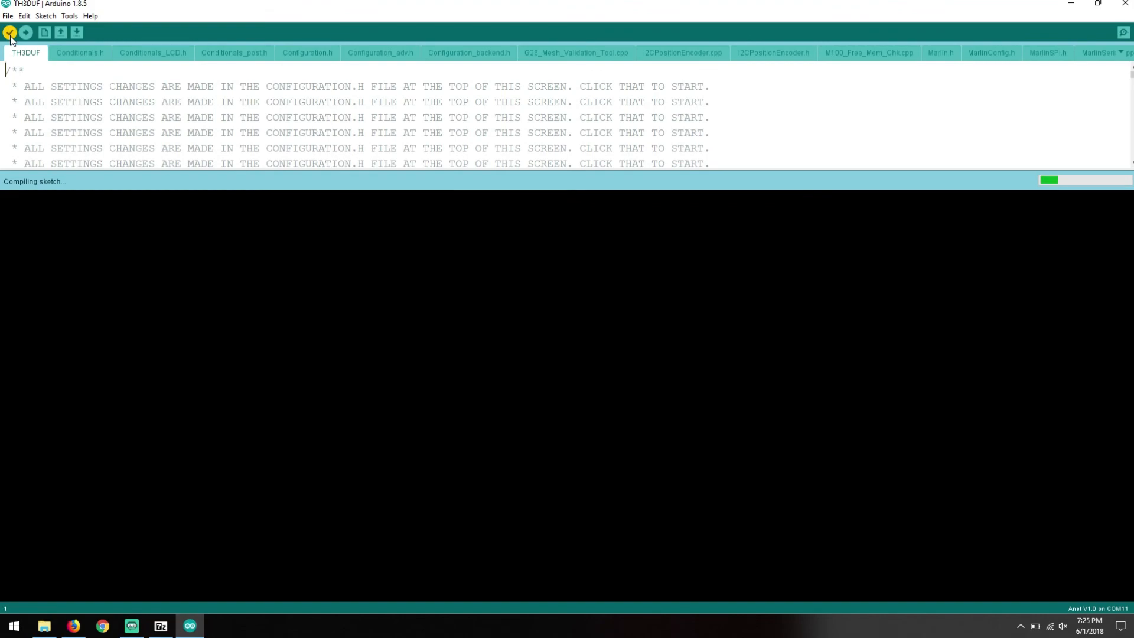
pyautogui.moveTo(111, 262)
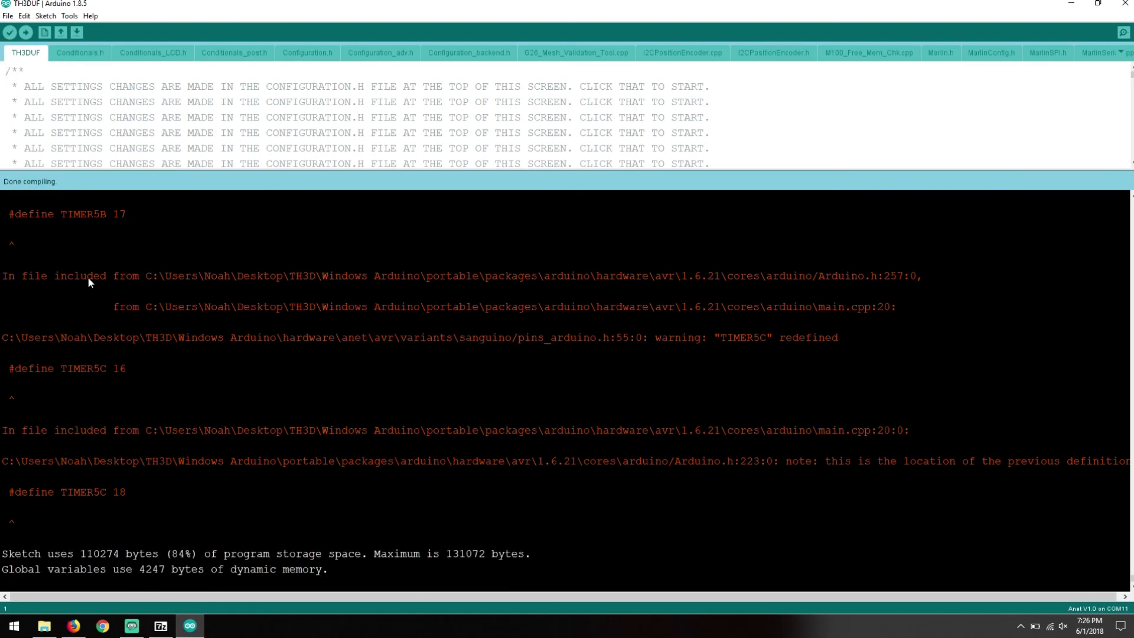
pyautogui.moveTo(317, 574)
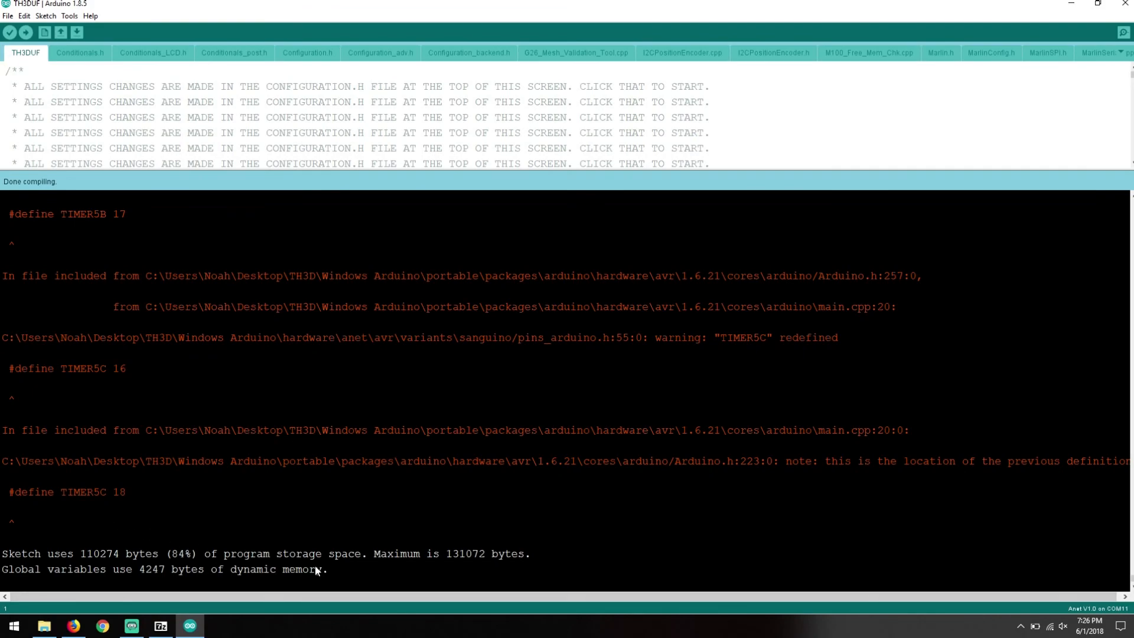
pyautogui.moveTo(57, 65)
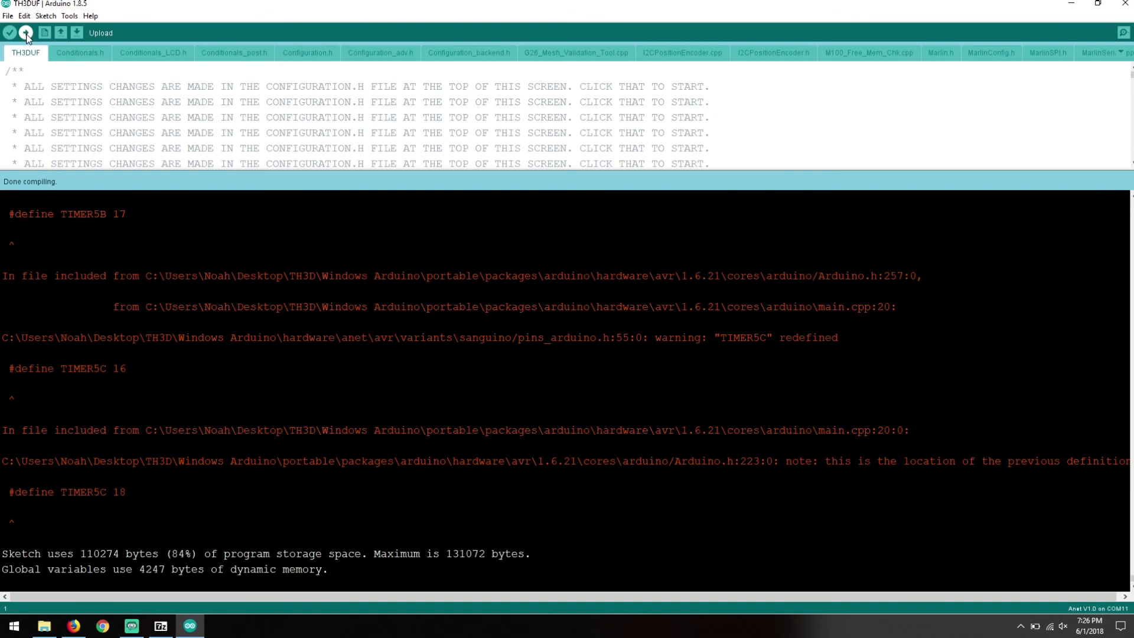
# Upload the compiled TH3DUF firmware to the Anet board on COM11
pyautogui.click(25, 33)
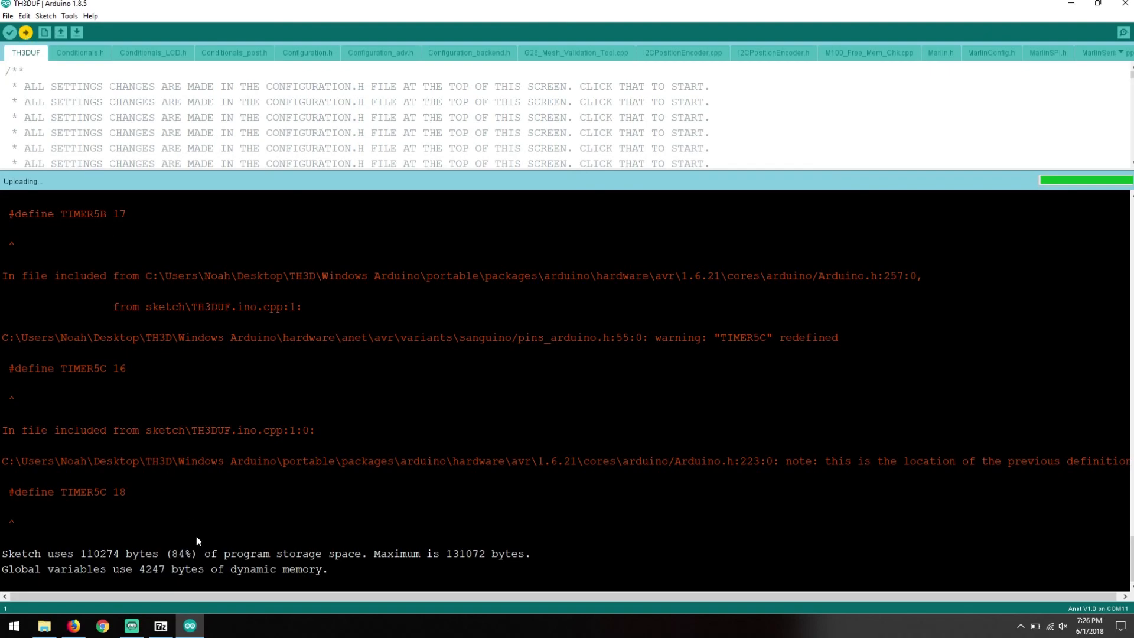
pyautogui.moveTo(183, 565)
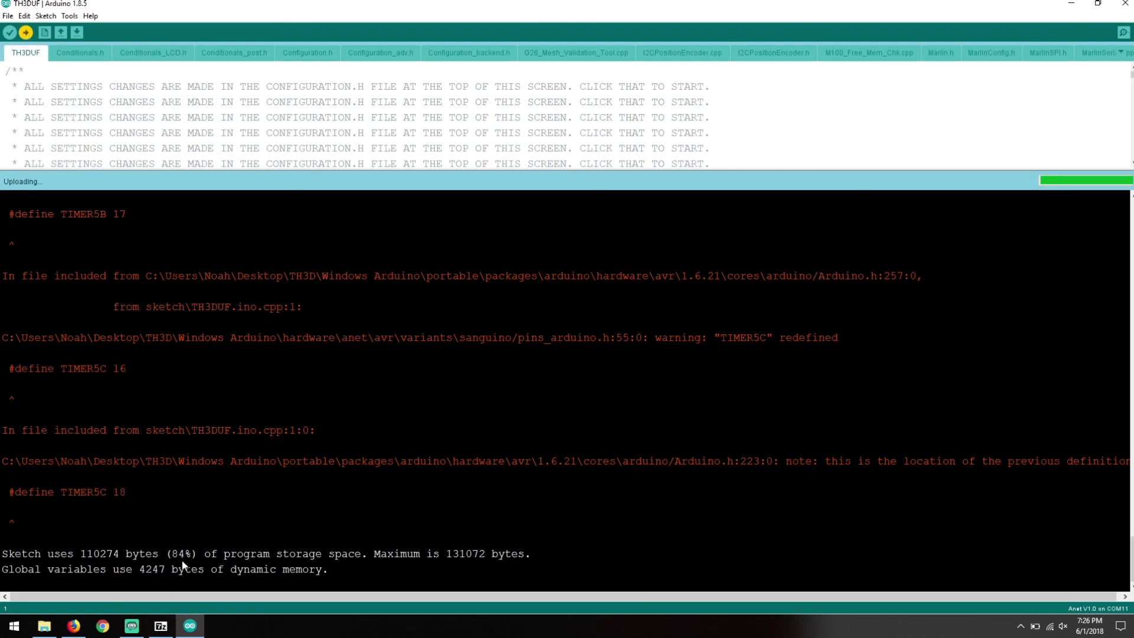
pyautogui.moveTo(375, 568)
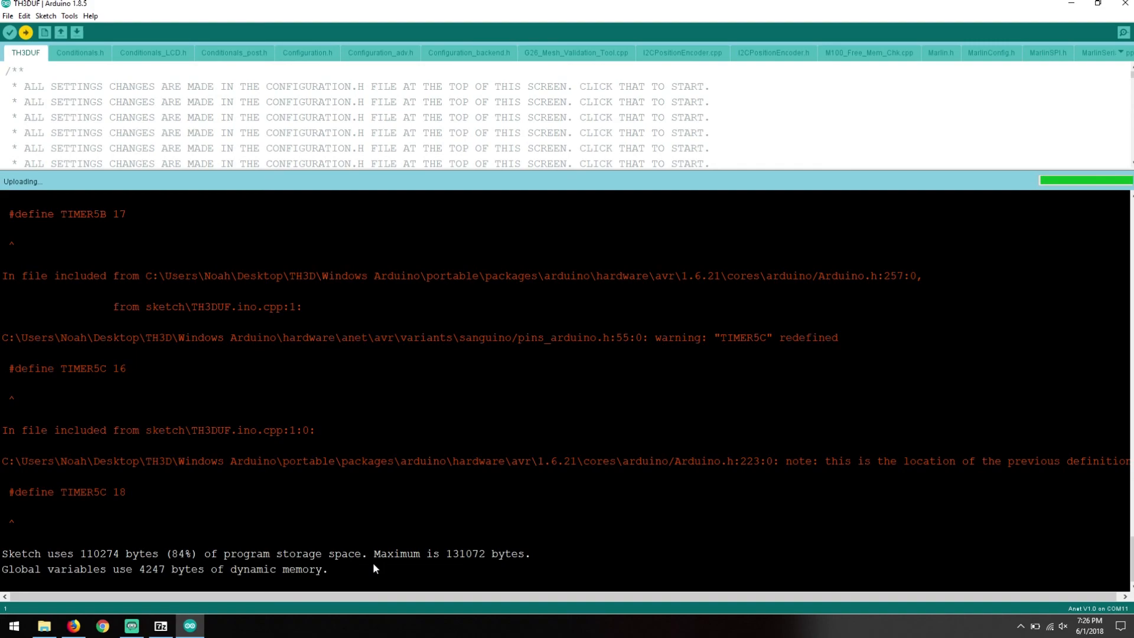